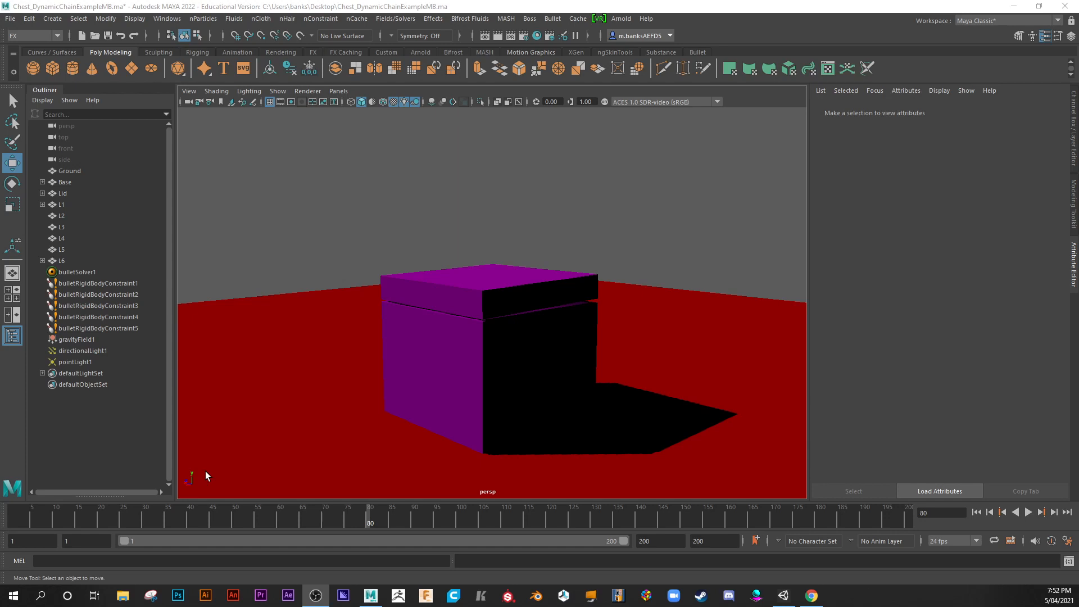
{"action": "mouse_move", "coordinate": [257, 398]}
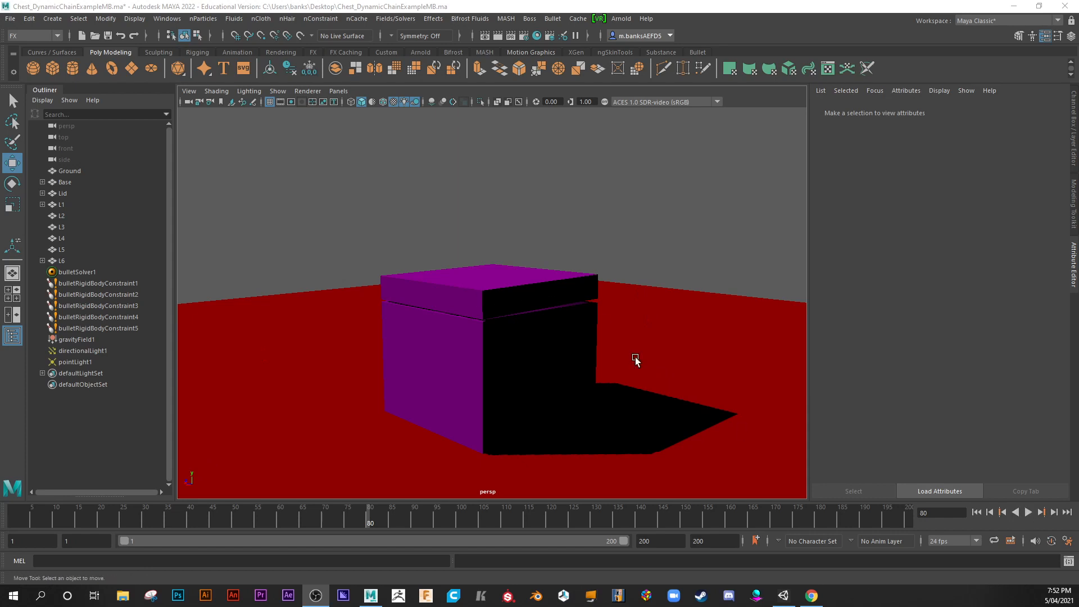
Advance the timeline to frame 193 to view the open lid and upright chain
{"action": "left_click", "coordinate": [1027, 512]}
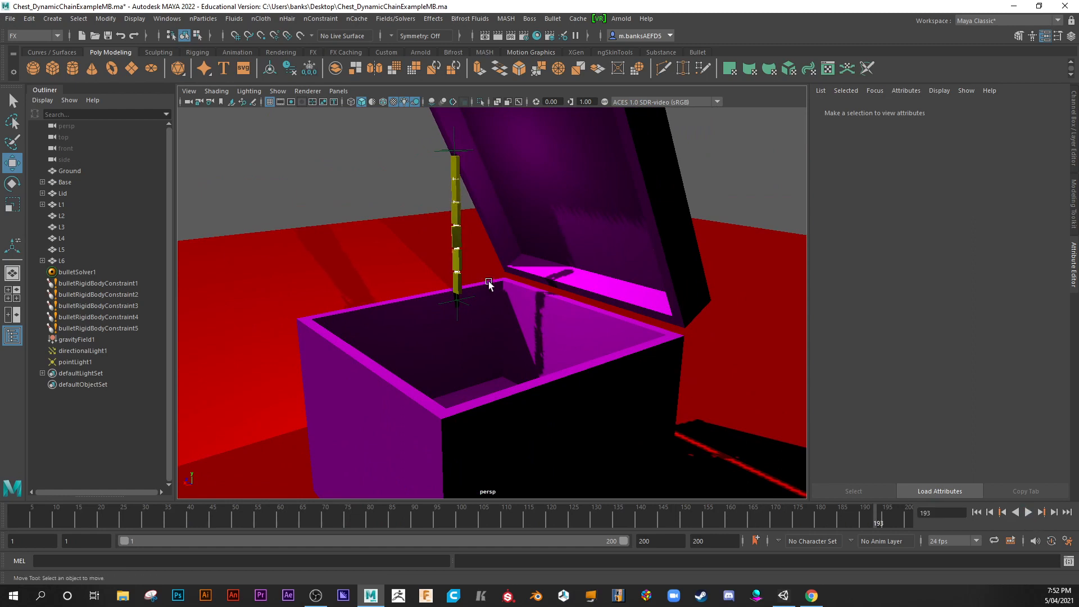
{"action": "mouse_move", "coordinate": [539, 284]}
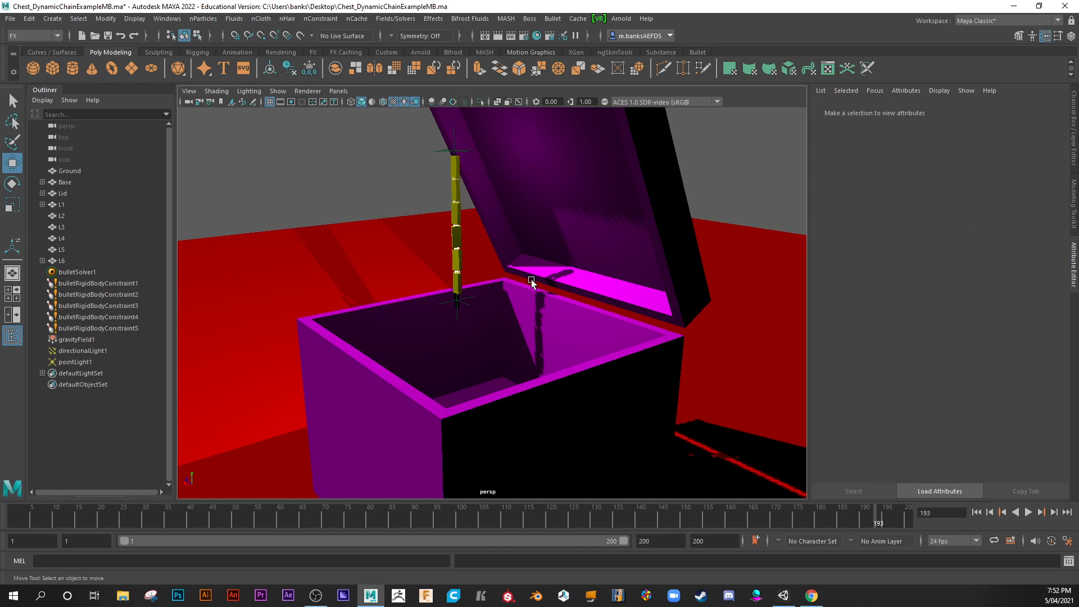
{"action": "mouse_move", "coordinate": [488, 223]}
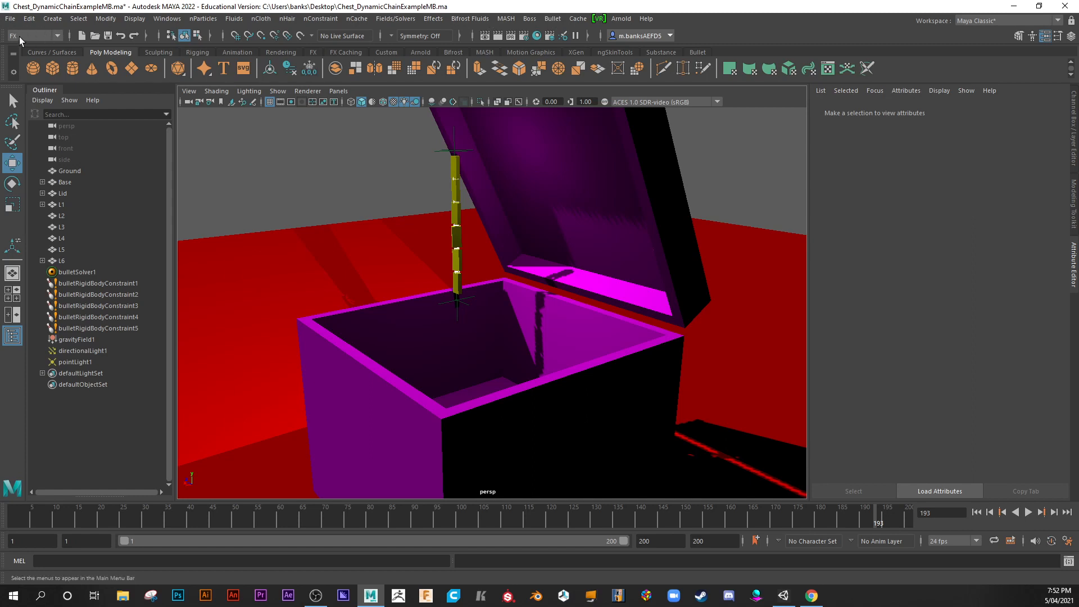
Browse the main menus to Windows > Settings/Preferences > Plug-in Manager
{"action": "left_click", "coordinate": [33, 34]}
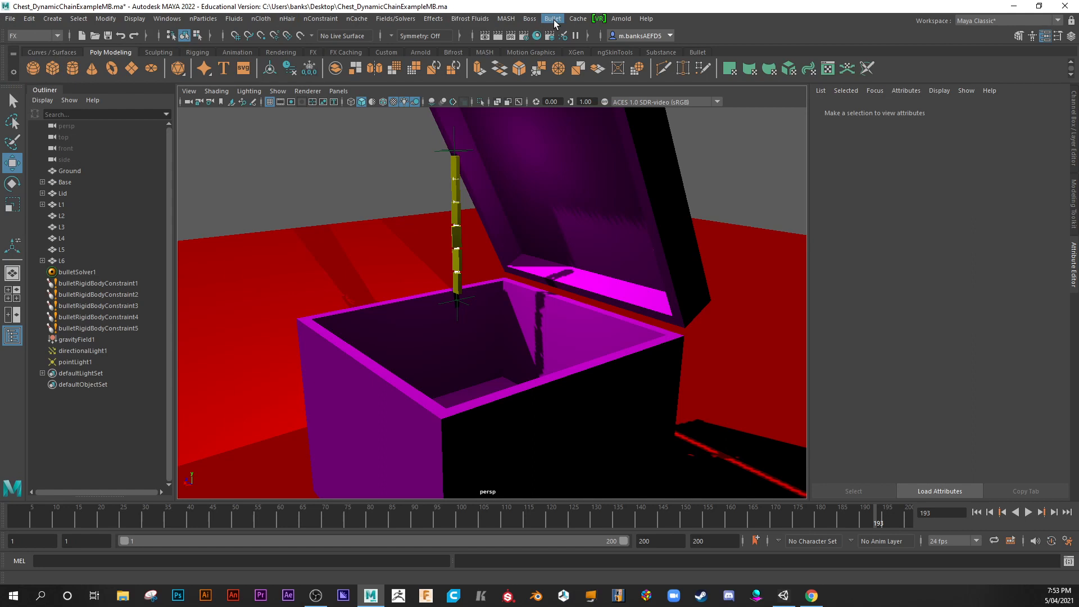
{"action": "left_click", "coordinate": [553, 18]}
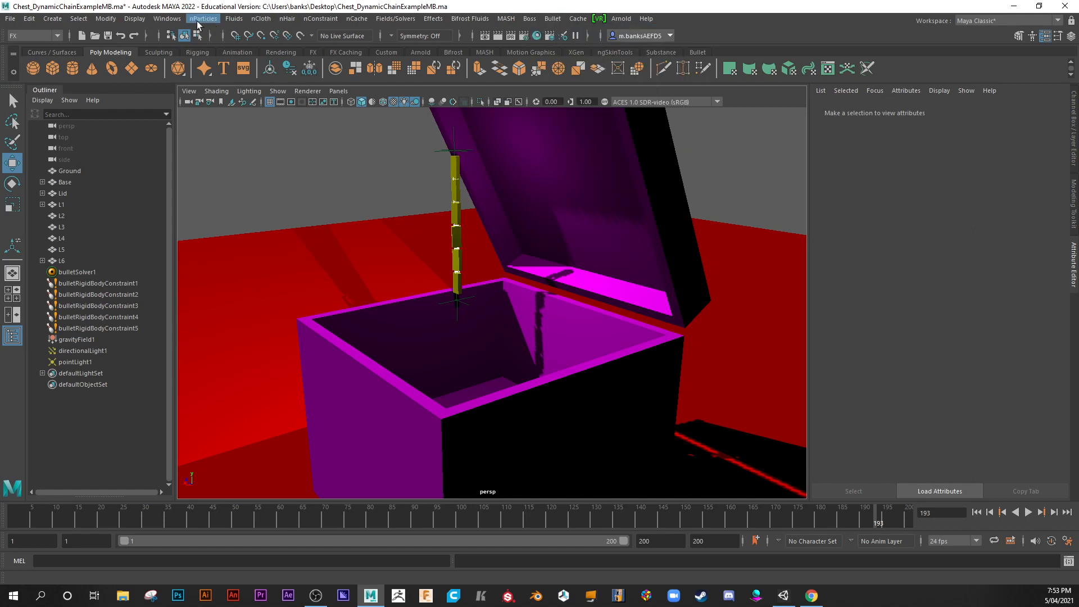
{"action": "left_click", "coordinate": [166, 19]}
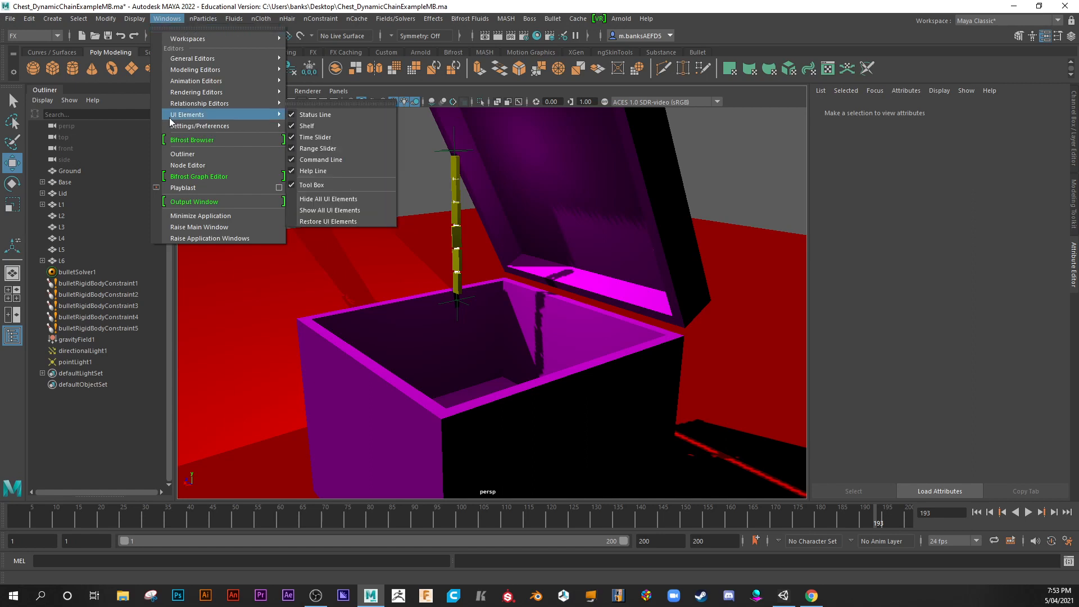
{"action": "mouse_move", "coordinate": [199, 125]}
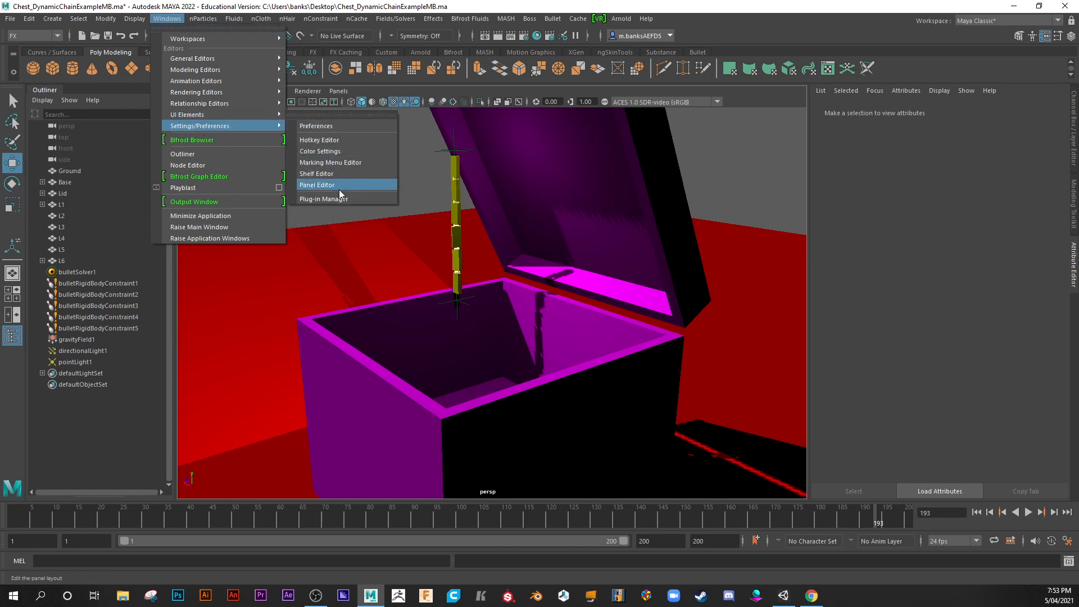
{"action": "mouse_move", "coordinate": [337, 199]}
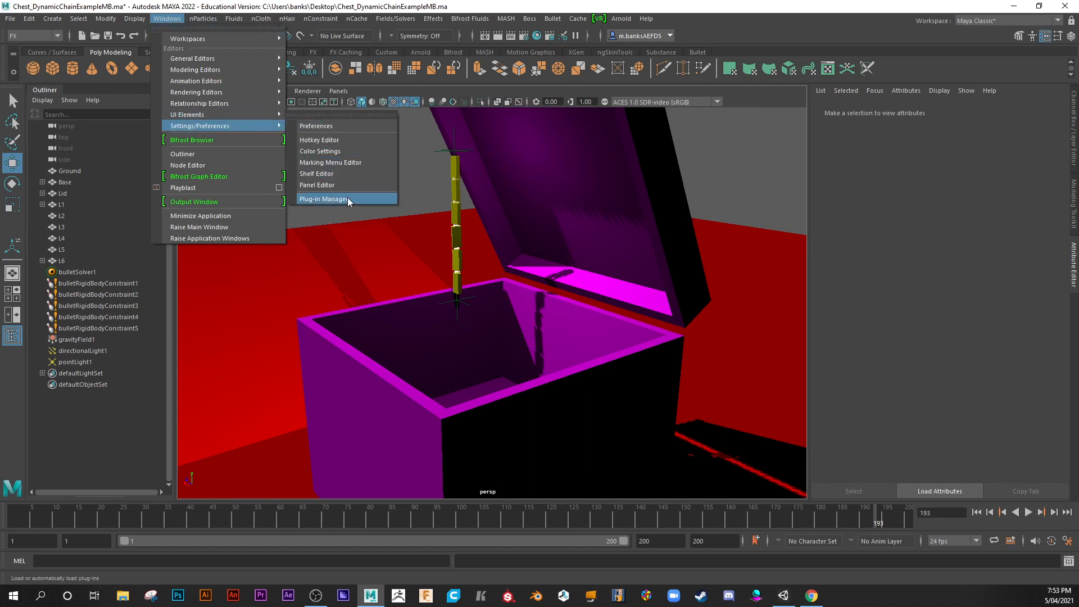
Verify bullet.mll is Loaded and set to Auto load, then close the Plug-in Manager
{"action": "left_click", "coordinate": [322, 199]}
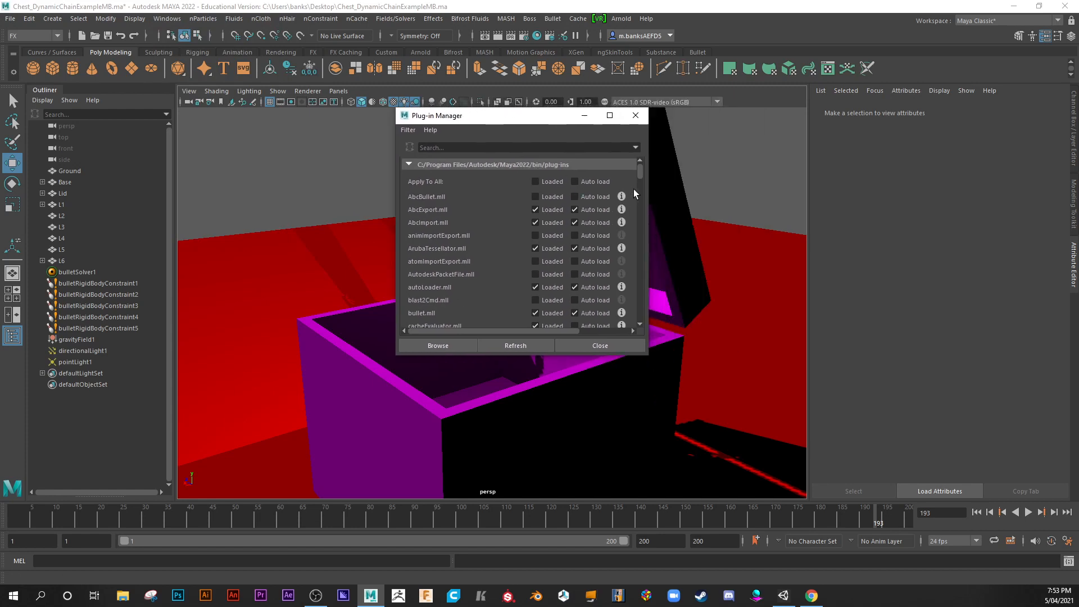
{"action": "scroll", "scroll_direction": "down", "scroll_amount": 3}
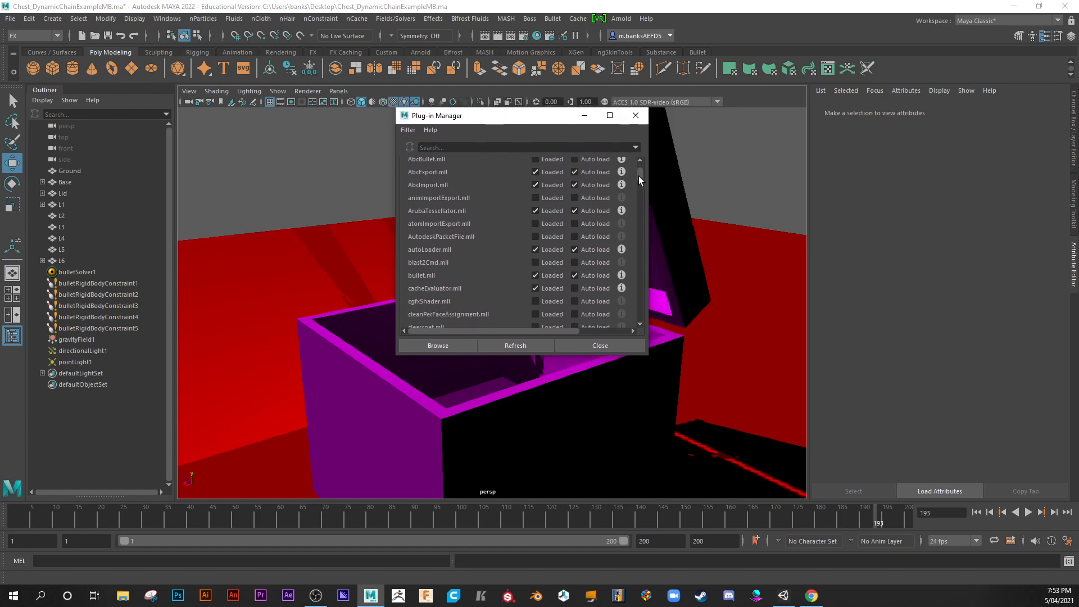
{"action": "scroll", "scroll_direction": "down", "scroll_amount": 3}
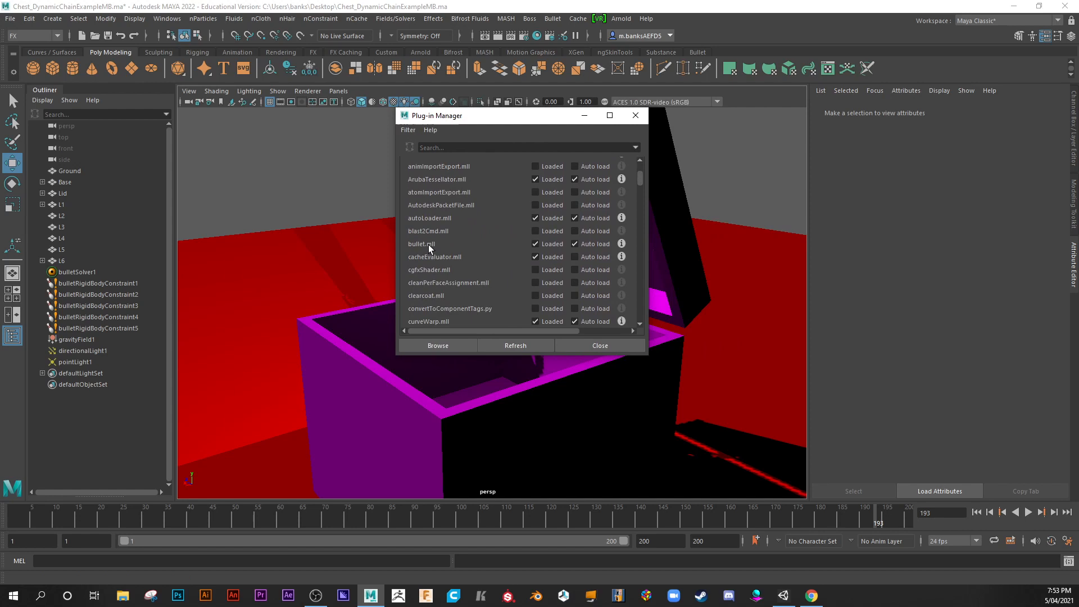
{"action": "left_click", "coordinate": [536, 244]}
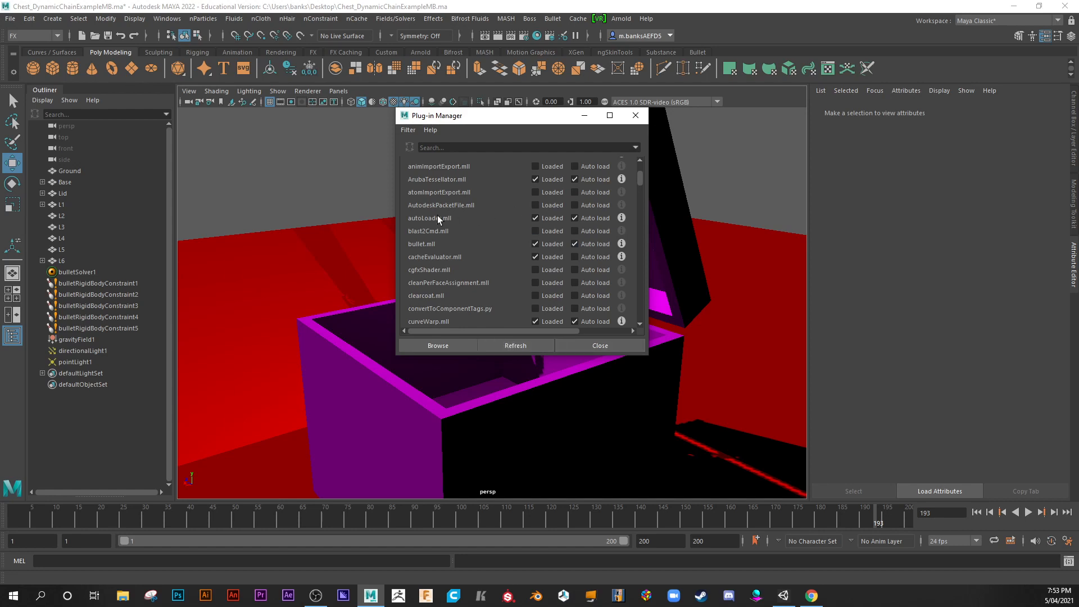
{"action": "mouse_move", "coordinate": [432, 248]}
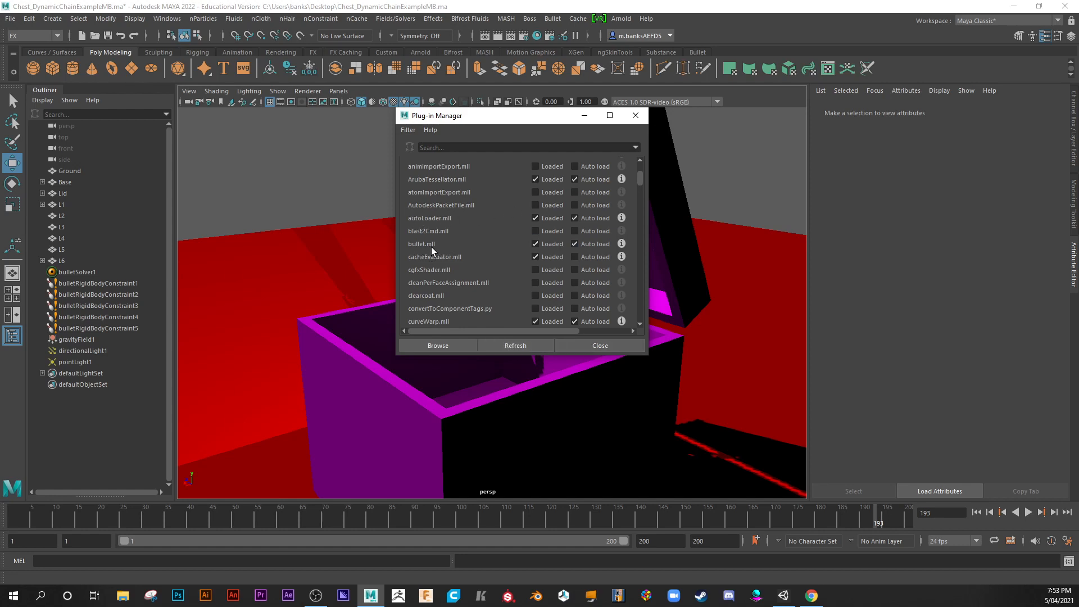
{"action": "mouse_move", "coordinate": [434, 250]}
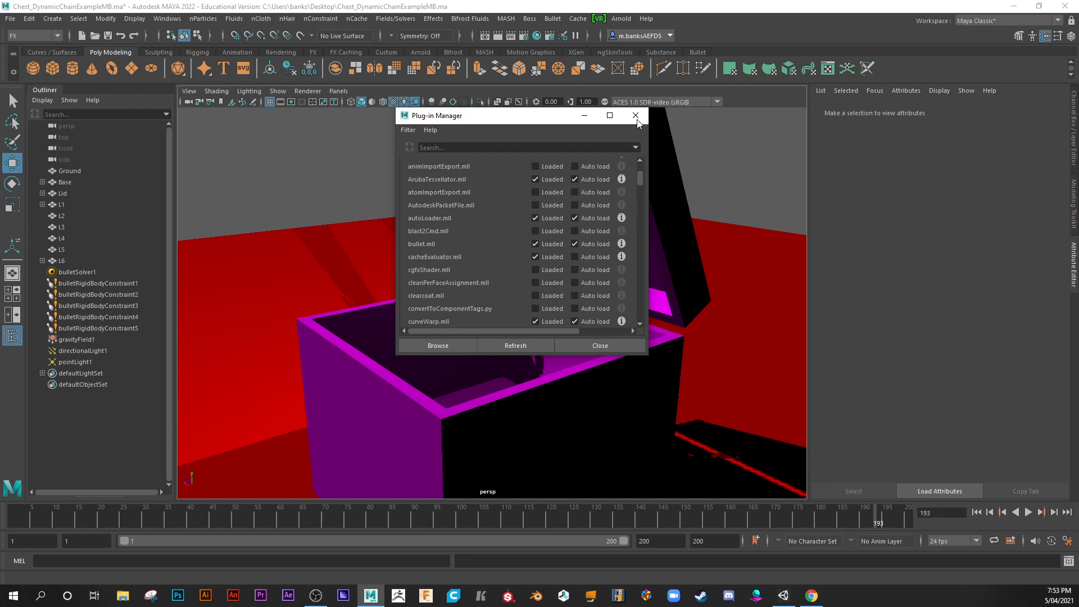
{"action": "left_click", "coordinate": [634, 114]}
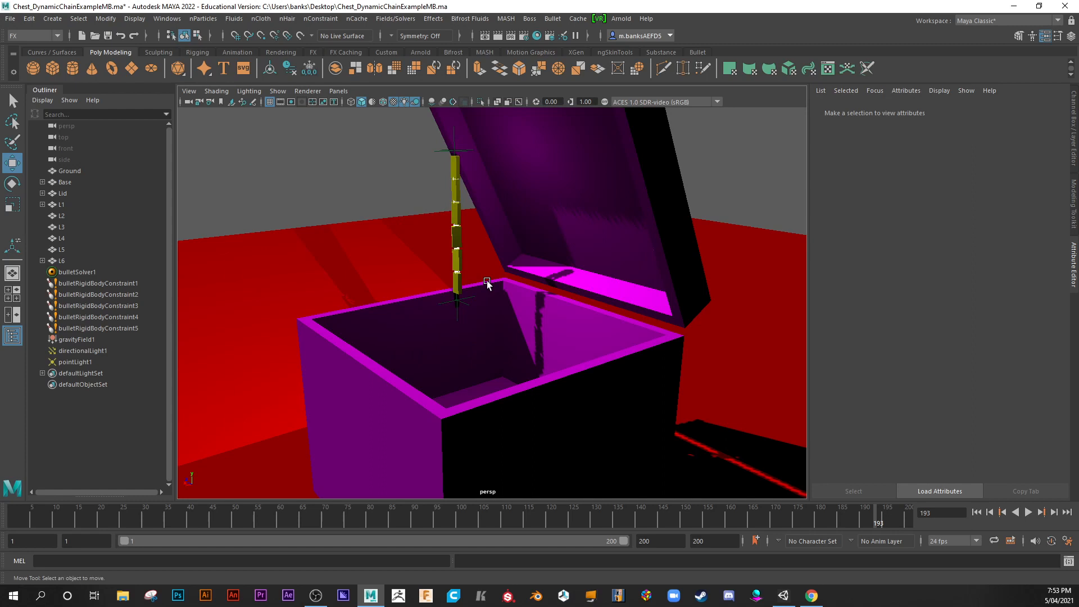
Select links L2, L4 and L1, expanding L1 to reveal L1_parentConstraint1
{"action": "left_click_drag", "start_coordinate": [488, 283], "coordinate": [486, 268]}
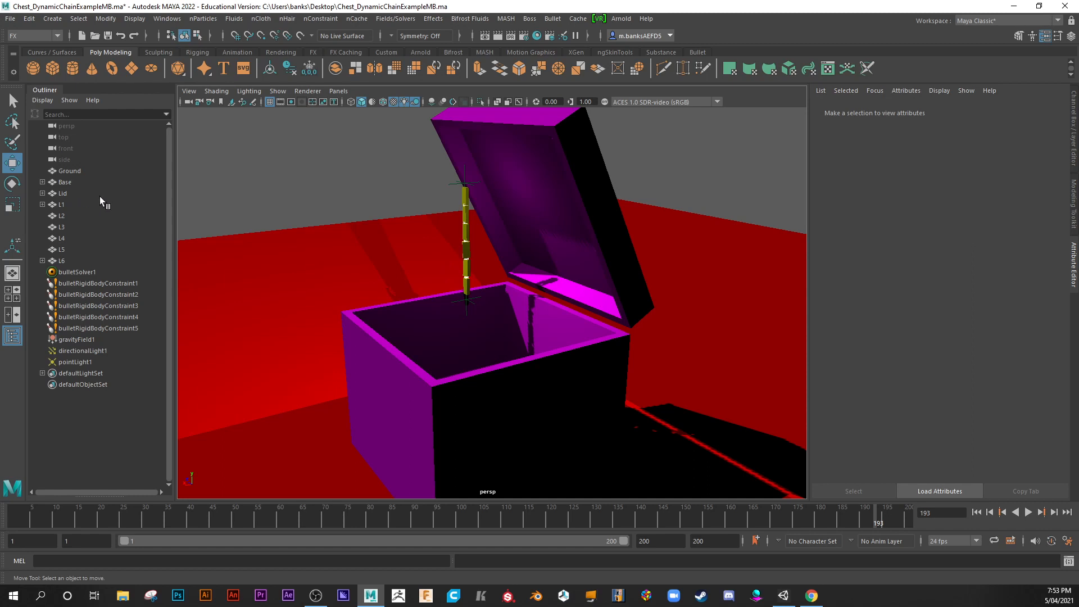
{"action": "left_click", "coordinate": [63, 215]}
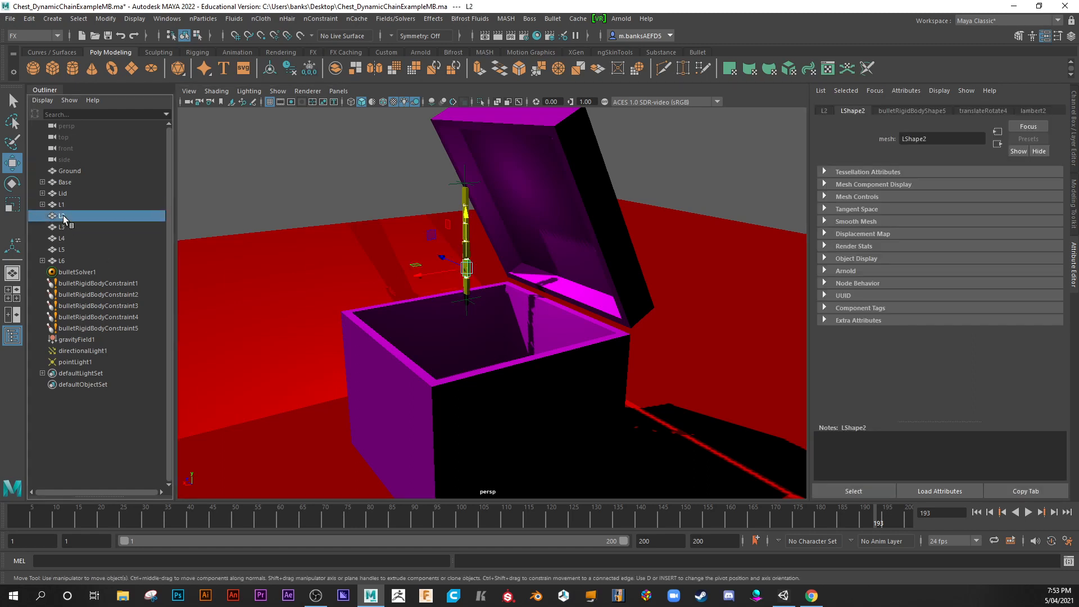
{"action": "left_click", "coordinate": [62, 238]}
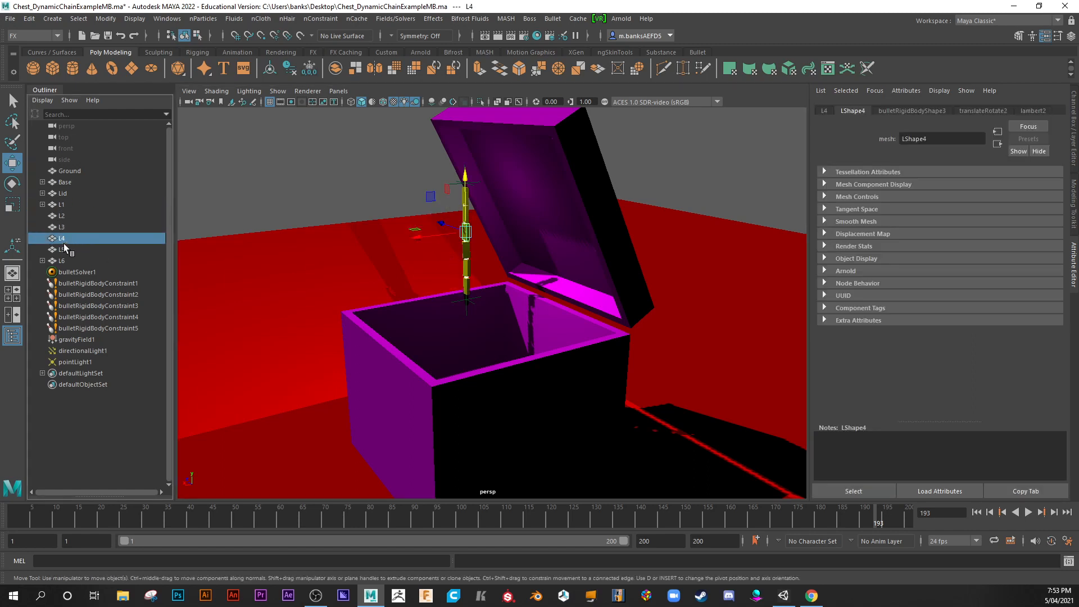
{"action": "left_click", "coordinate": [61, 227]}
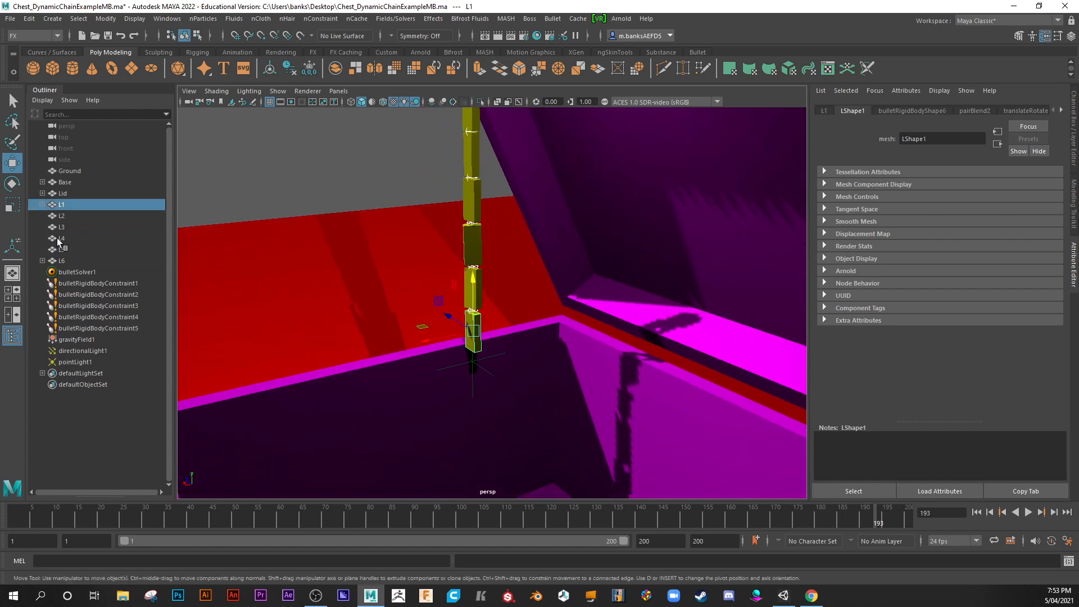
{"action": "left_click", "coordinate": [43, 204]}
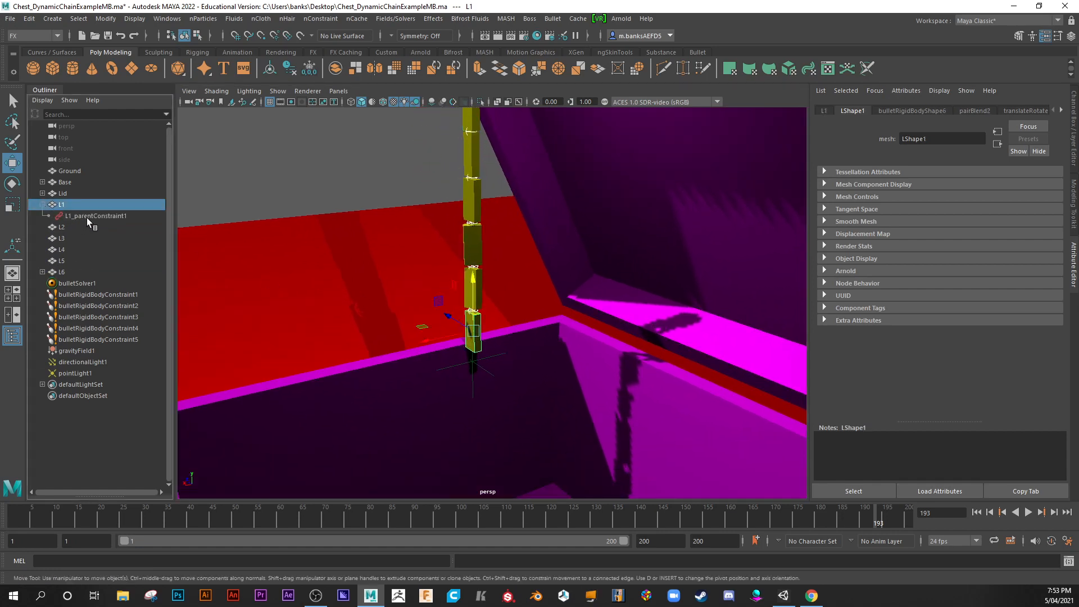
{"action": "left_click", "coordinate": [96, 215]}
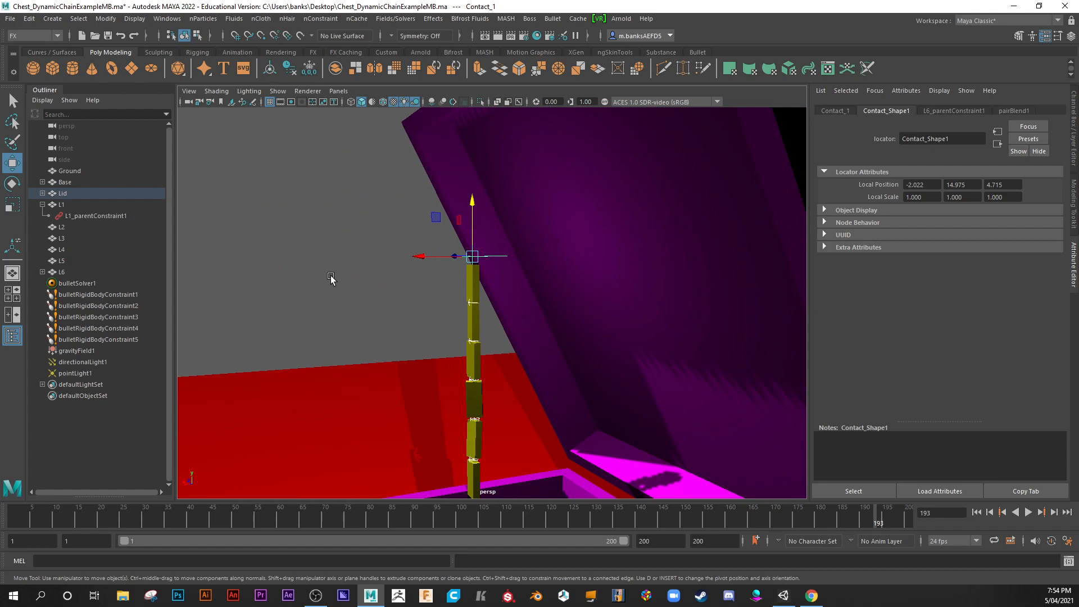
{"action": "left_click", "coordinate": [51, 18]}
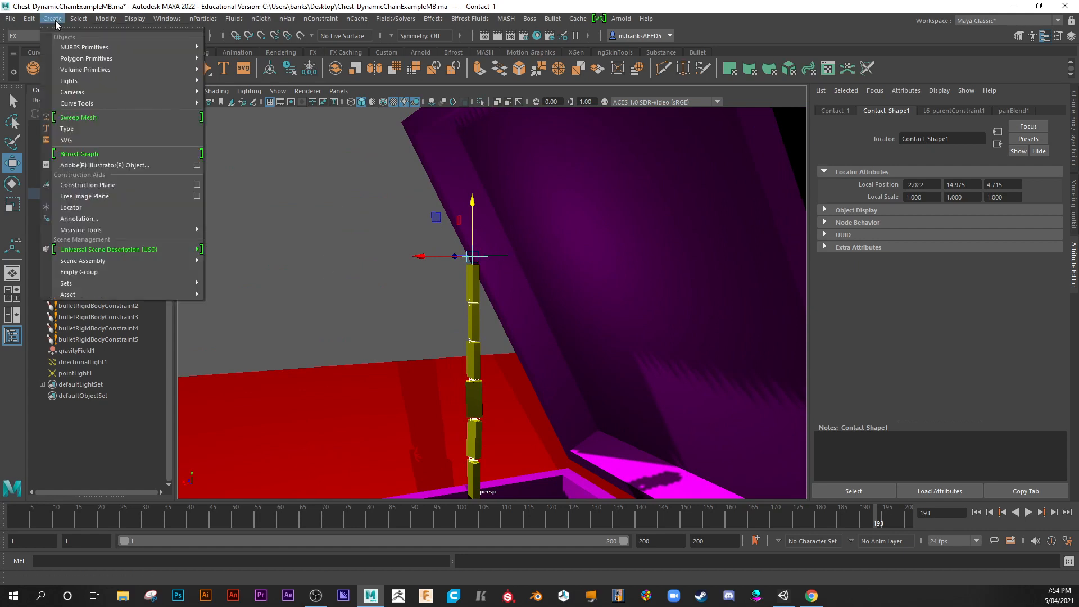
{"action": "mouse_move", "coordinate": [70, 208]}
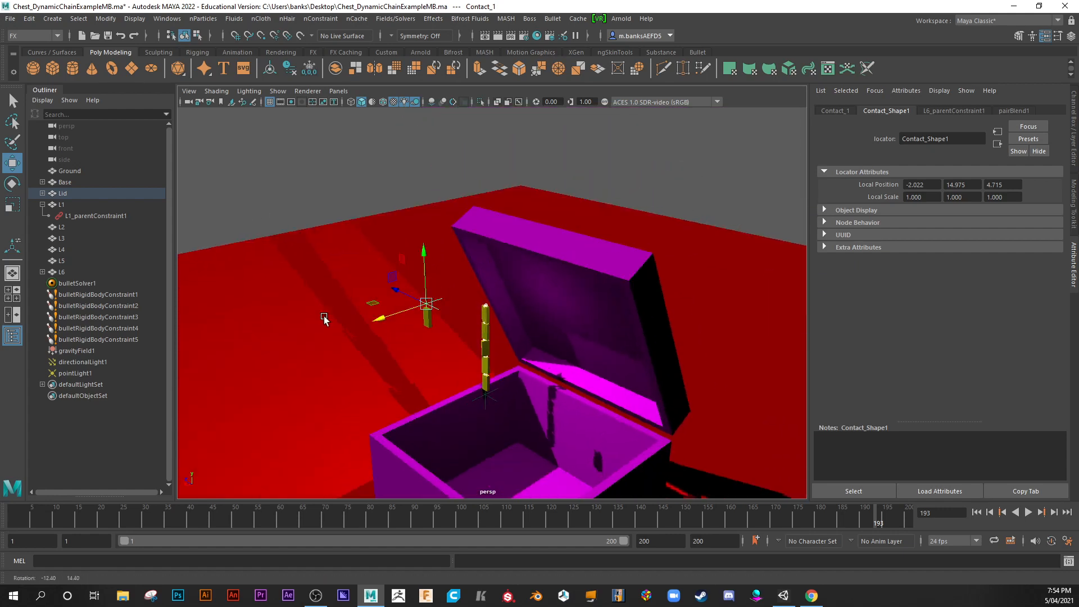
{"action": "left_click_drag", "start_coordinate": [425, 307], "coordinate": [484, 280]}
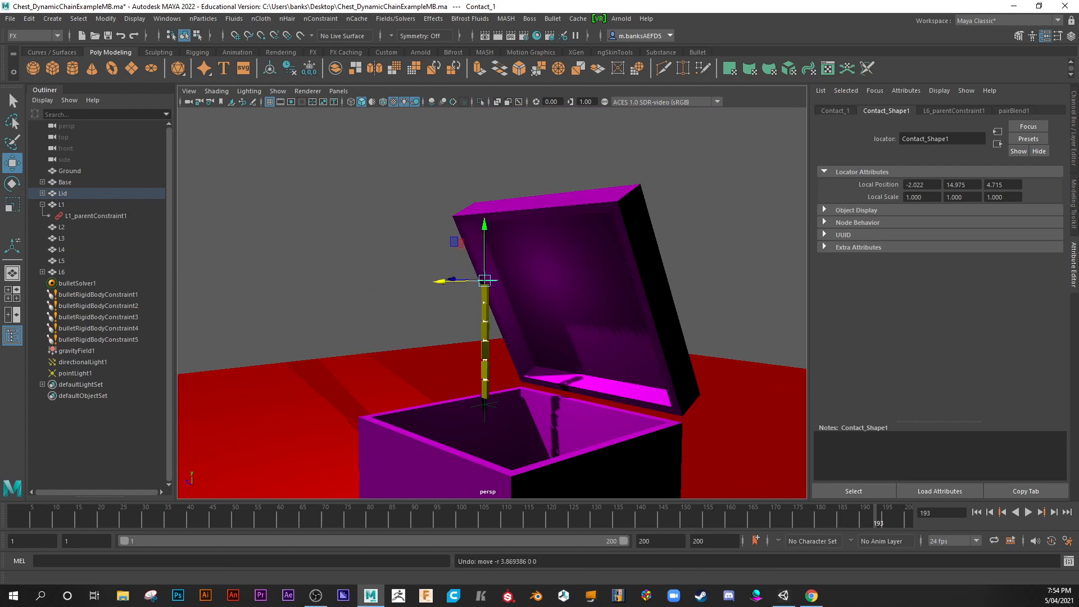
{"action": "mouse_move", "coordinate": [482, 301]}
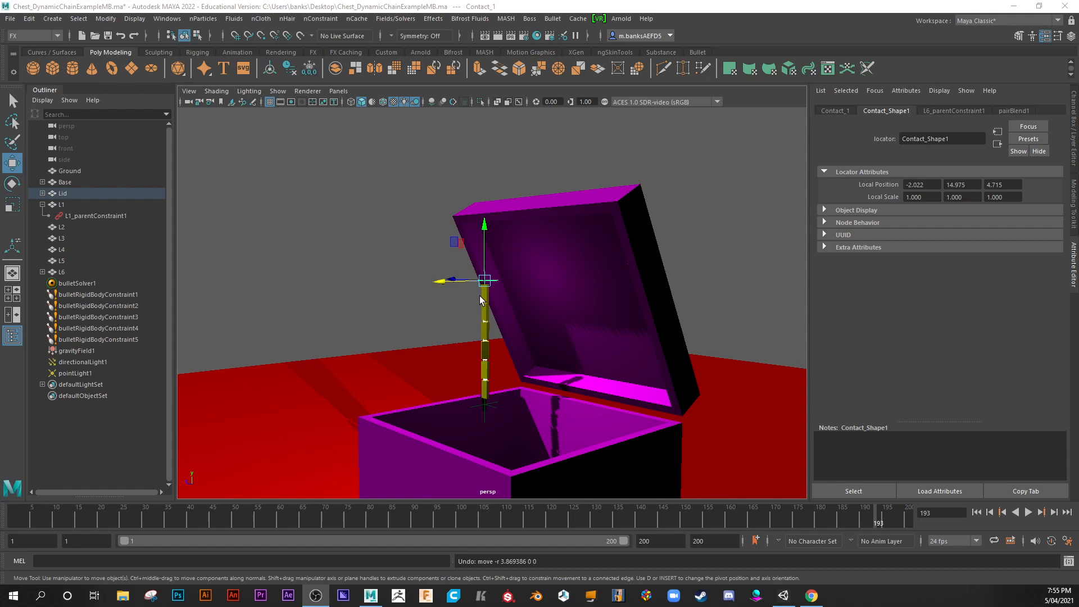
{"action": "mouse_move", "coordinate": [442, 279]}
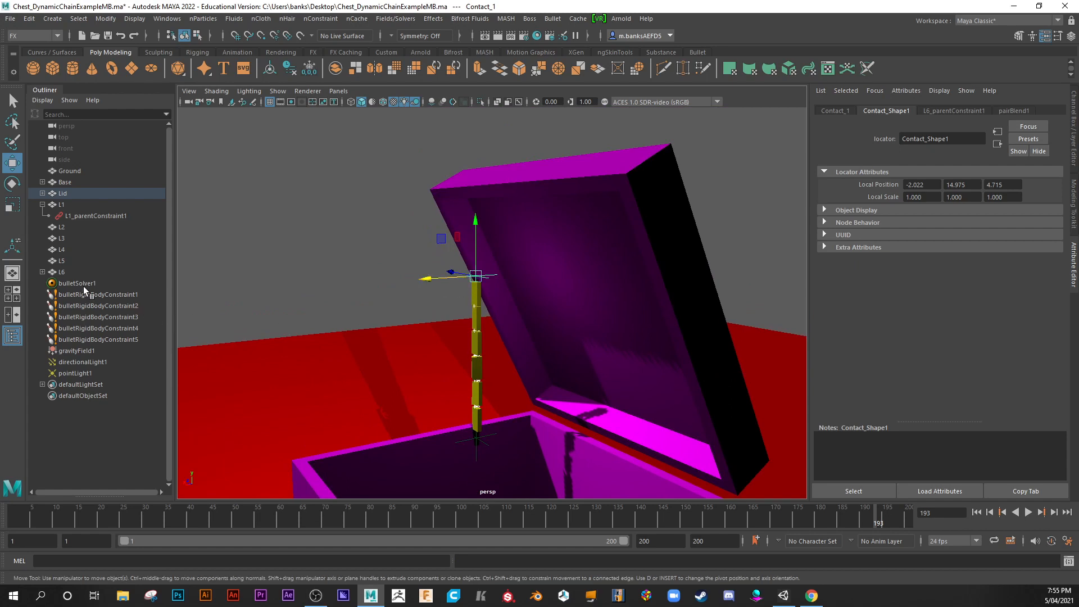
{"action": "mouse_move", "coordinate": [118, 297]}
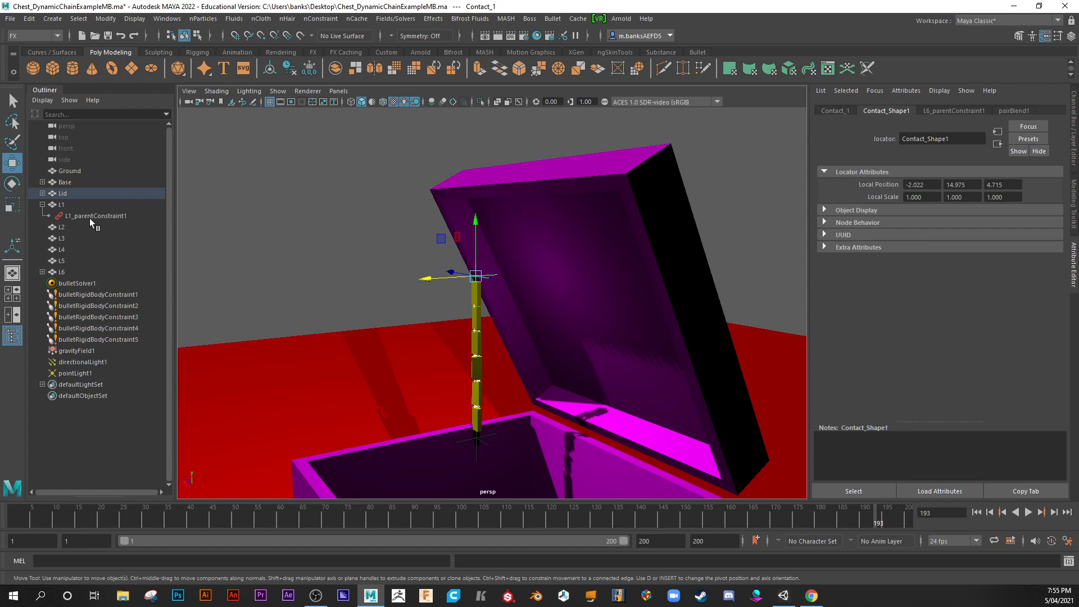
Review L1_parentConstraint1's offsets, then load gravityField1 with magnitude 9.8 pointing down
{"action": "left_click", "coordinate": [96, 215]}
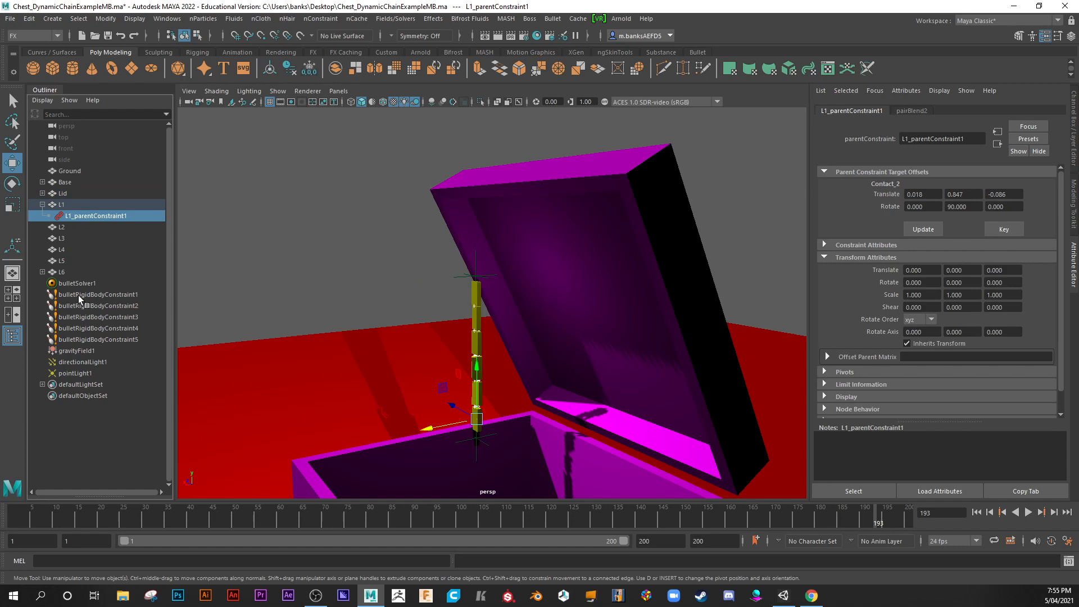
{"action": "mouse_move", "coordinate": [116, 292]}
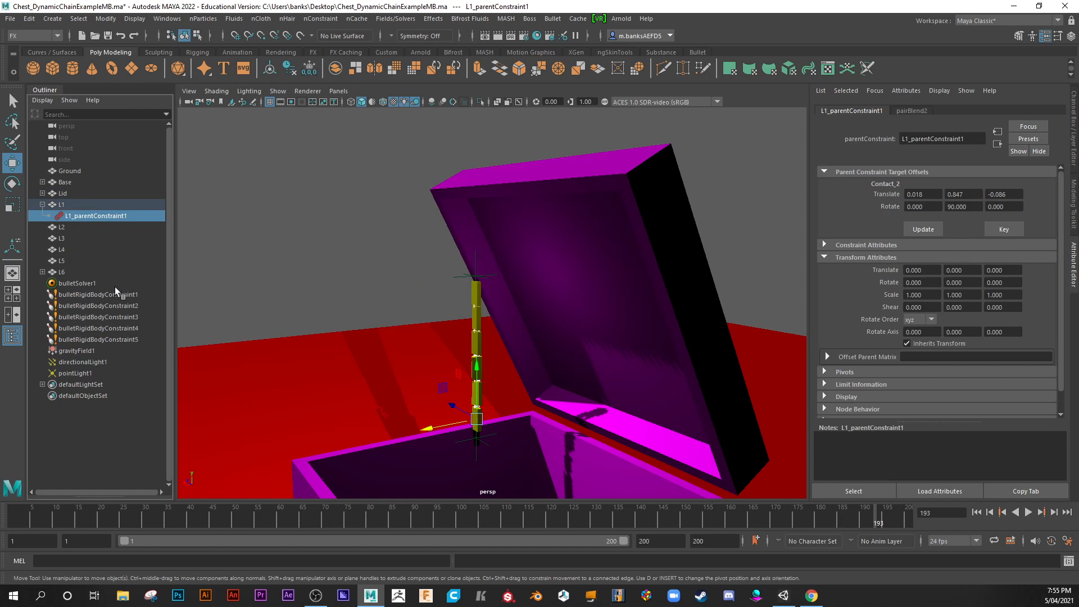
{"action": "mouse_move", "coordinate": [212, 316]}
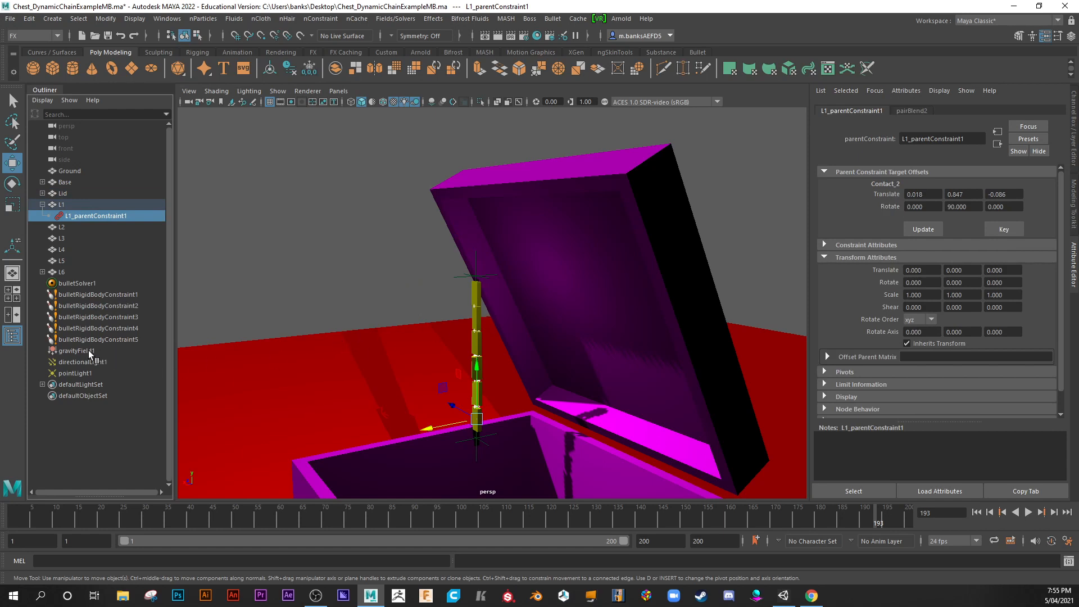
{"action": "left_click", "coordinate": [72, 351]}
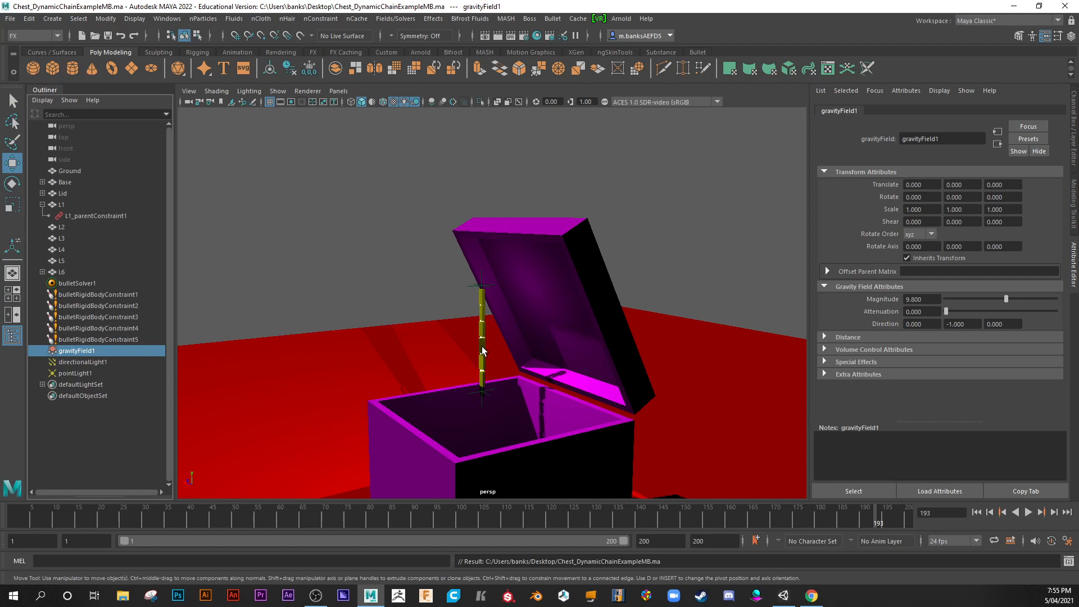
{"action": "mouse_move", "coordinate": [459, 418]}
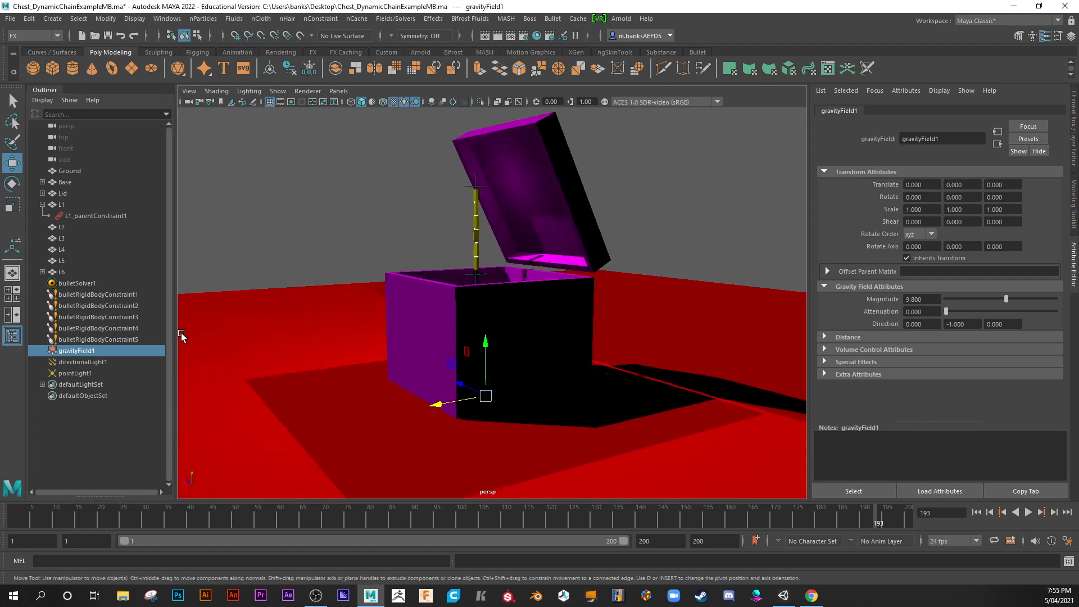
Delete the parent constraints, bulletSolver1, five rigid-body constraints, gravityField1 and the lights
{"action": "left_click", "coordinate": [96, 215]}
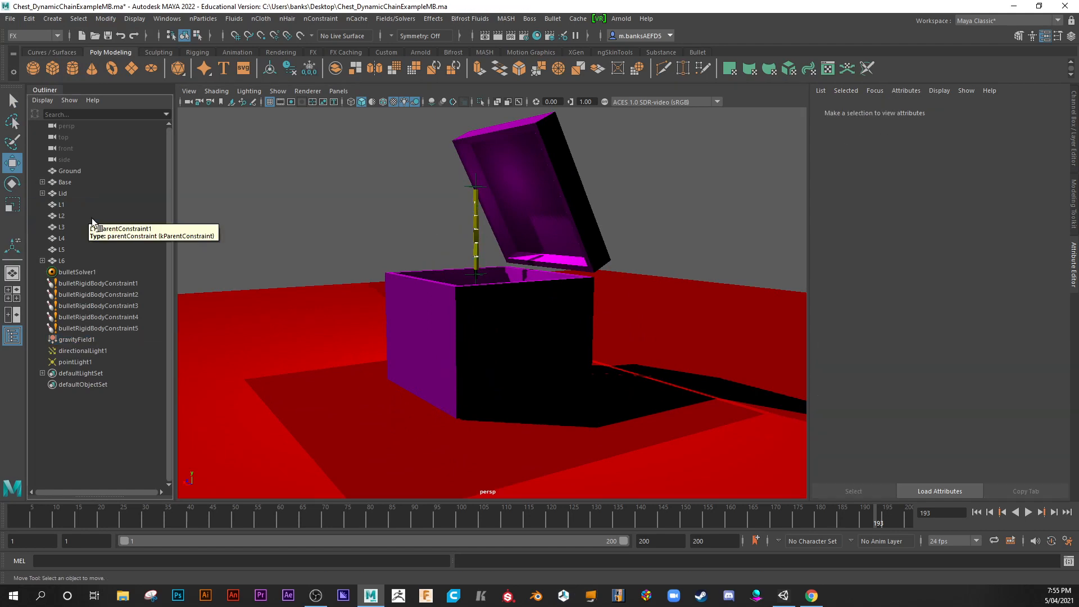
{"action": "left_click", "coordinate": [42, 261]}
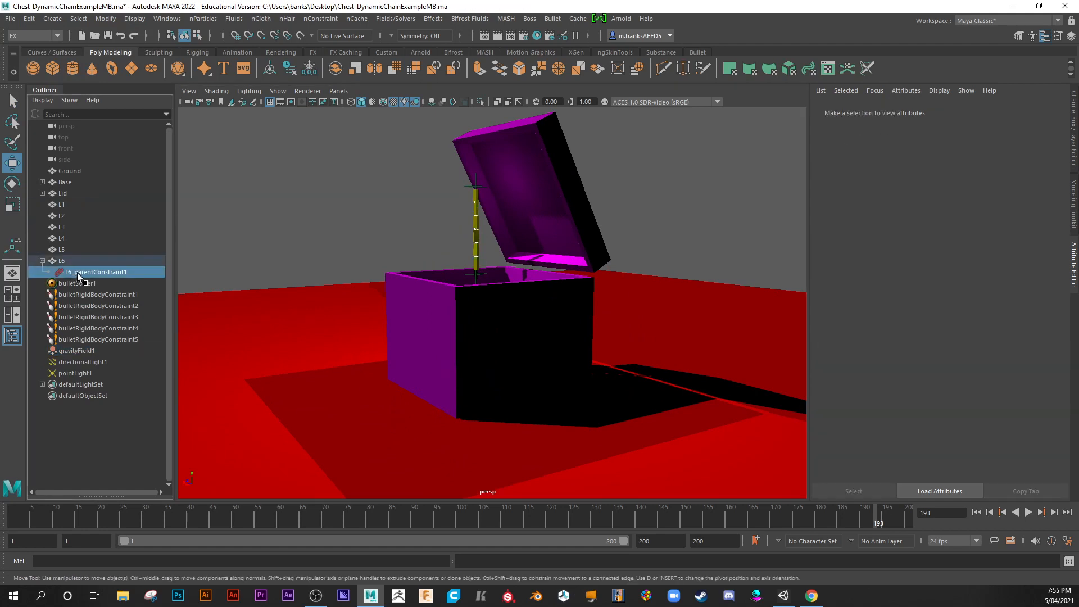
{"action": "left_click", "coordinate": [46, 260]}
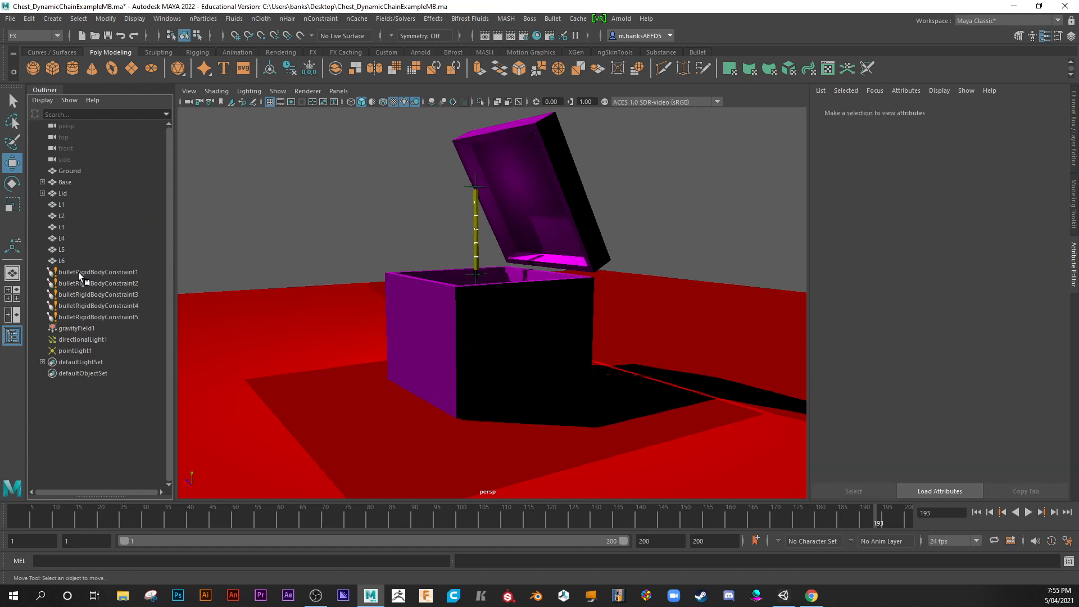
{"action": "left_click", "coordinate": [98, 272]}
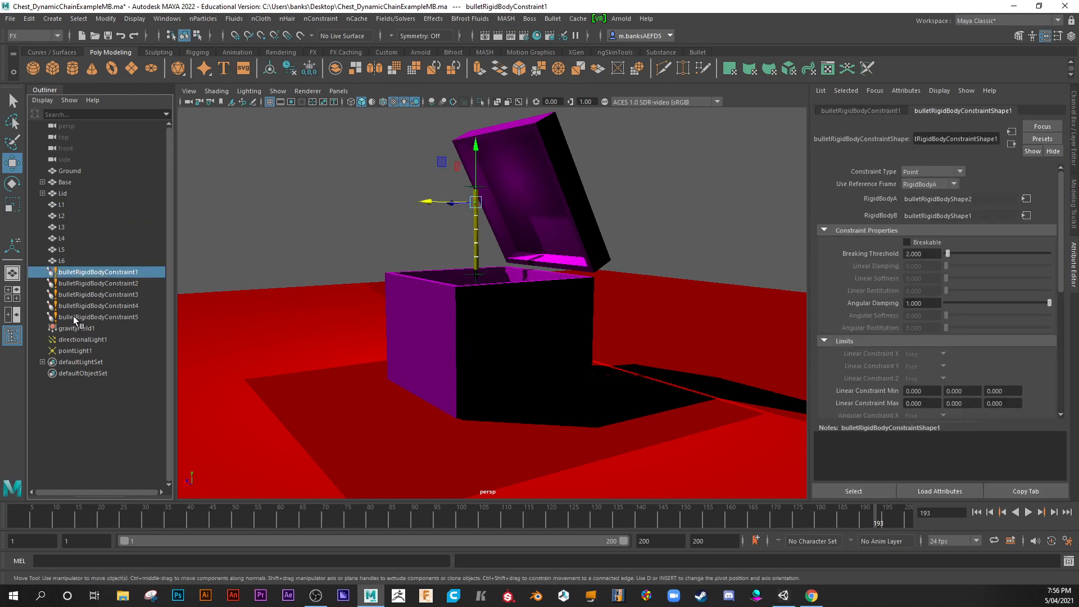
{"action": "left_click", "coordinate": [99, 316]}
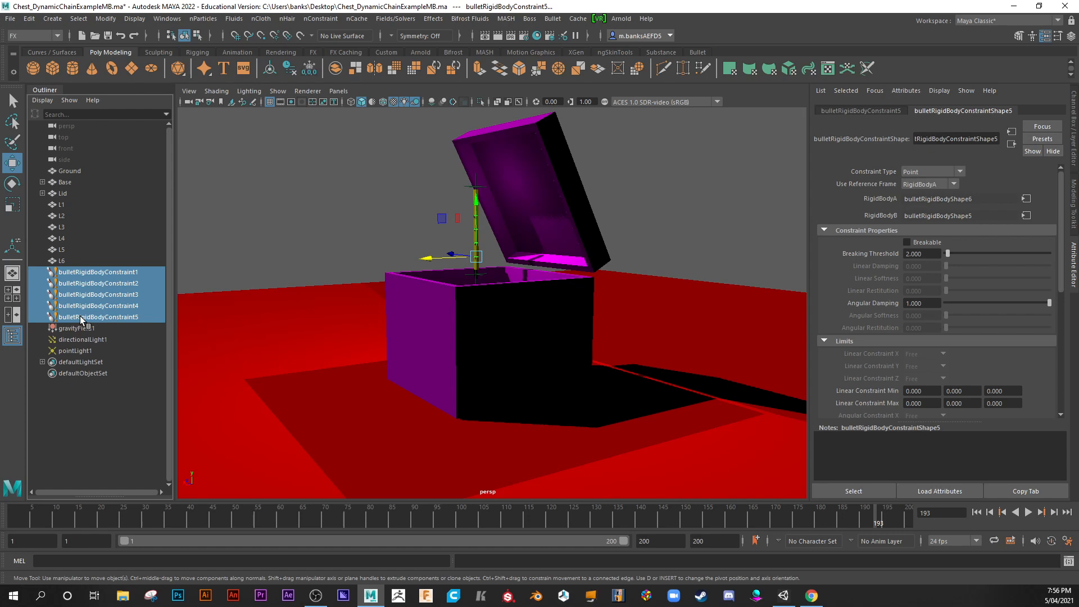
{"action": "left_click", "coordinate": [74, 272]}
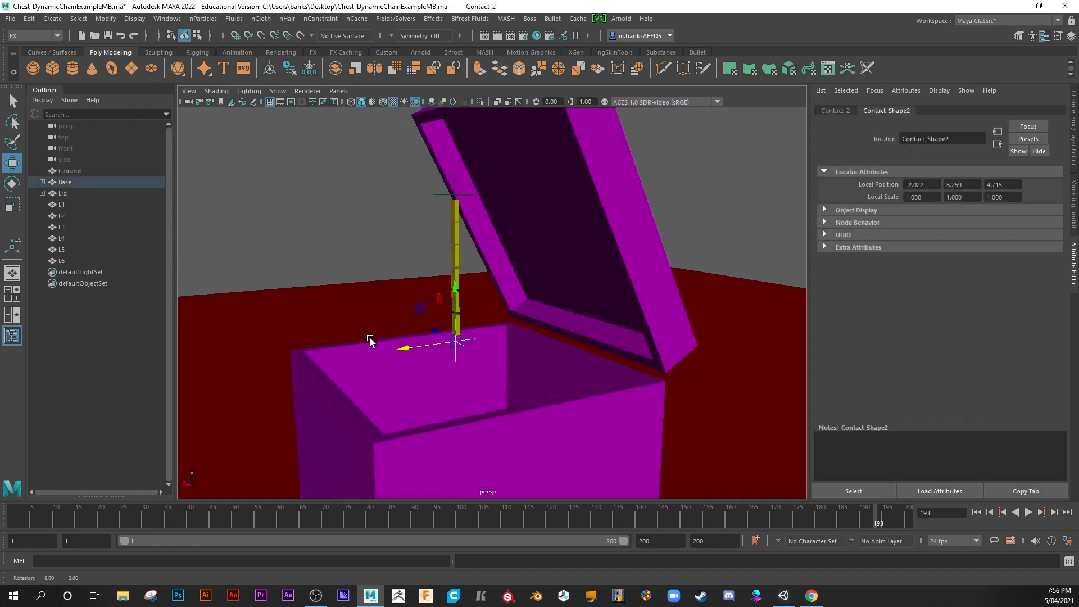
{"action": "left_click", "coordinate": [62, 261]}
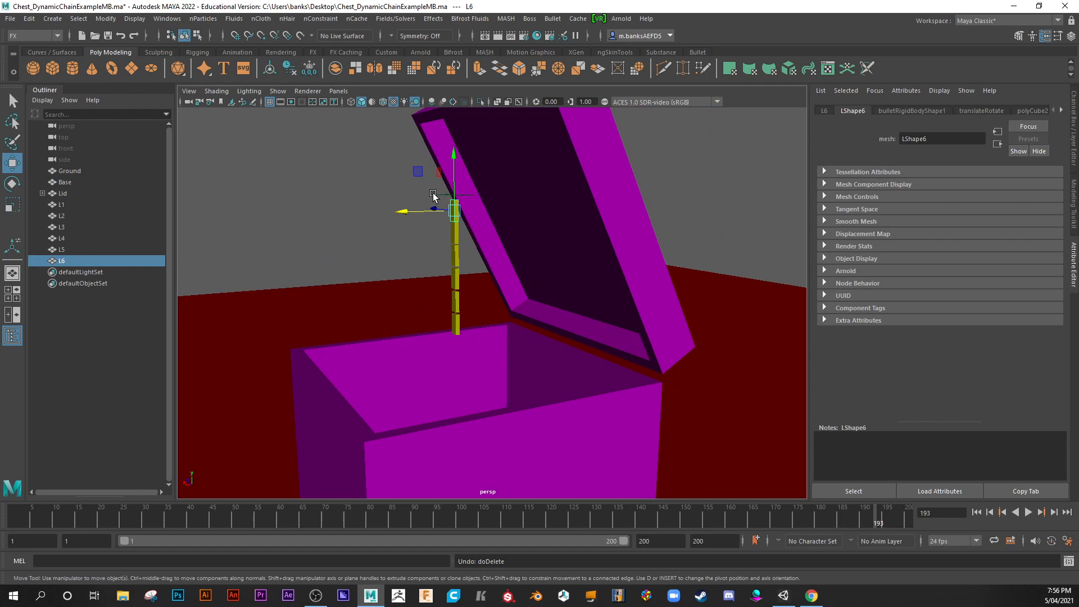
{"action": "left_click", "coordinate": [277, 252]}
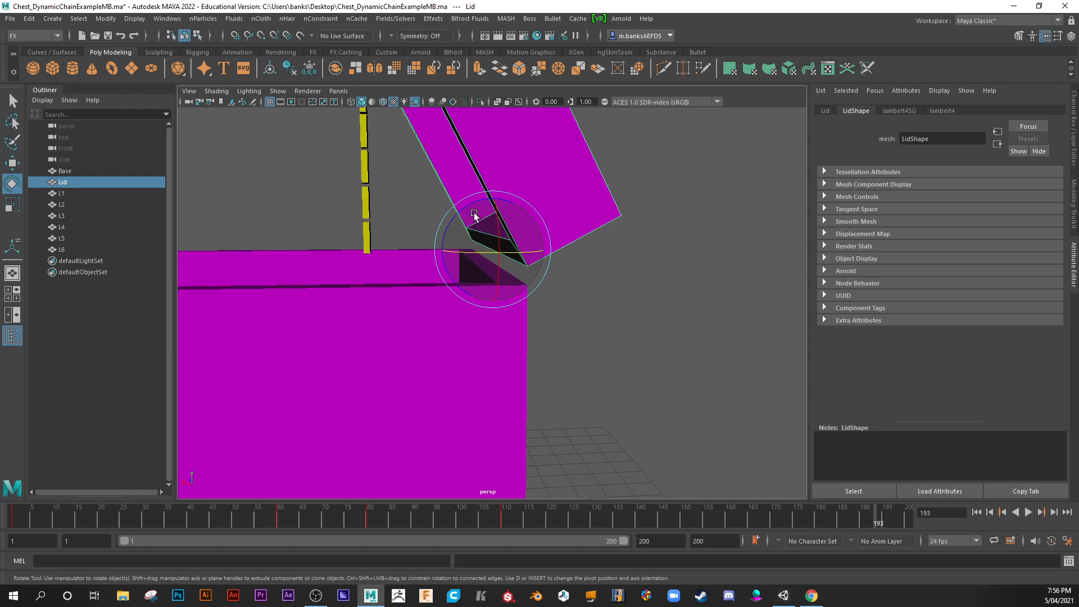
Delete the Lid's keyframes from the Time Slider, leaving the lid open
{"action": "left_click_drag", "start_coordinate": [475, 214], "coordinate": [468, 260]}
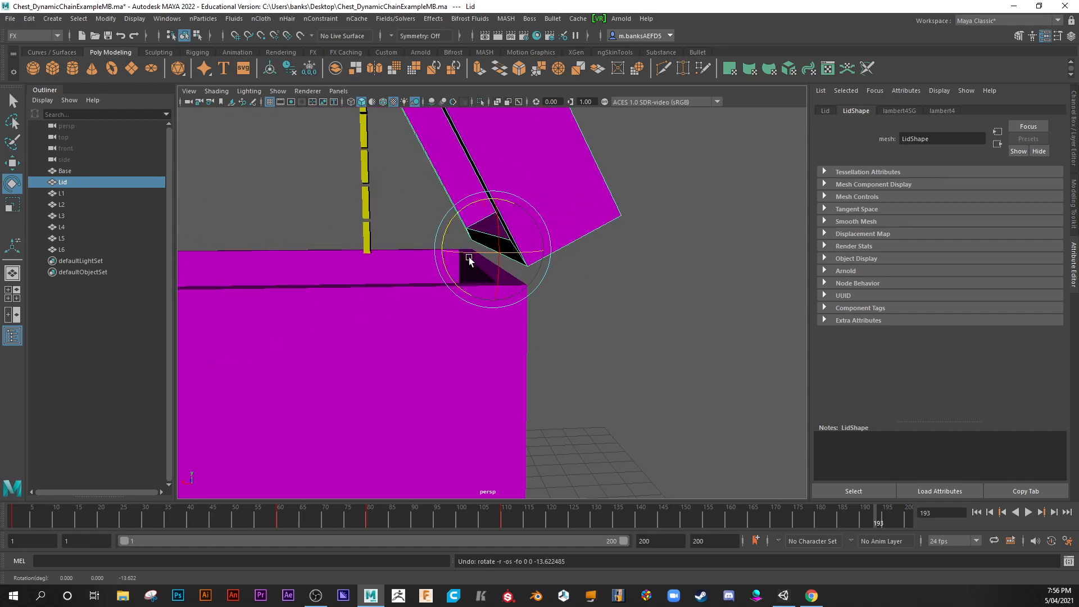
{"action": "left_click_drag", "start_coordinate": [469, 261], "coordinate": [544, 272]}
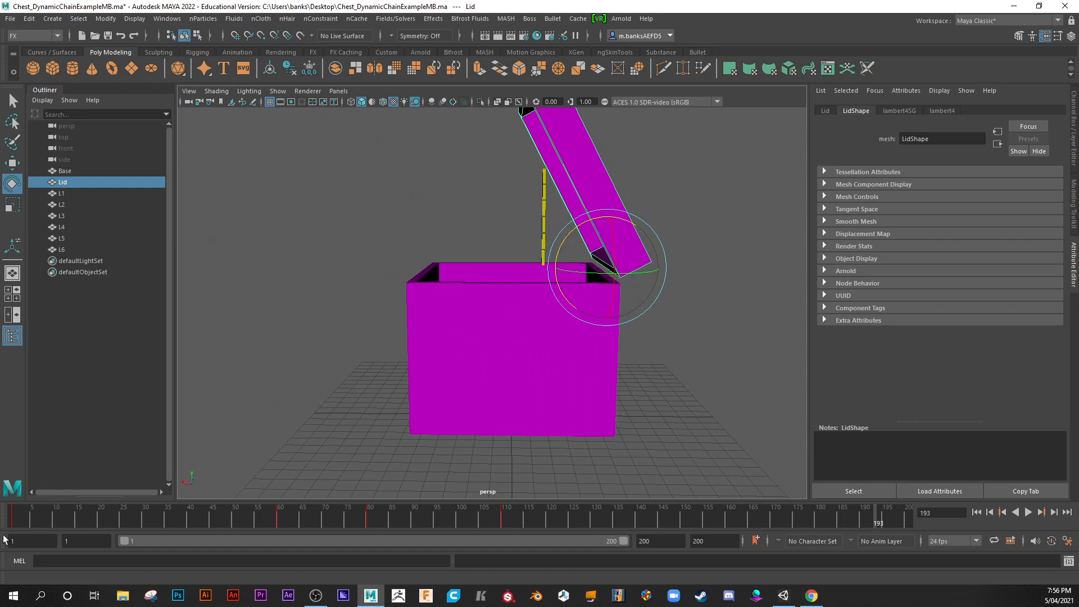
{"action": "mouse_move", "coordinate": [757, 525]}
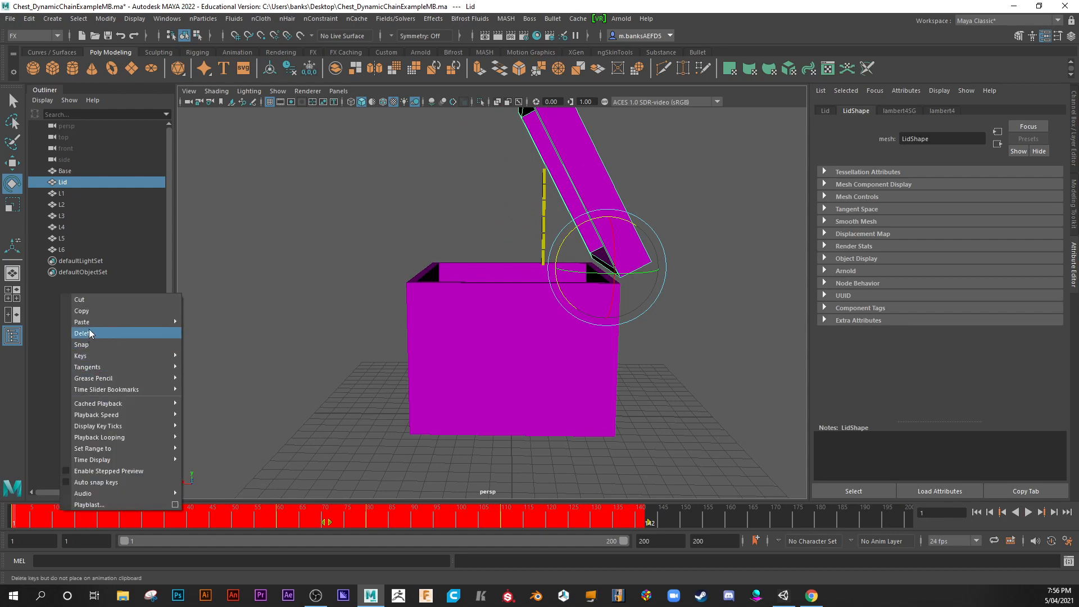
{"action": "left_click", "coordinate": [82, 333]}
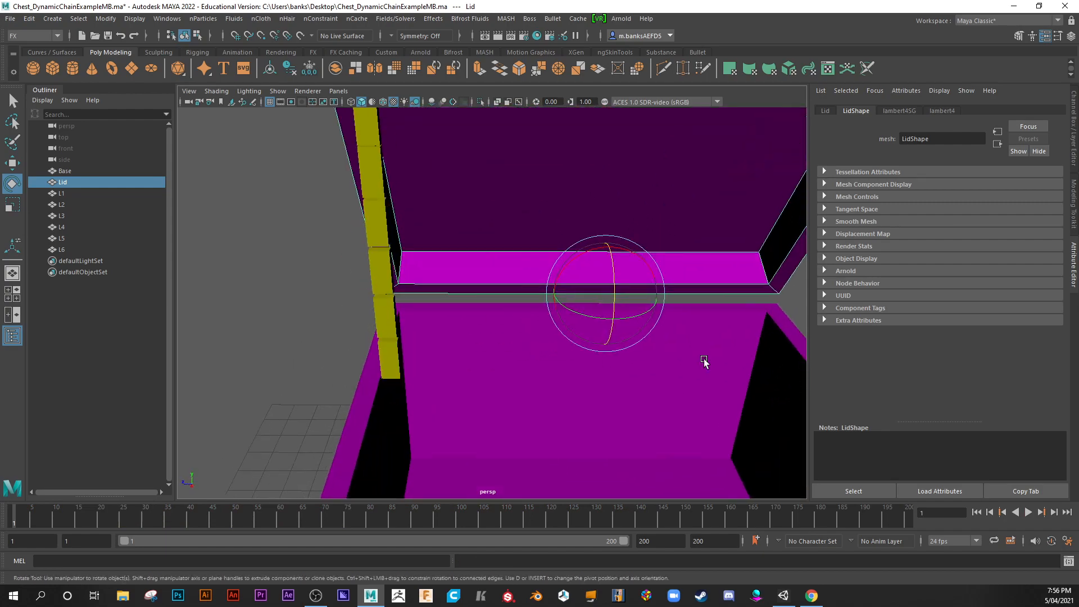
Inspect Base, links L6, L5, L4 and Lid, ending with Base's zeroed transforms shown
{"action": "left_click", "coordinate": [64, 170]}
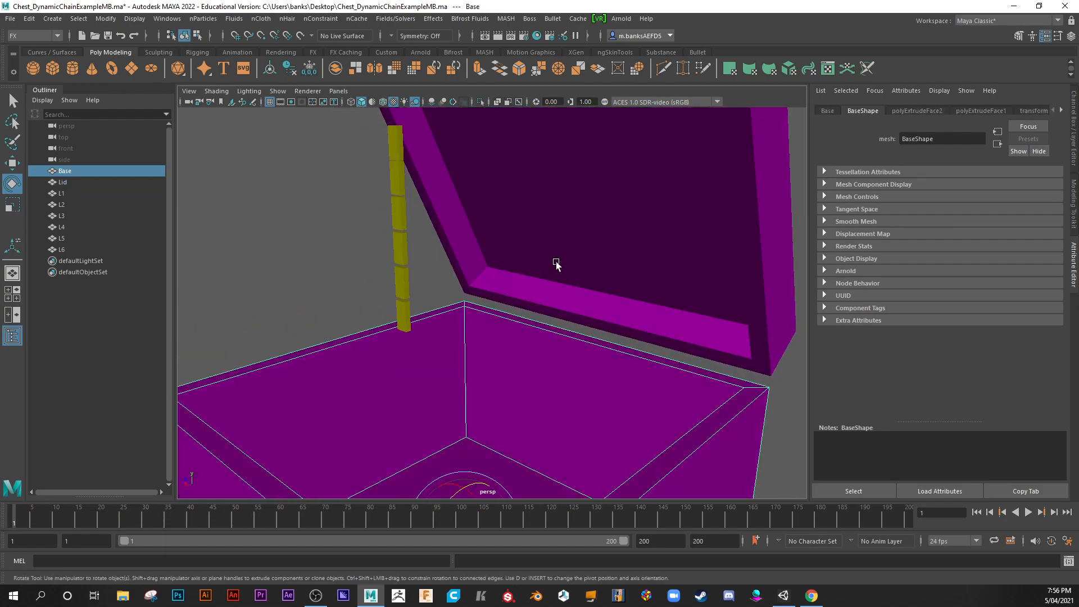
{"action": "left_click", "coordinate": [62, 182]}
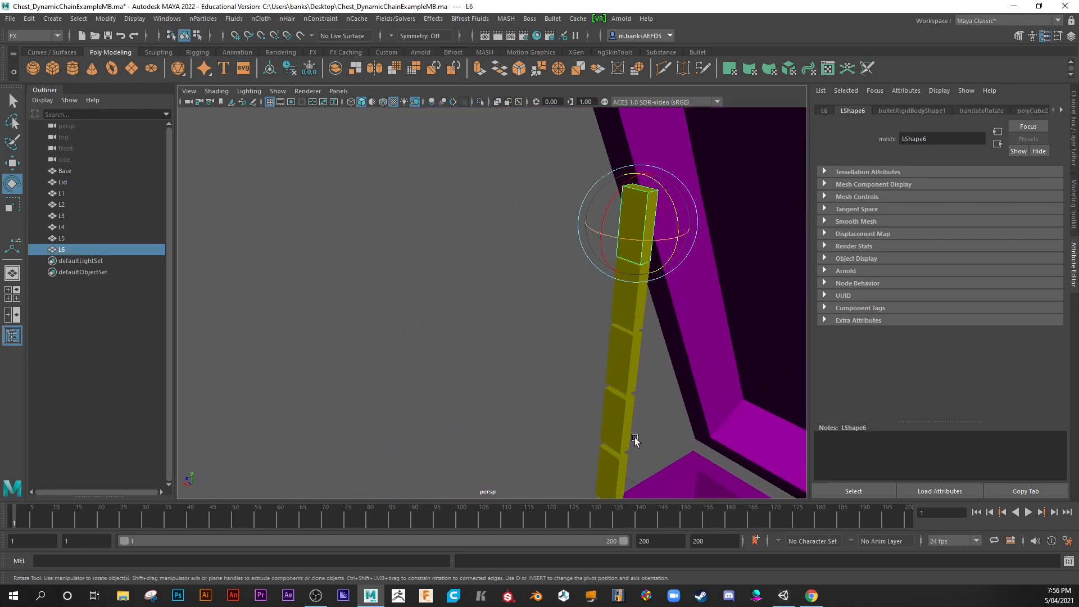
{"action": "left_click", "coordinate": [61, 238]}
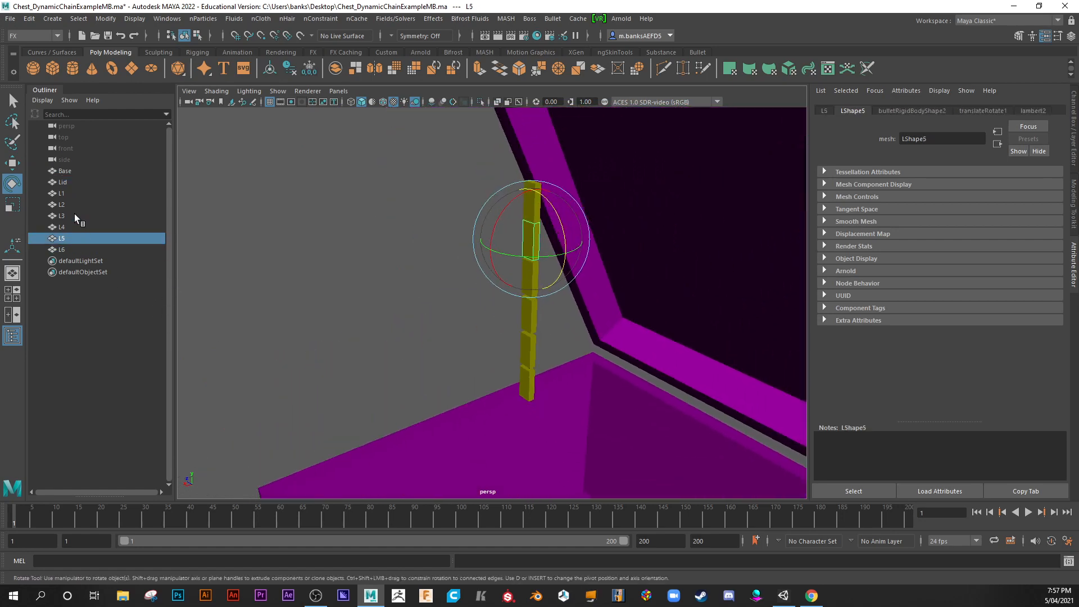
{"action": "left_click", "coordinate": [61, 227]}
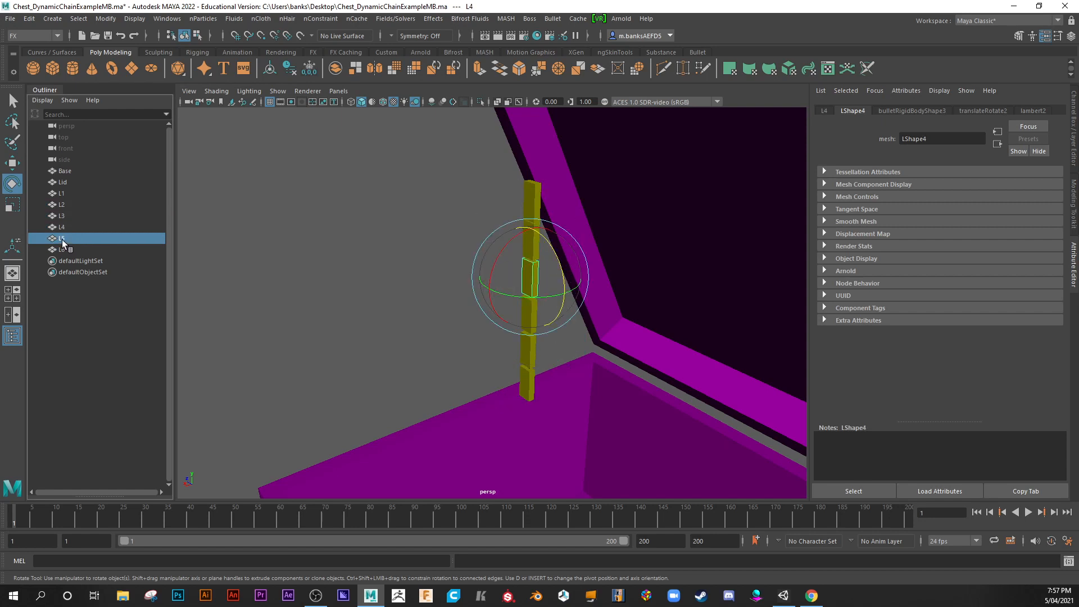
{"action": "left_click", "coordinate": [61, 249]}
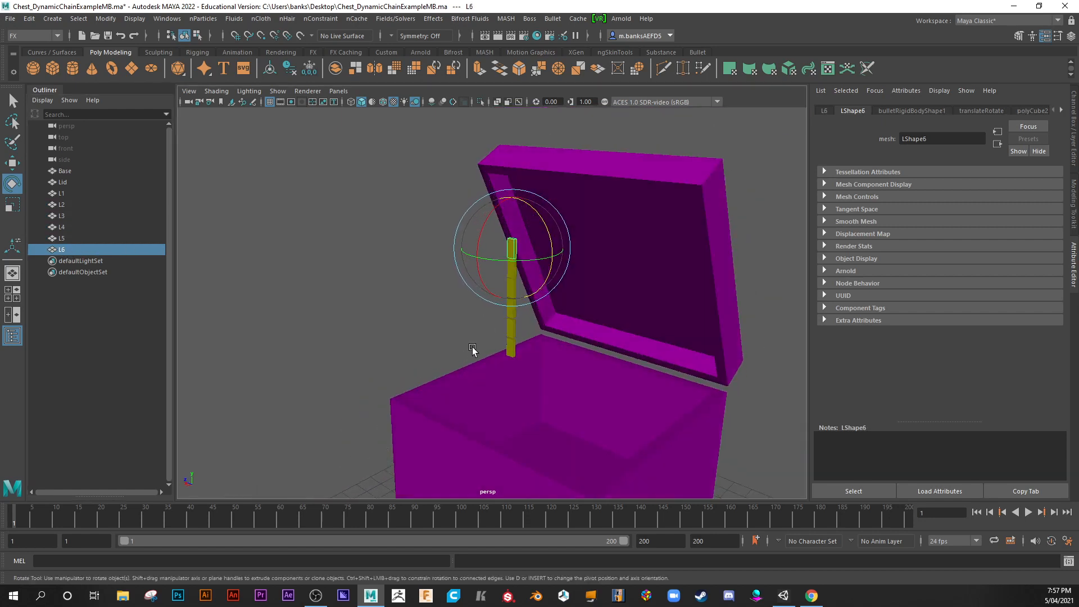
{"action": "left_click", "coordinate": [62, 182]}
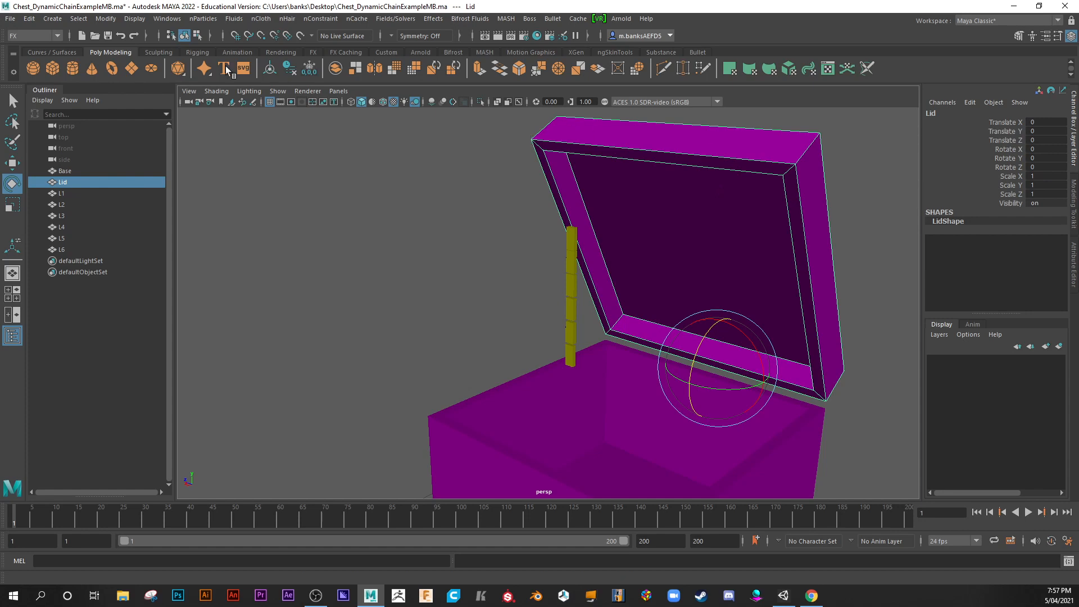
{"action": "left_click", "coordinate": [105, 18]}
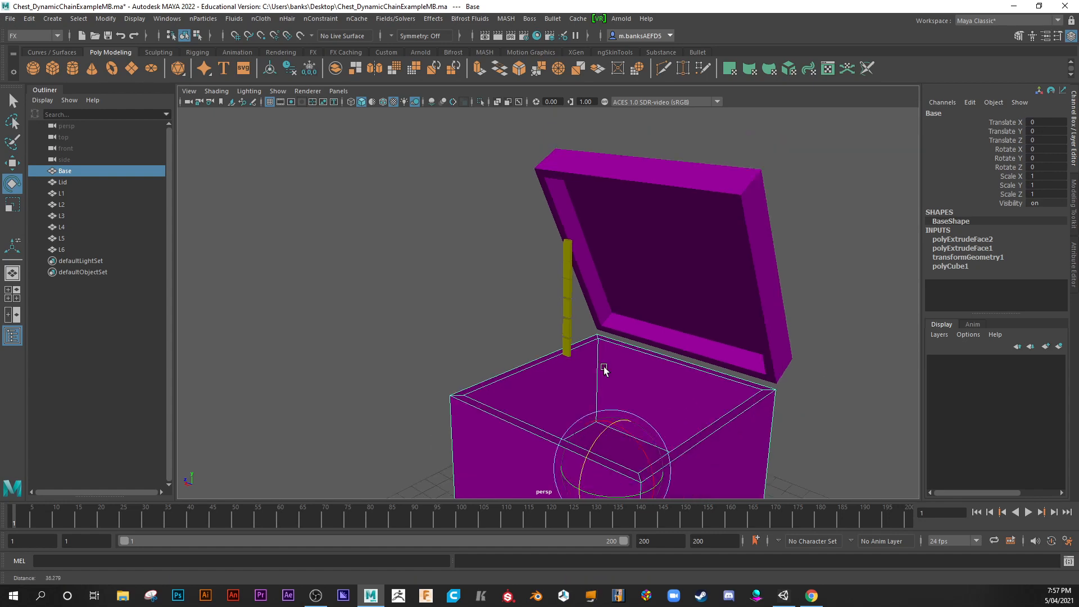
{"action": "left_click_drag", "start_coordinate": [605, 368], "coordinate": [405, 332]}
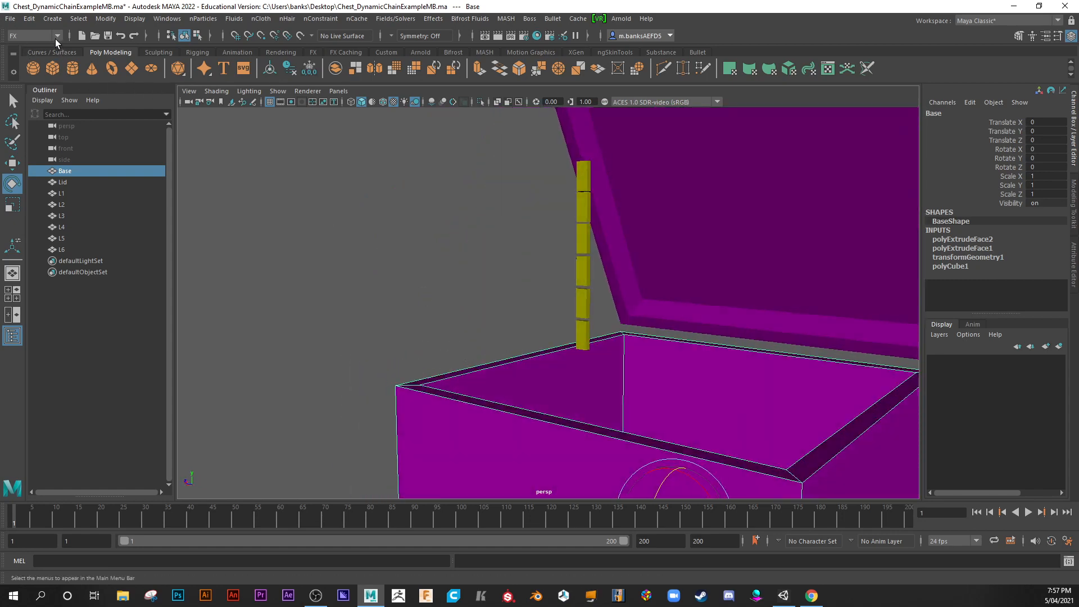
{"action": "mouse_move", "coordinate": [48, 38]}
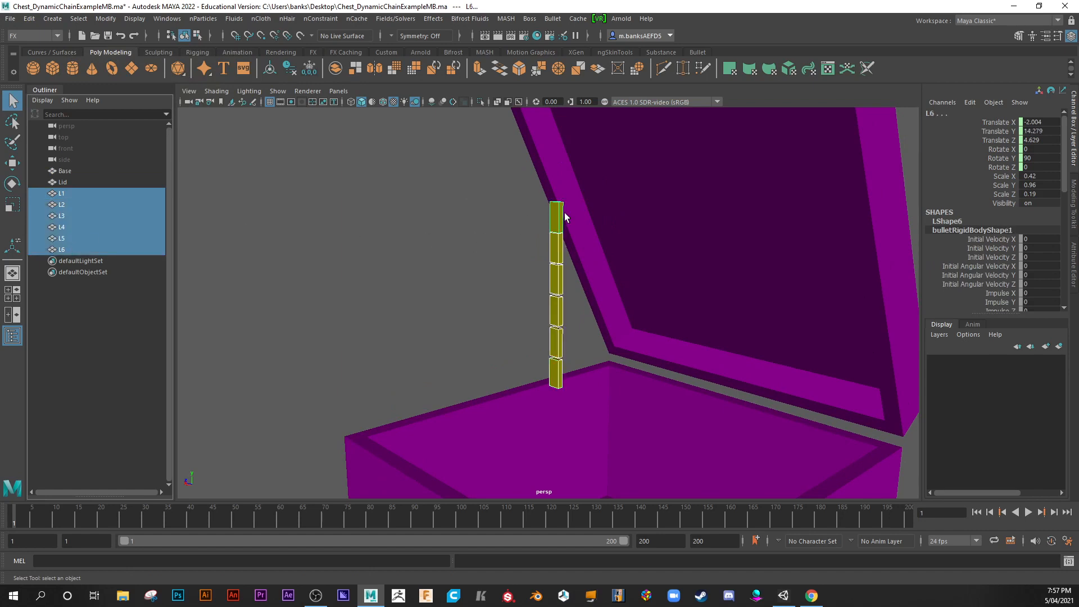
{"action": "mouse_move", "coordinate": [580, 269]}
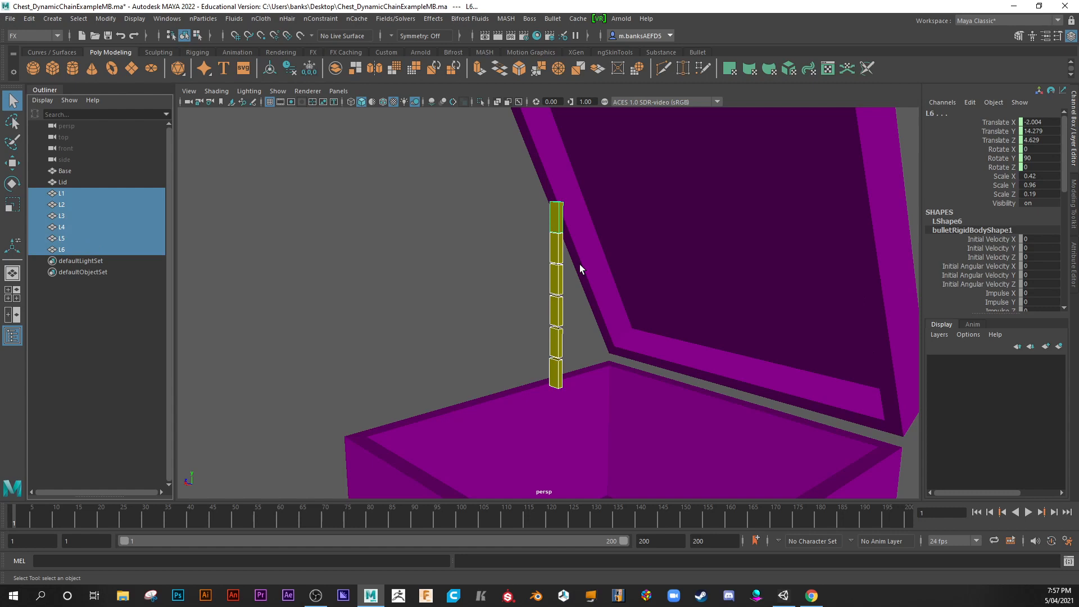
Rename the top chain link L6 to TopLink
{"action": "left_click_drag", "start_coordinate": [582, 269], "coordinate": [466, 257]}
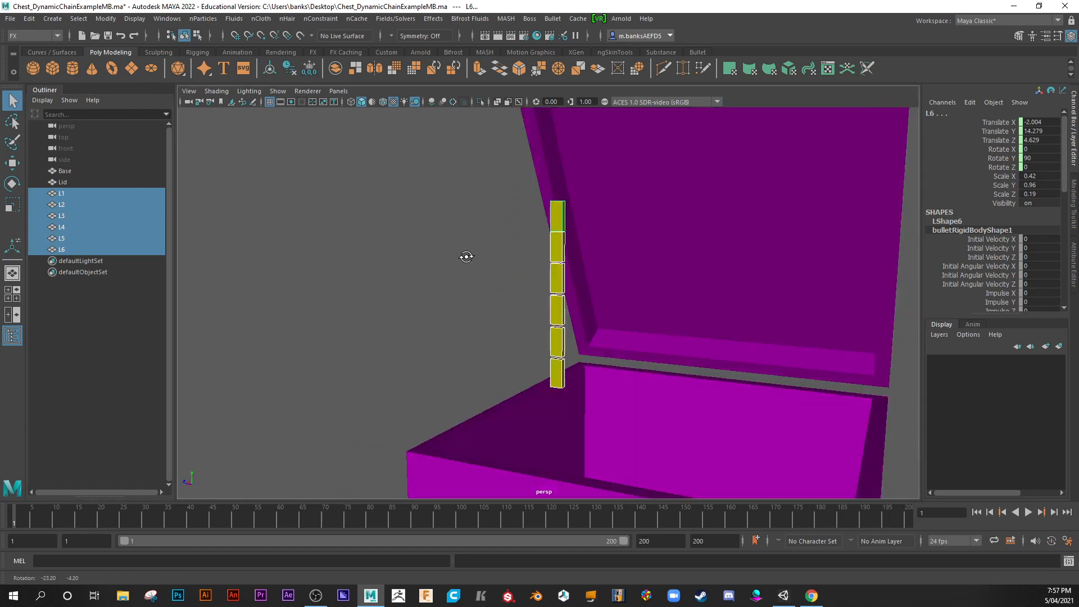
{"action": "left_click", "coordinate": [62, 249]}
{"action": "type", "text": "Top"}
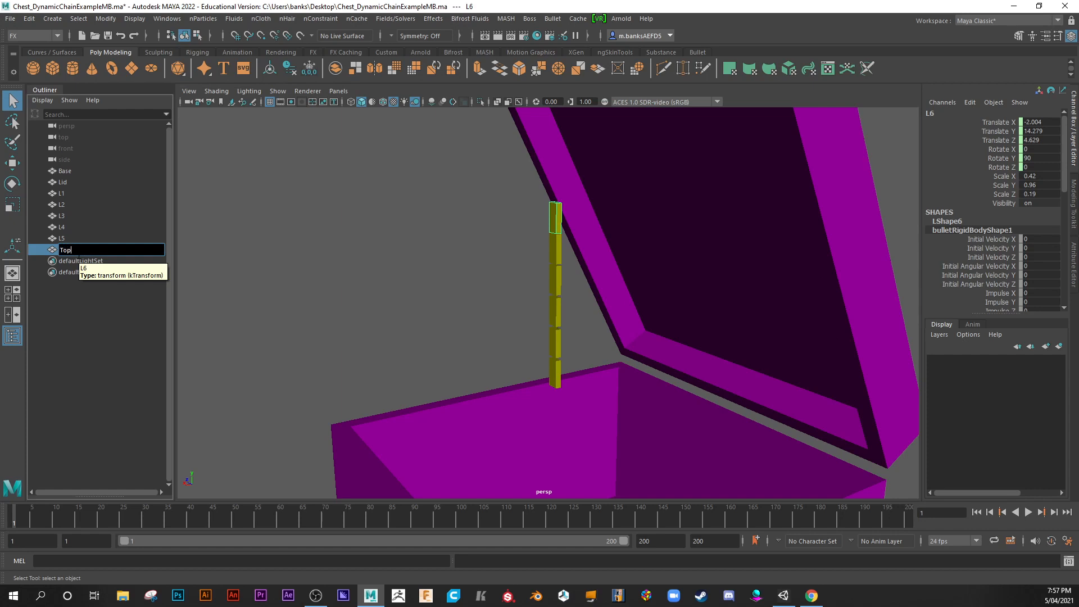
{"action": "type", "text": "Link"}
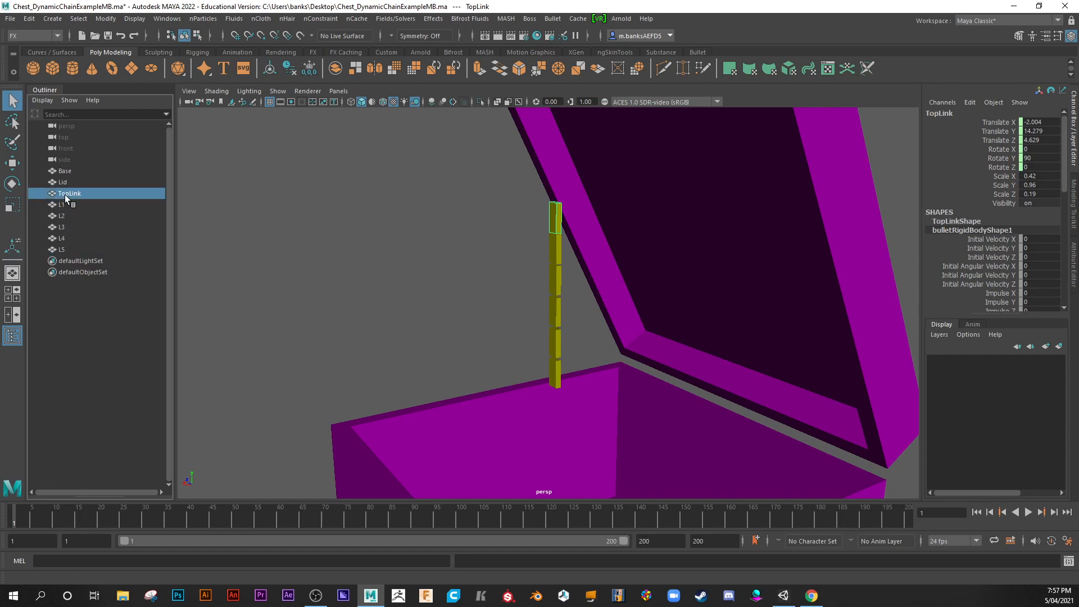
{"action": "left_click", "coordinate": [61, 249]}
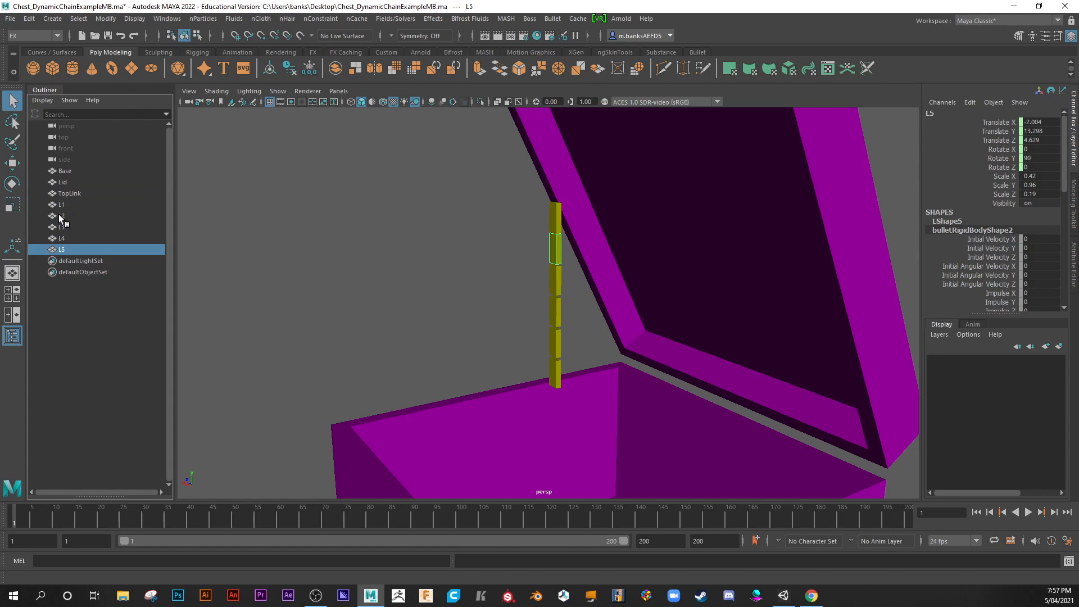
Rename the lowest link L1 to BottomLink
{"action": "left_click", "coordinate": [61, 204]}
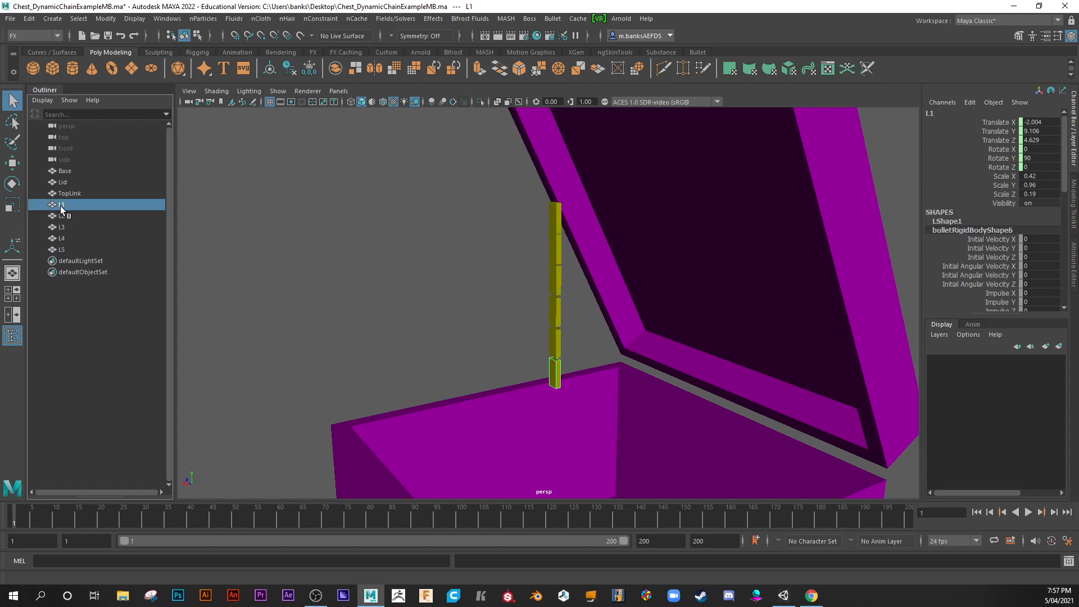
{"action": "double_click", "coordinate": [62, 205]}
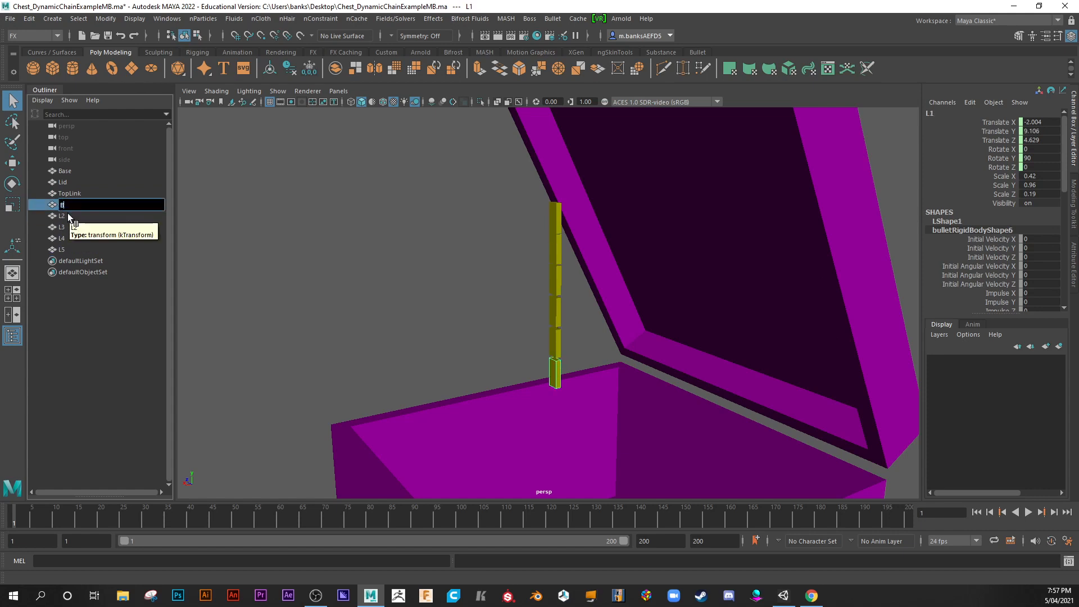
{"action": "type", "text": "BottomLink"}
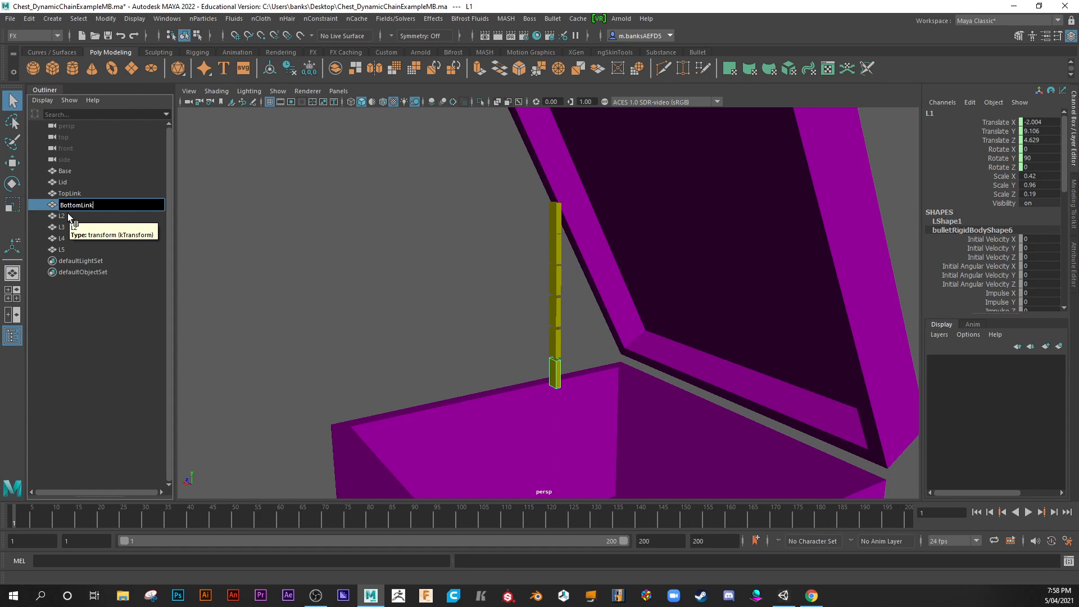
{"action": "key", "text": "enter"}
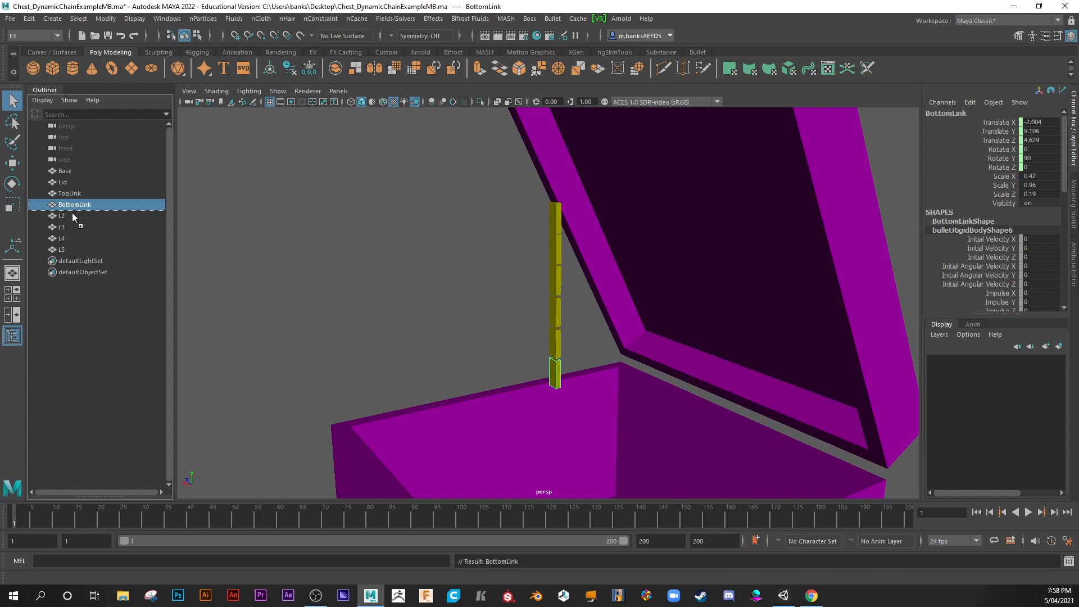
{"action": "left_click", "coordinate": [69, 193]}
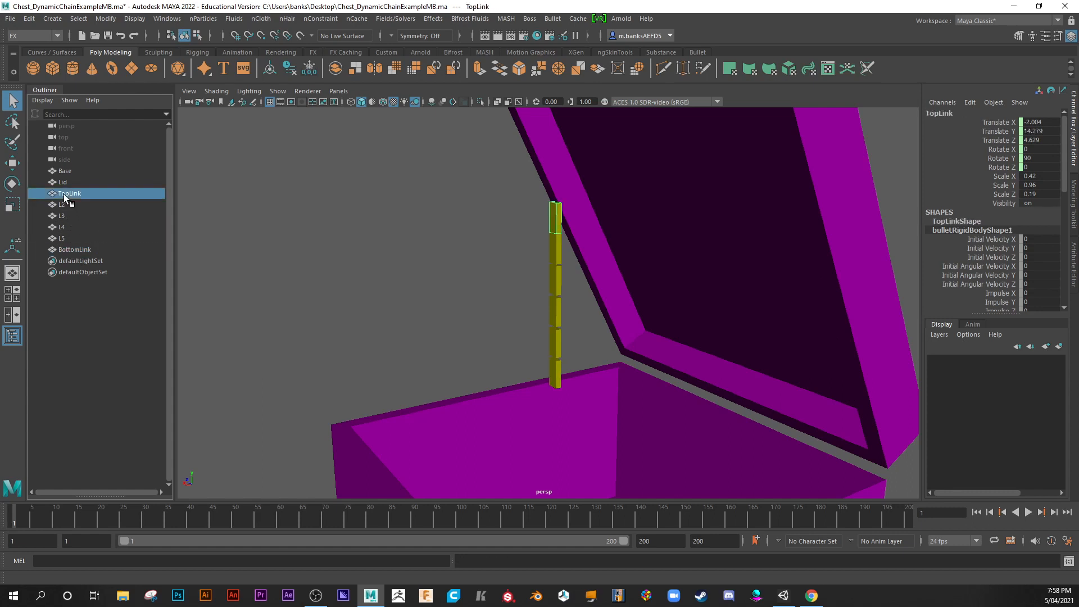
Reposition links L5, L2 and L3 beneath TopLink in the Outliner
{"action": "left_click", "coordinate": [63, 205]}
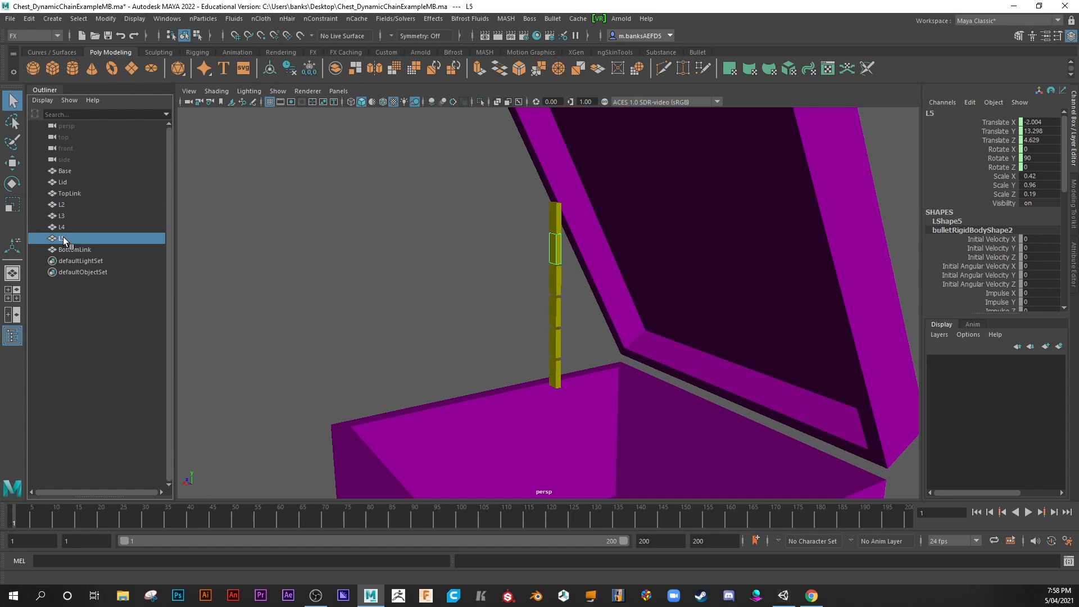
{"action": "left_click", "coordinate": [62, 204]}
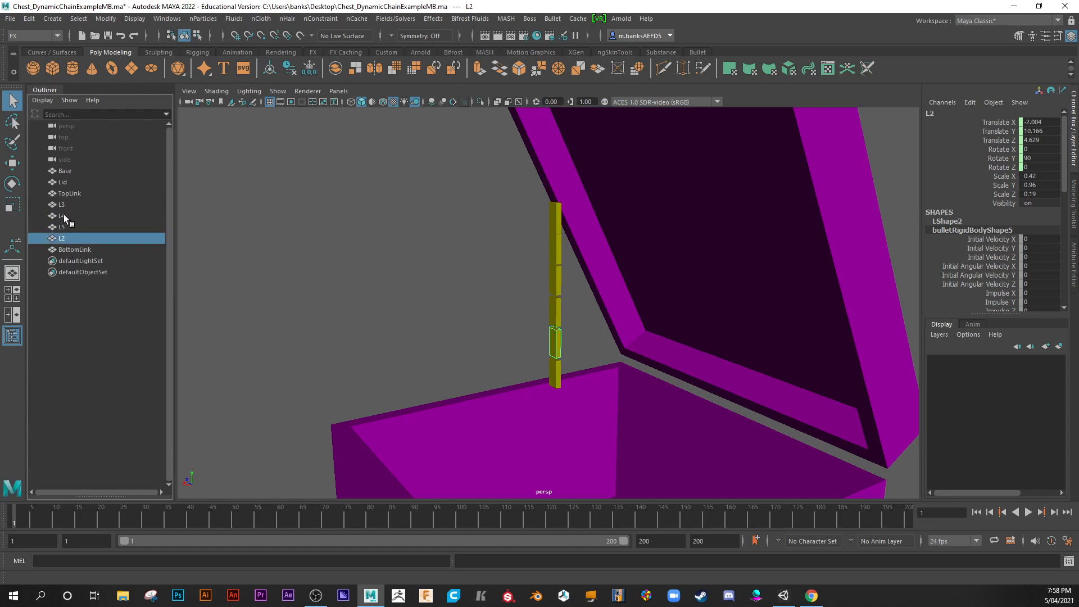
{"action": "left_click", "coordinate": [62, 204]}
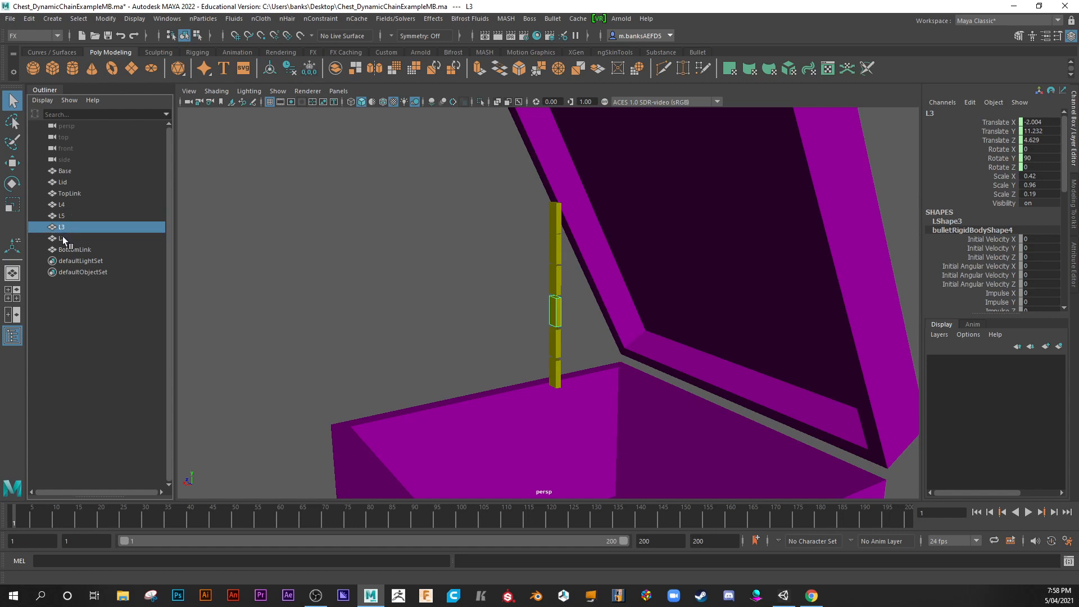
{"action": "left_click", "coordinate": [61, 237]}
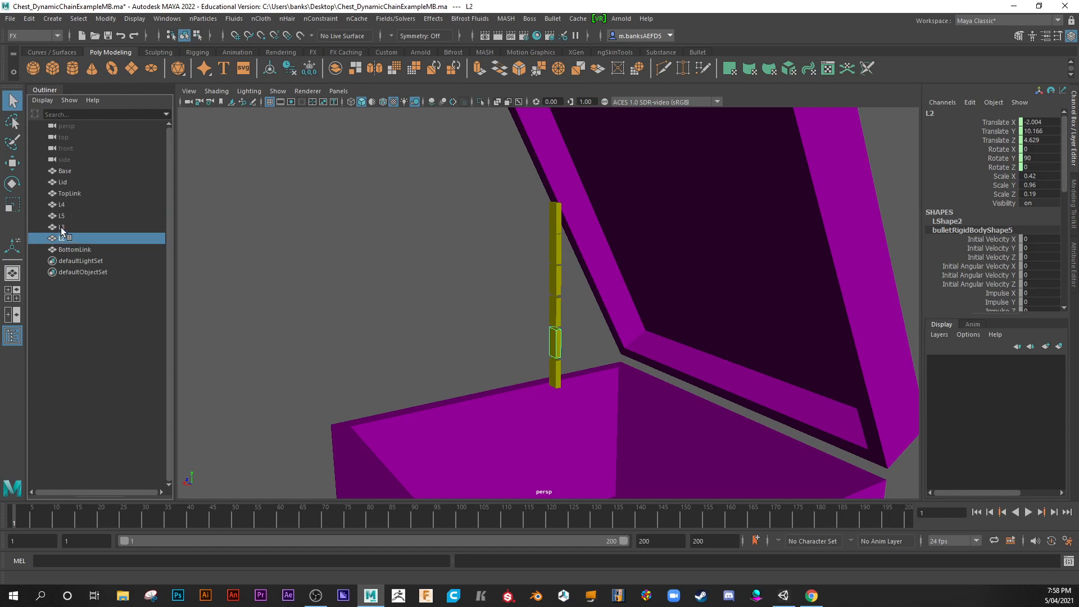
{"action": "left_click", "coordinate": [62, 215]}
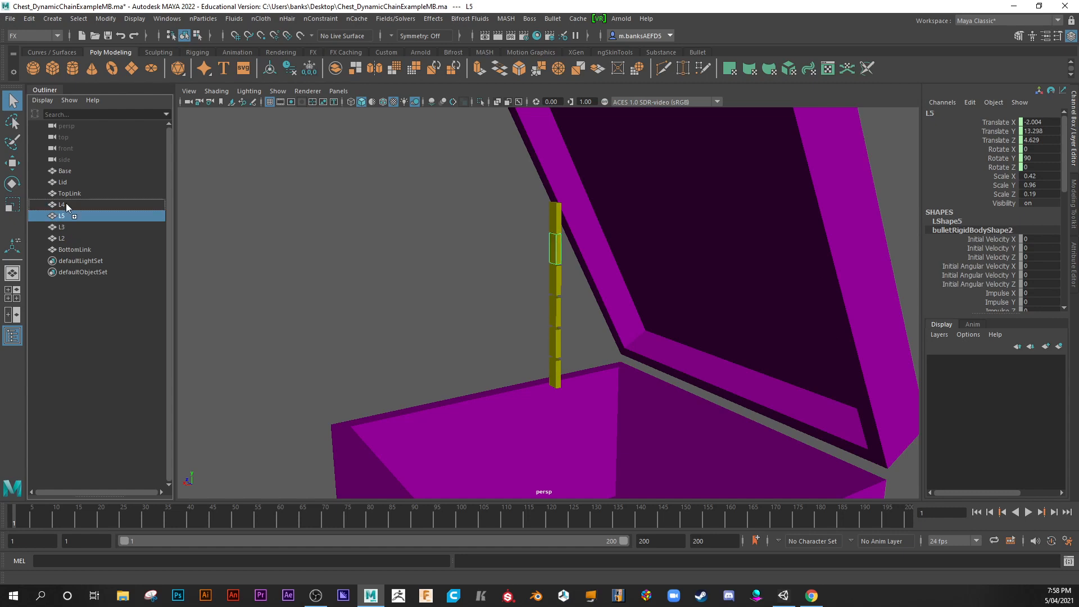
{"action": "left_click", "coordinate": [69, 194]}
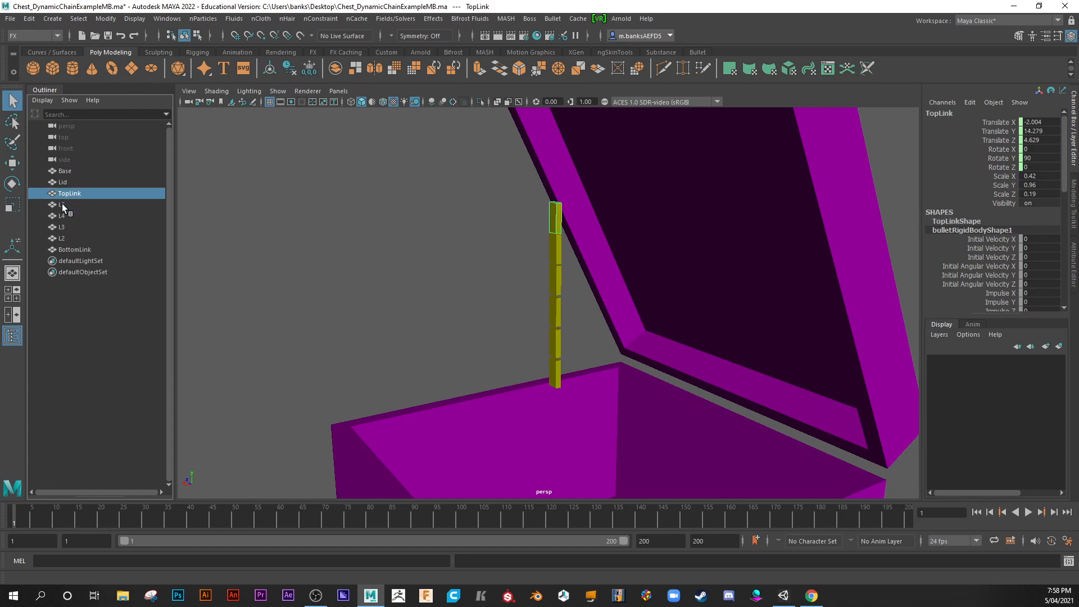
Place L4, confirm the order down to BottomLink, and move Base last
{"action": "left_click", "coordinate": [62, 227]}
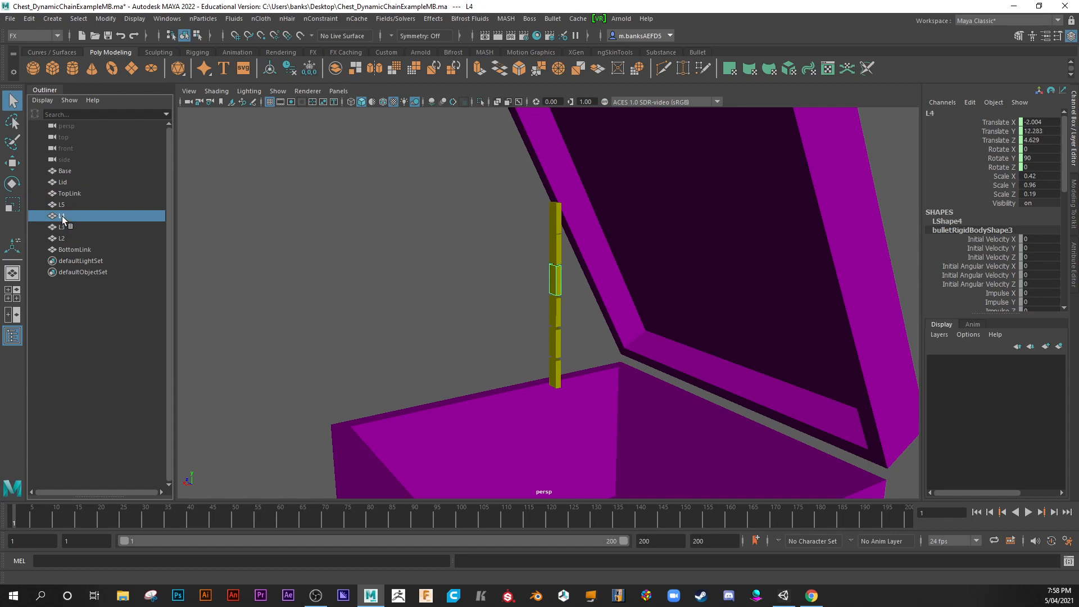
{"action": "left_click", "coordinate": [62, 205]}
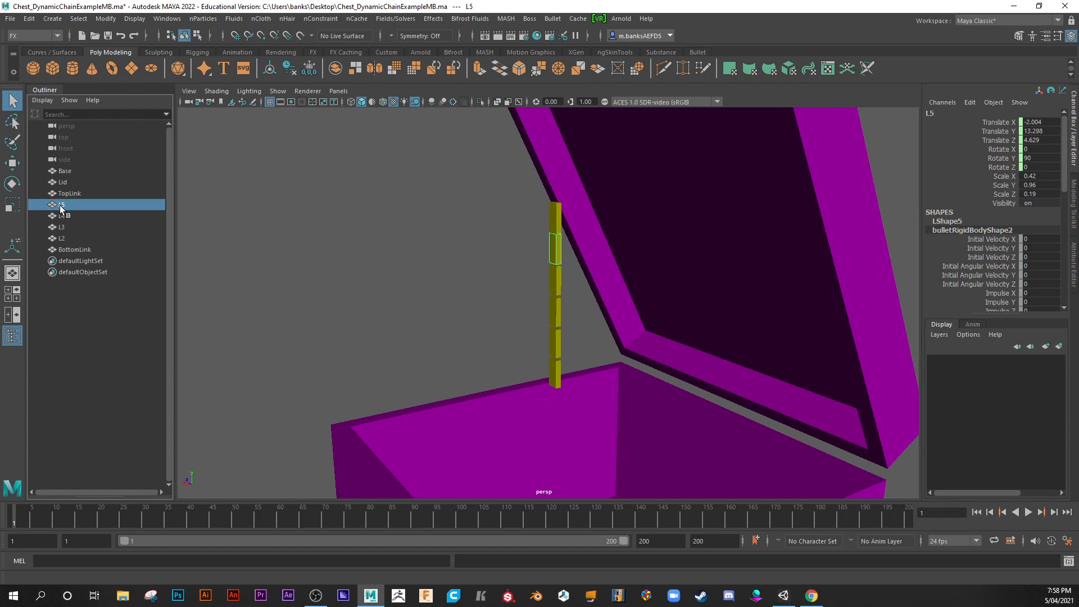
{"action": "left_click", "coordinate": [62, 227]}
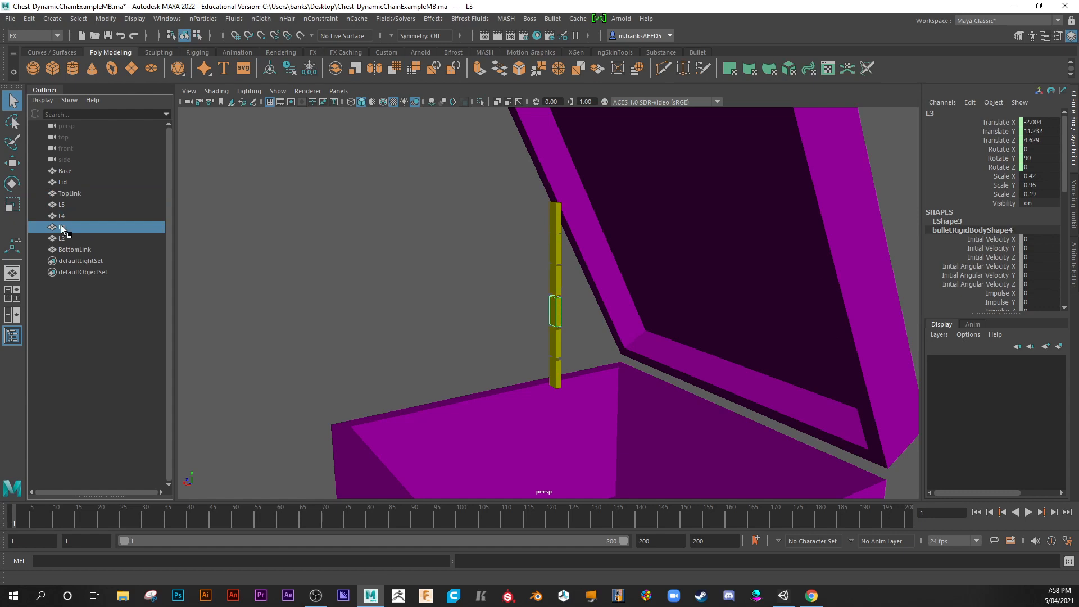
{"action": "left_click", "coordinate": [75, 249]}
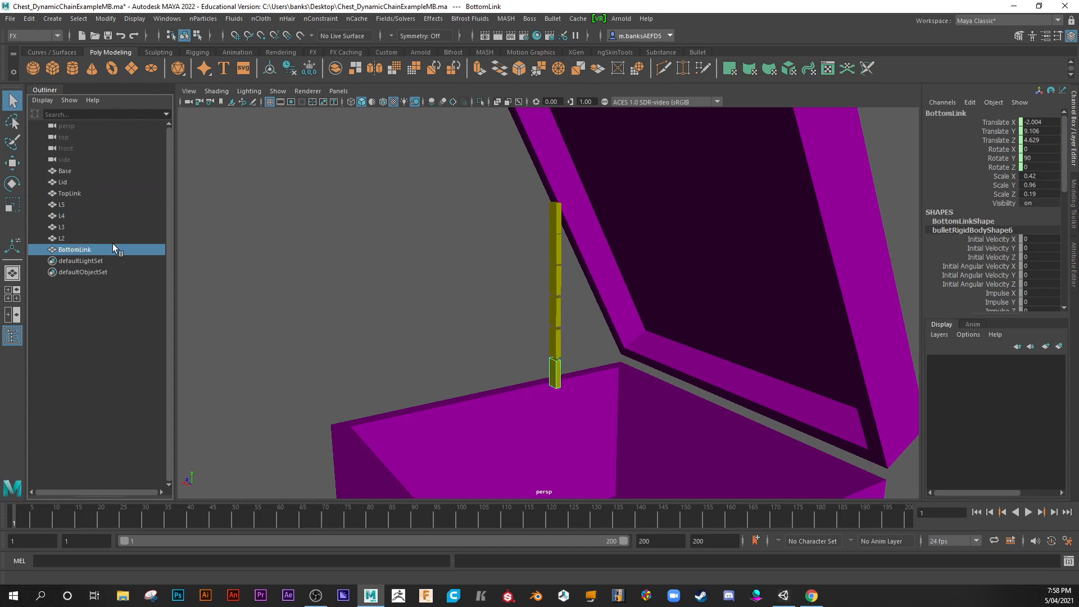
{"action": "left_click", "coordinate": [64, 171]}
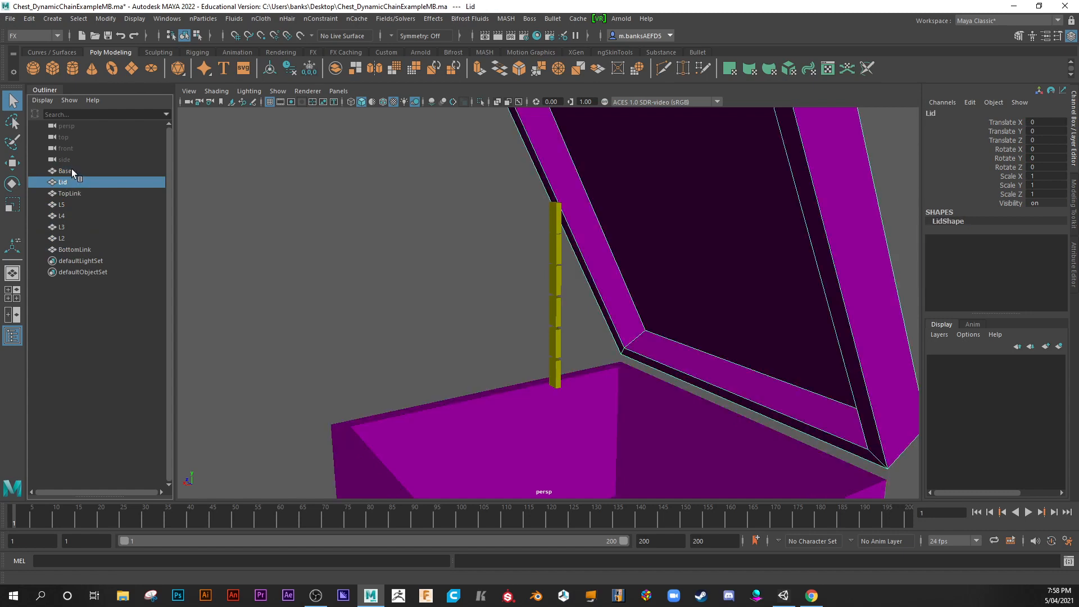
{"action": "left_click", "coordinate": [66, 171]}
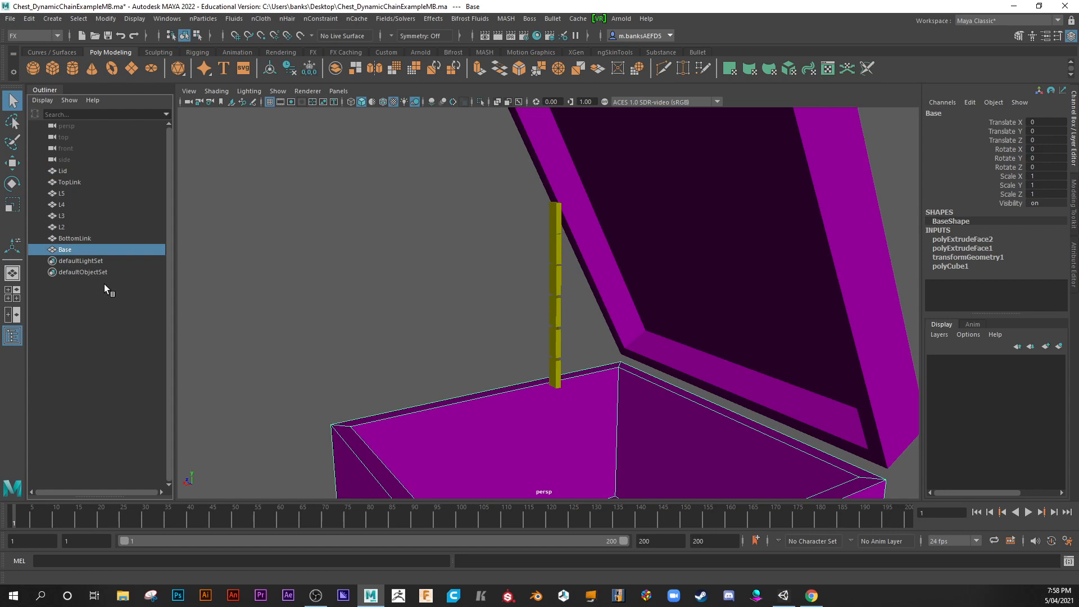
{"action": "left_click", "coordinate": [68, 182]}
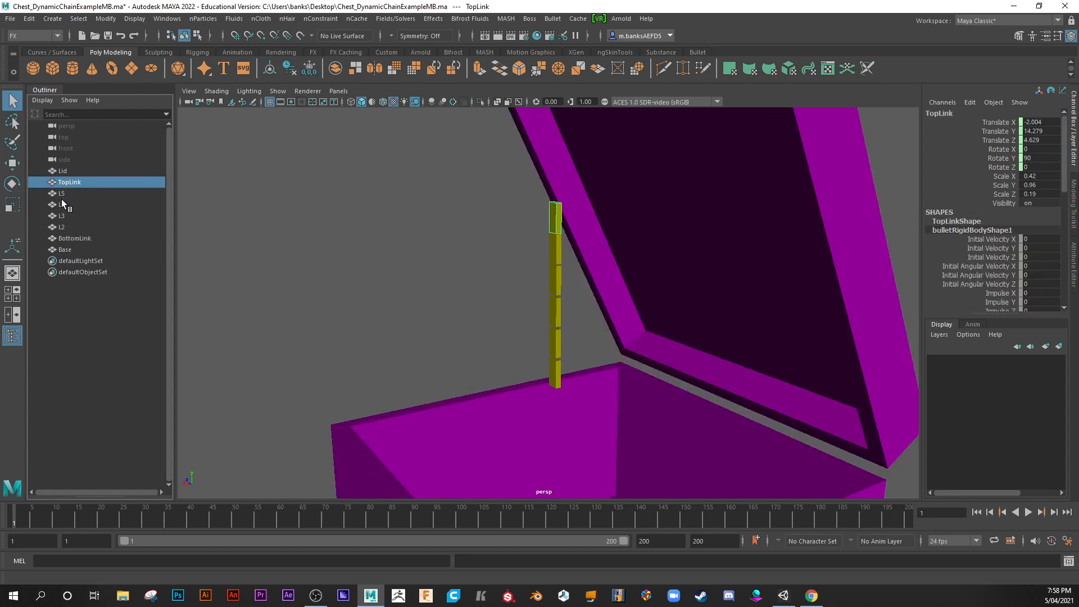
{"action": "left_click", "coordinate": [62, 216]}
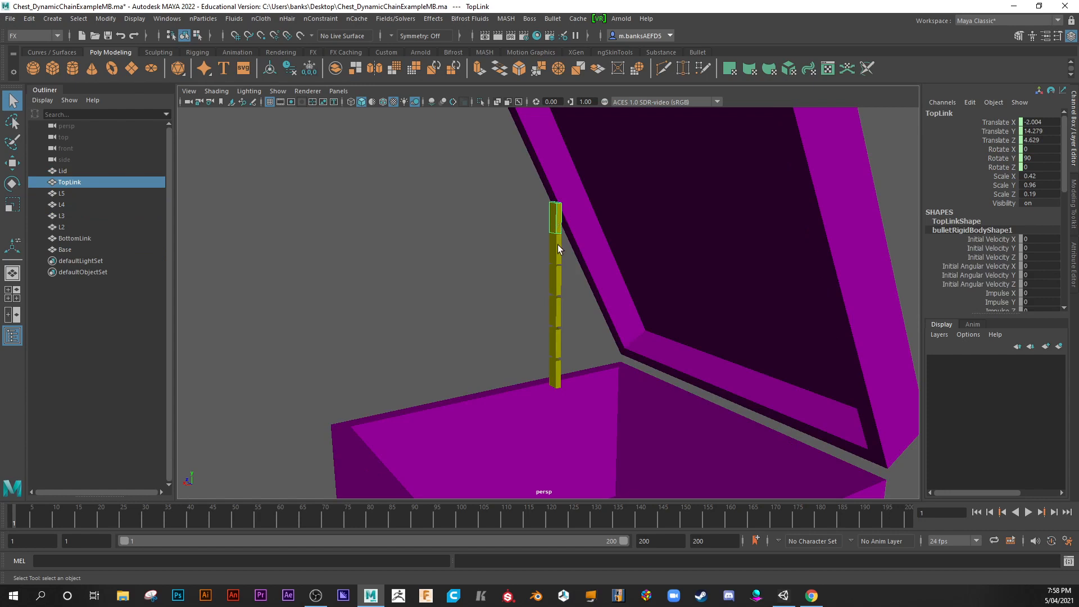
{"action": "mouse_move", "coordinate": [554, 220]}
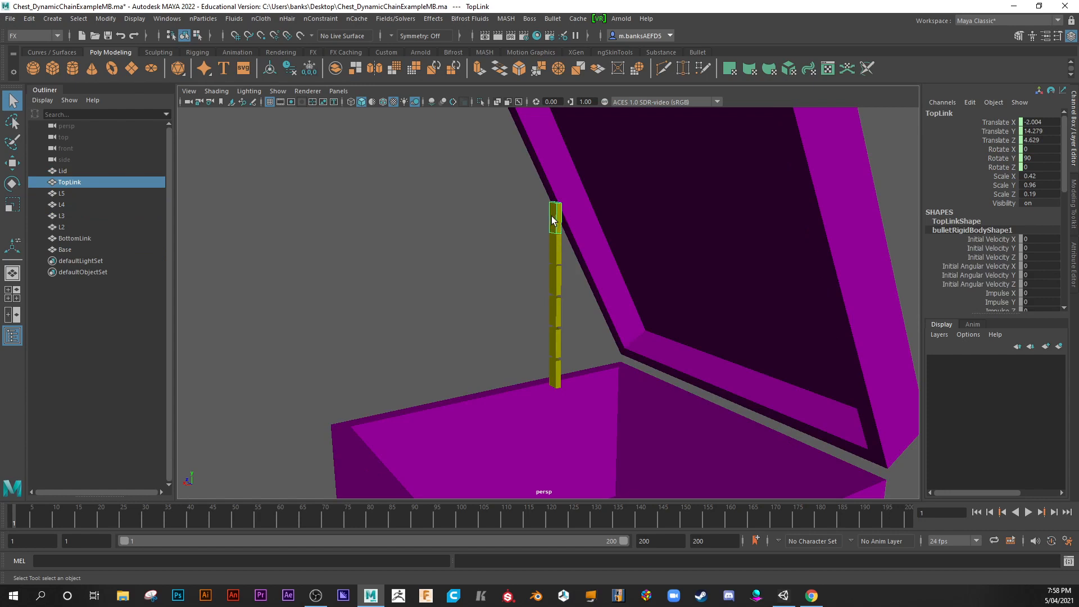
{"action": "mouse_move", "coordinate": [256, 210]}
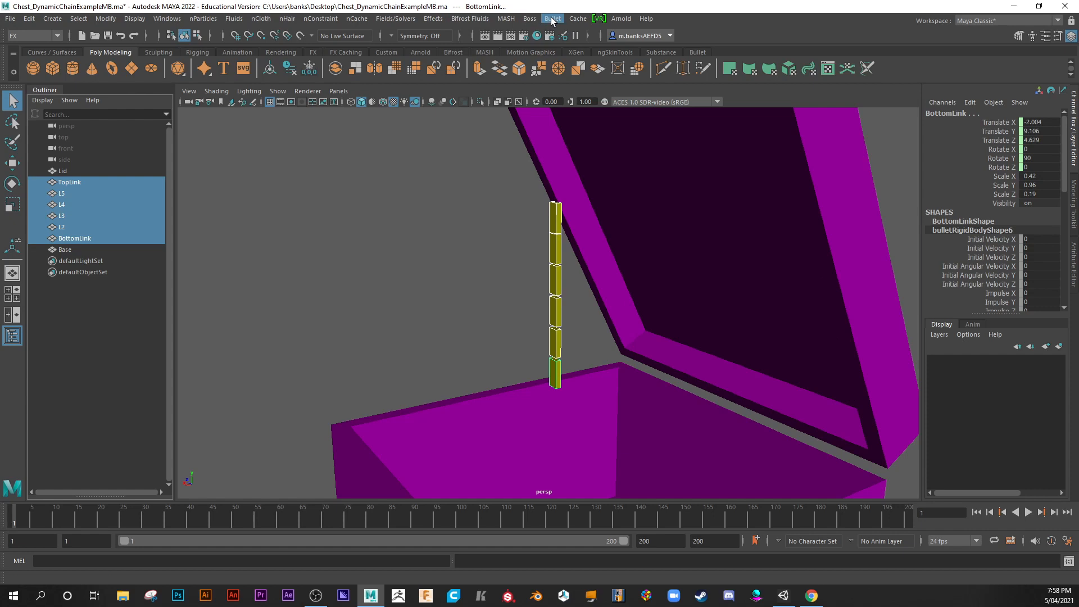
Open the Bullet menu with all six chain links, TopLink through BottomLink, selected
{"action": "left_click", "coordinate": [552, 18]}
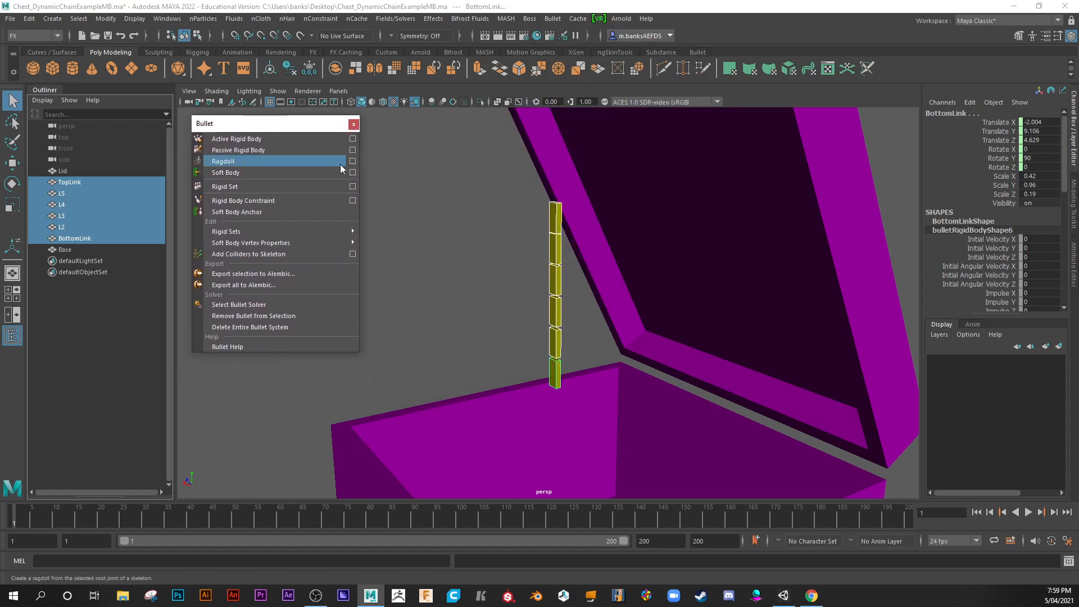
{"action": "mouse_move", "coordinate": [236, 139]}
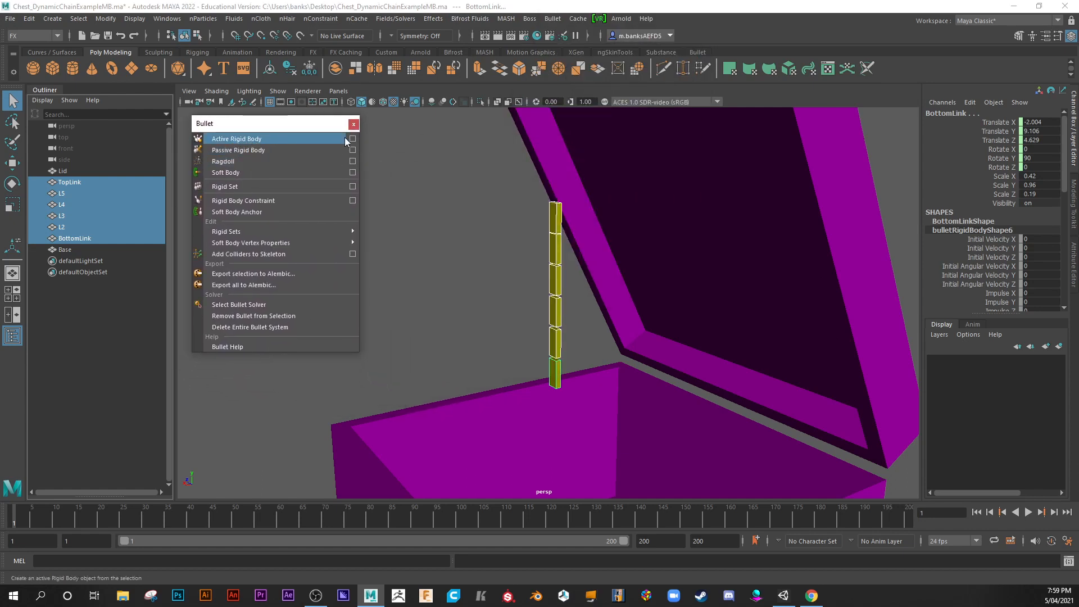
Make the six links Active Rigid Bodies with default options, adding a Bullet solver
{"action": "left_click", "coordinate": [353, 138]}
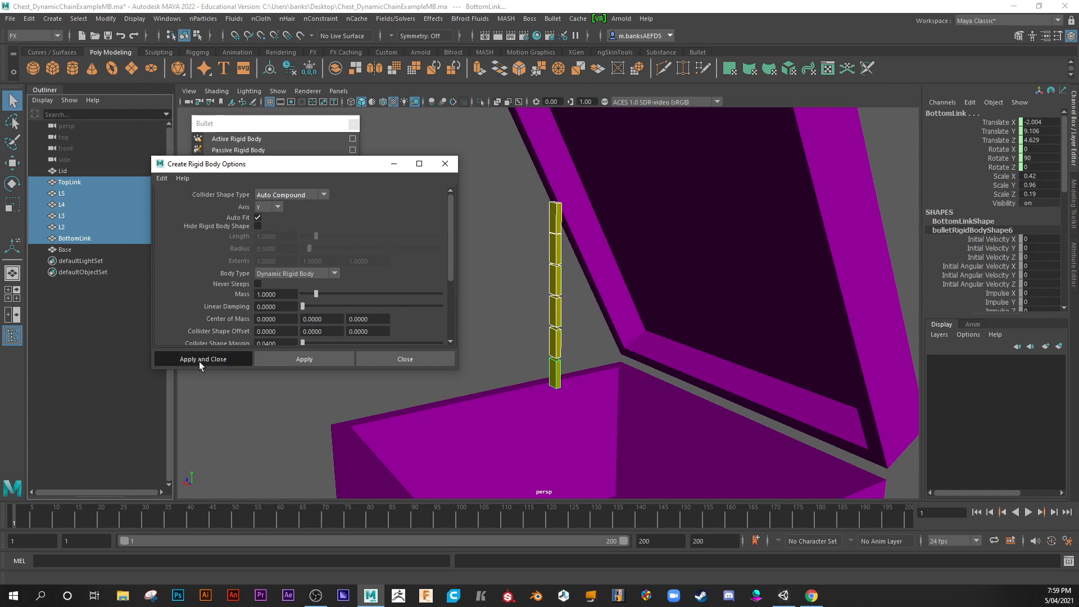
{"action": "left_click", "coordinate": [203, 359]}
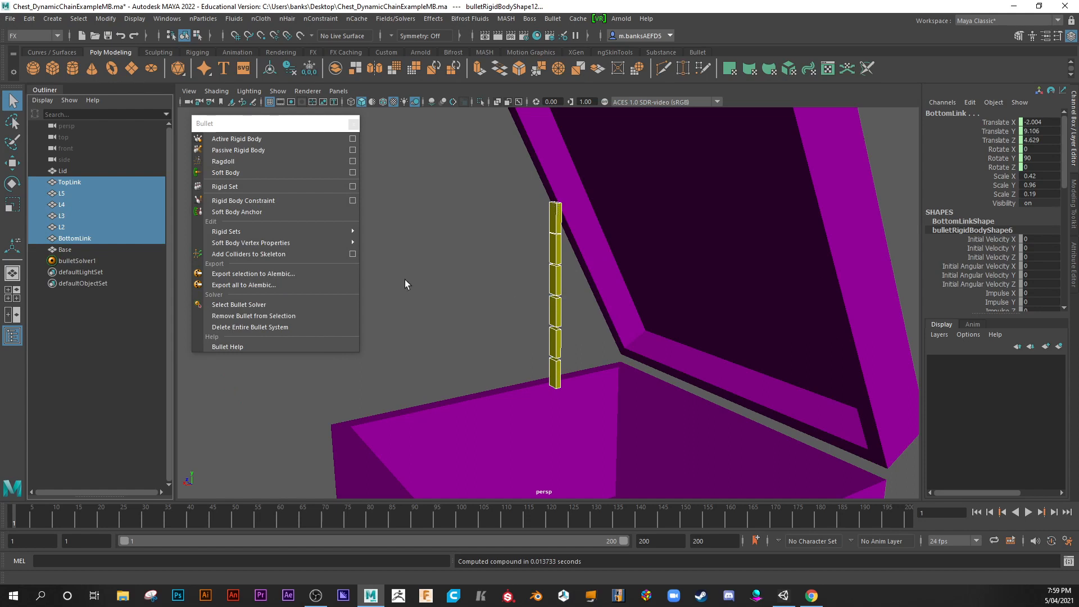
{"action": "mouse_move", "coordinate": [75, 263]}
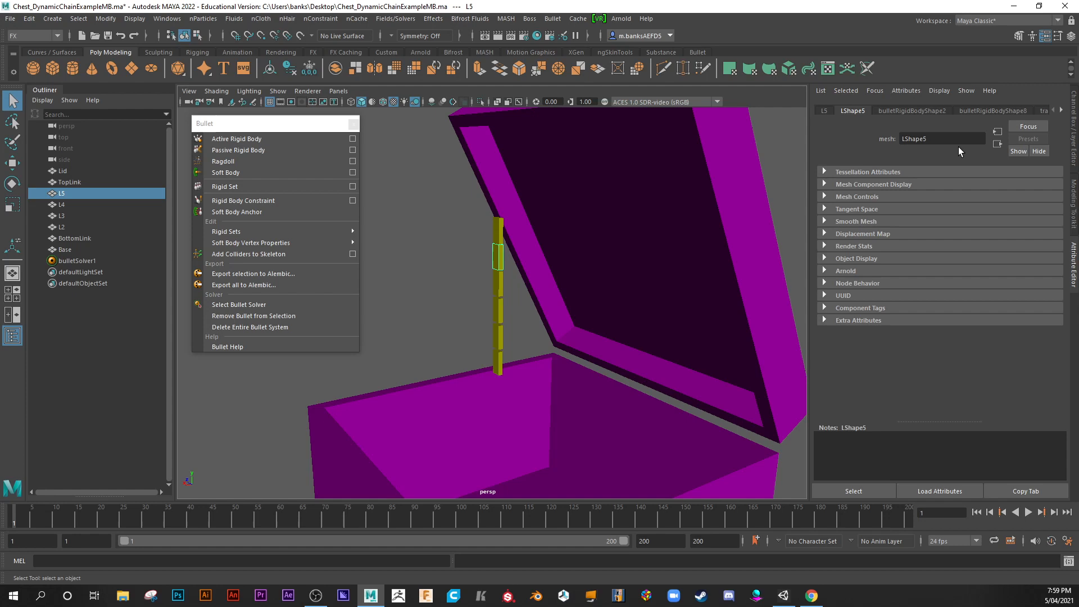
{"action": "mouse_move", "coordinate": [916, 115]}
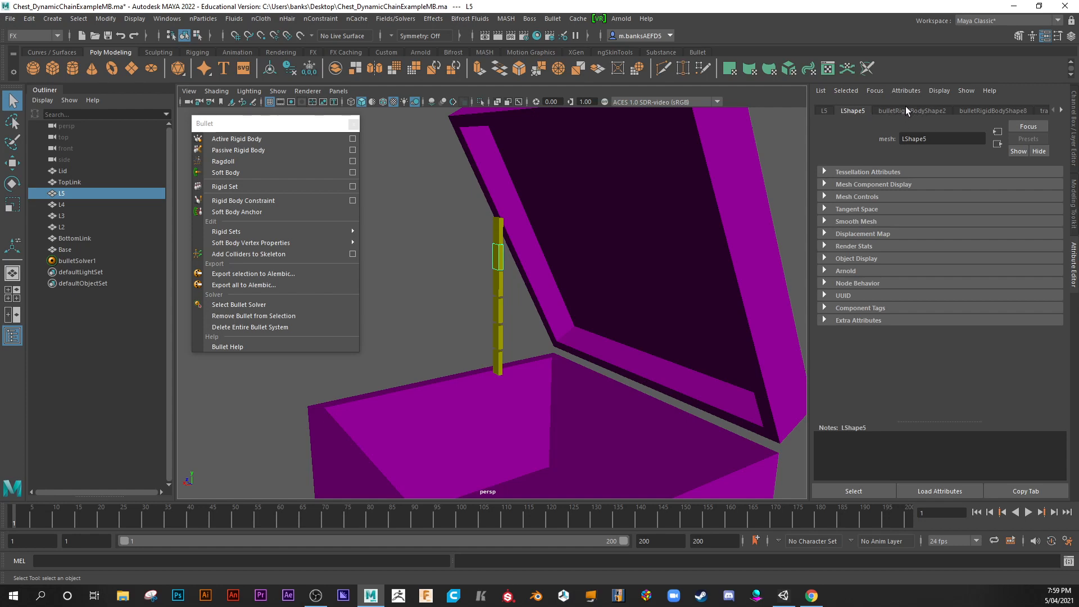
Check the Body Type of L5, L3 and BottomLink rigid body shapes in the Attribute Editor
{"action": "left_click", "coordinate": [913, 110]}
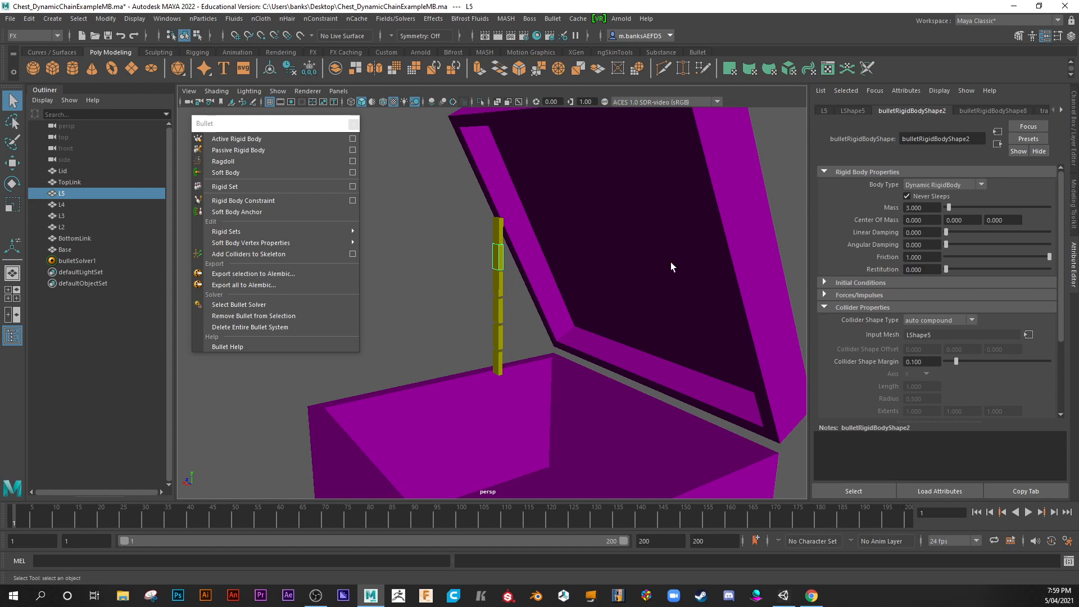
{"action": "mouse_move", "coordinate": [556, 179]}
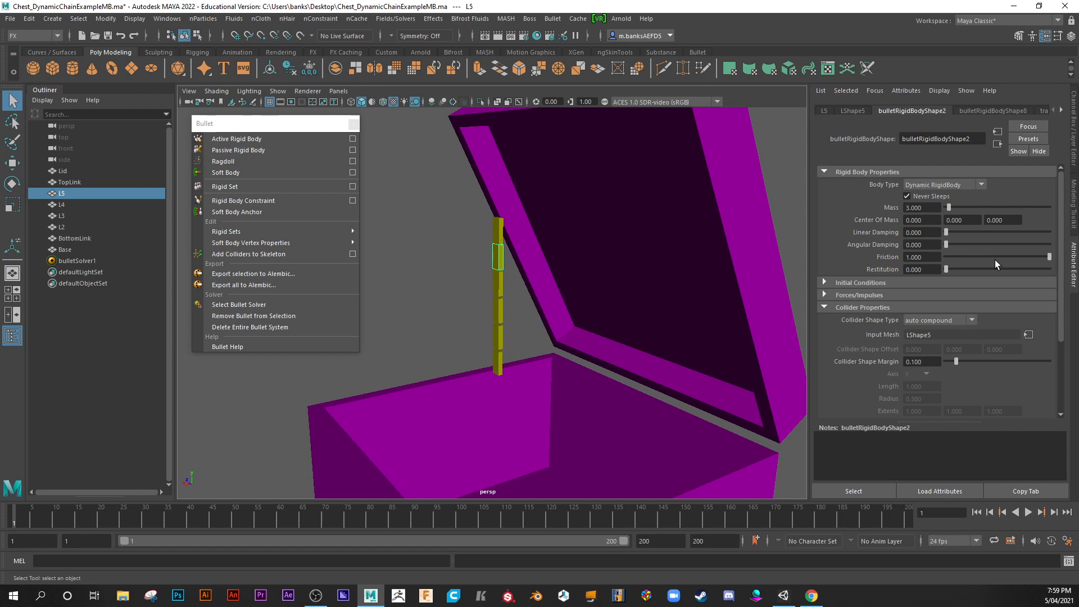
{"action": "mouse_move", "coordinate": [502, 282]}
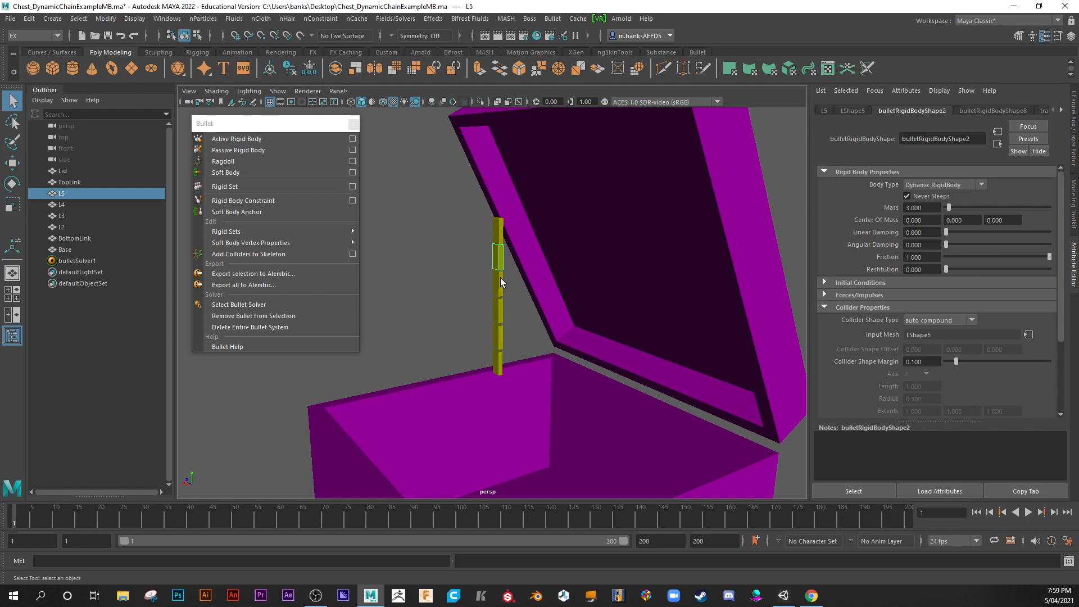
{"action": "left_click", "coordinate": [62, 204]}
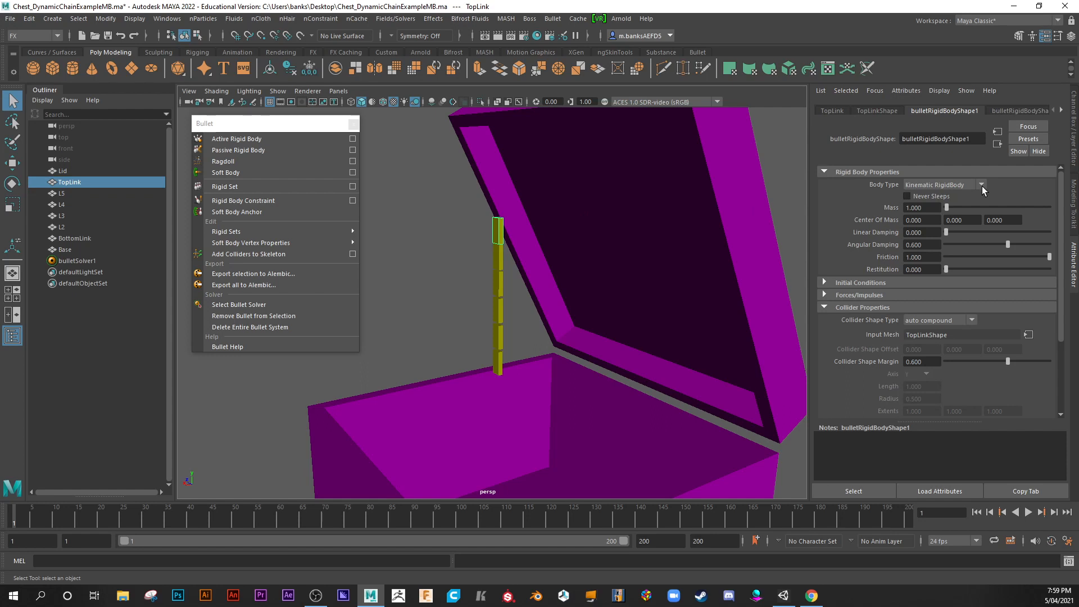
{"action": "mouse_move", "coordinate": [504, 258]}
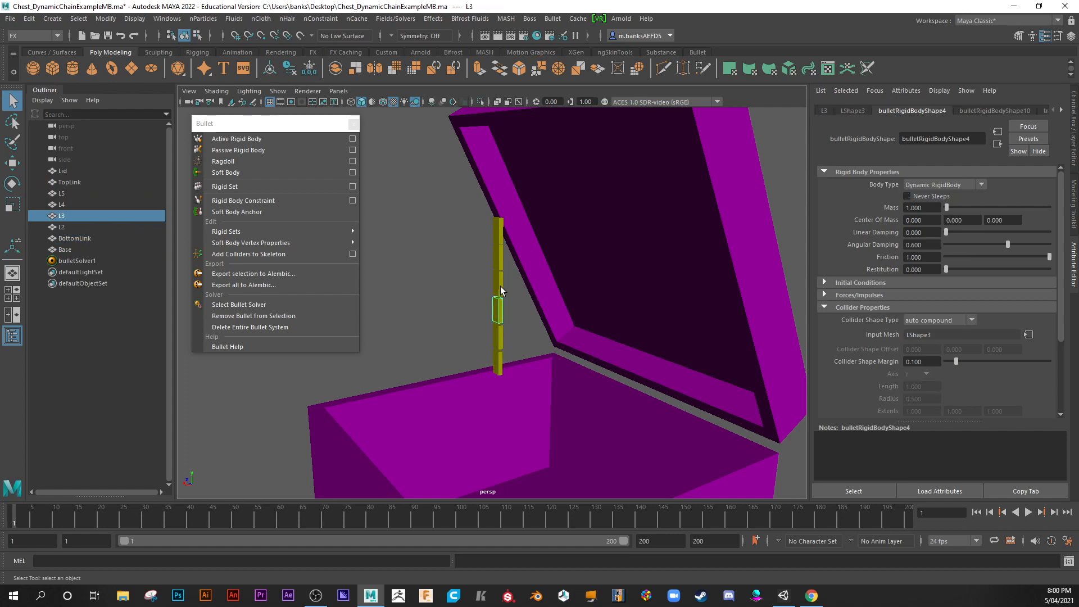
{"action": "mouse_move", "coordinate": [502, 233]}
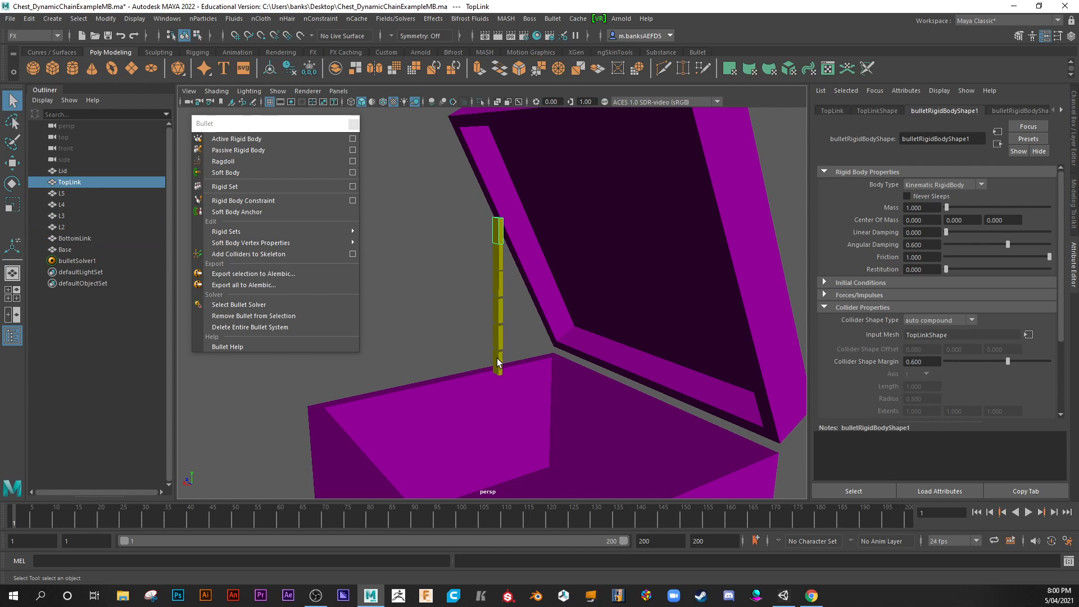
{"action": "mouse_move", "coordinate": [494, 368]}
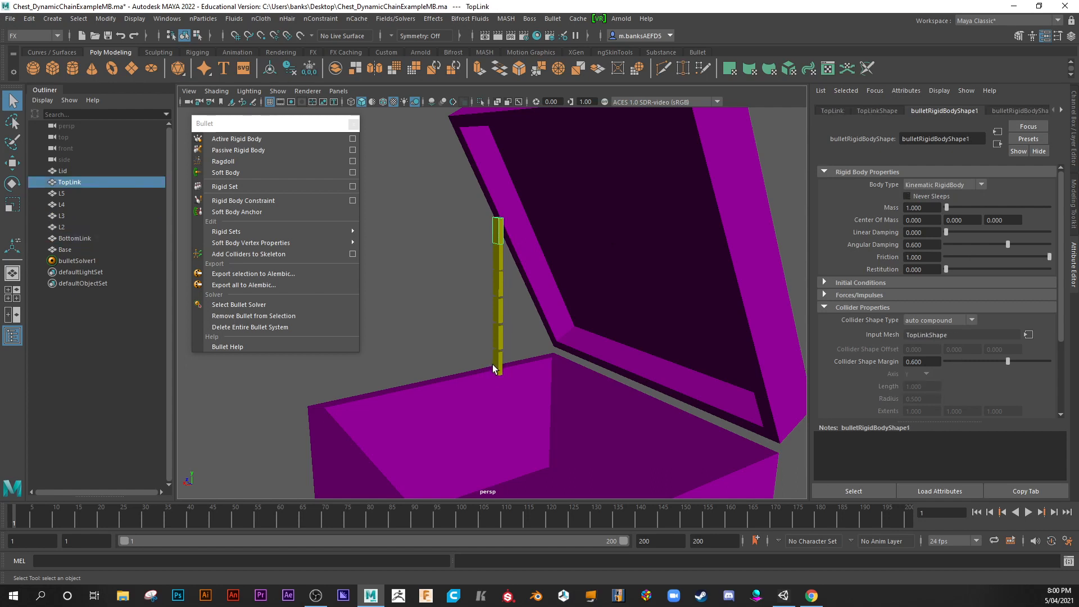
{"action": "left_click", "coordinate": [74, 239]}
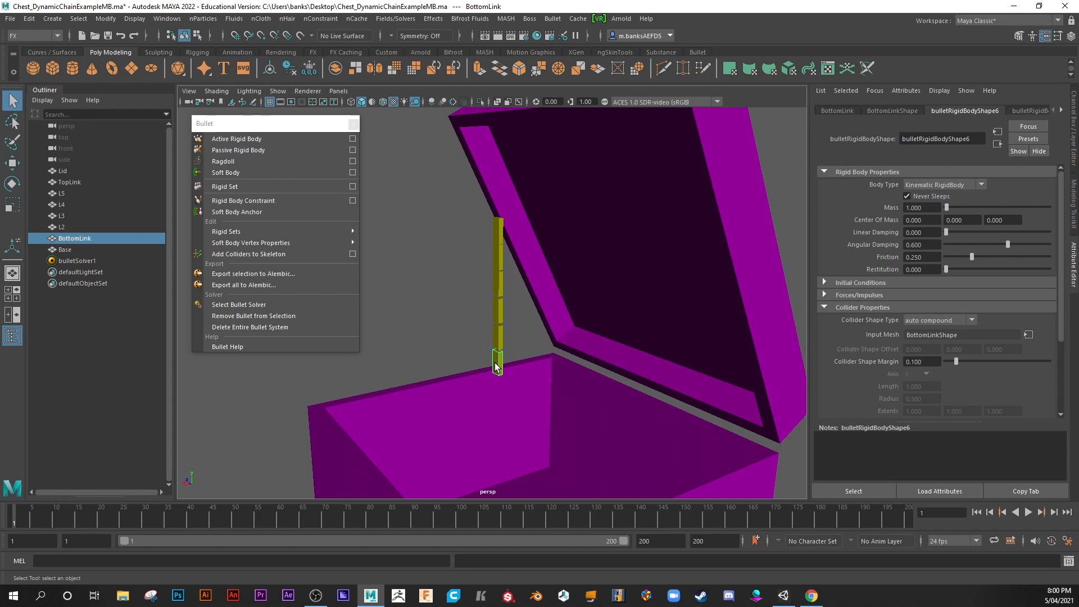
{"action": "mouse_move", "coordinate": [300, 128]}
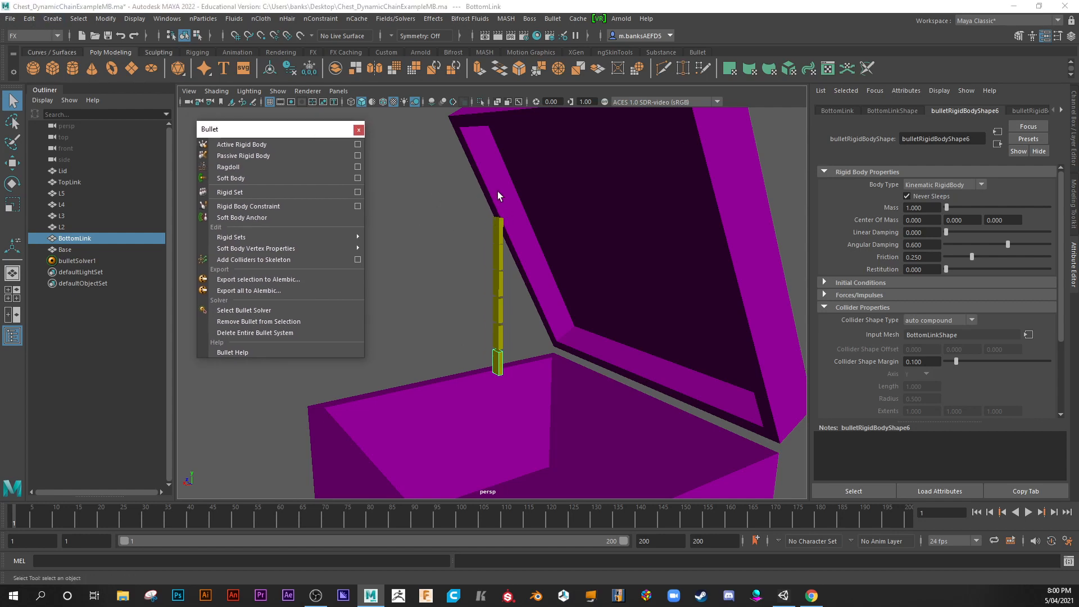
{"action": "mouse_move", "coordinate": [64, 36]}
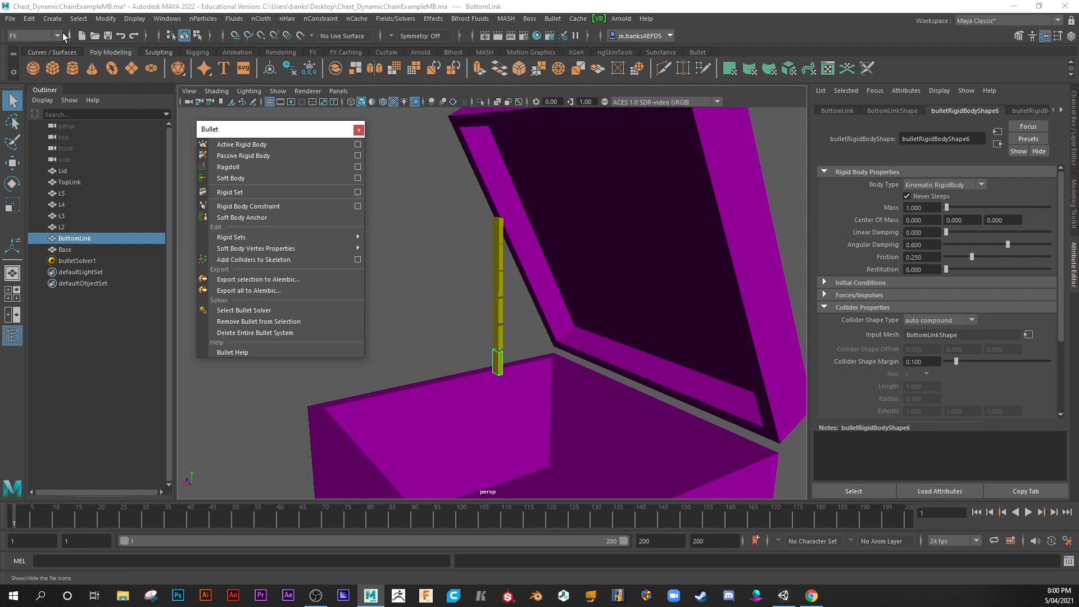
Create a locator and move it to the bottom end of the chain
{"action": "left_click", "coordinate": [51, 18]}
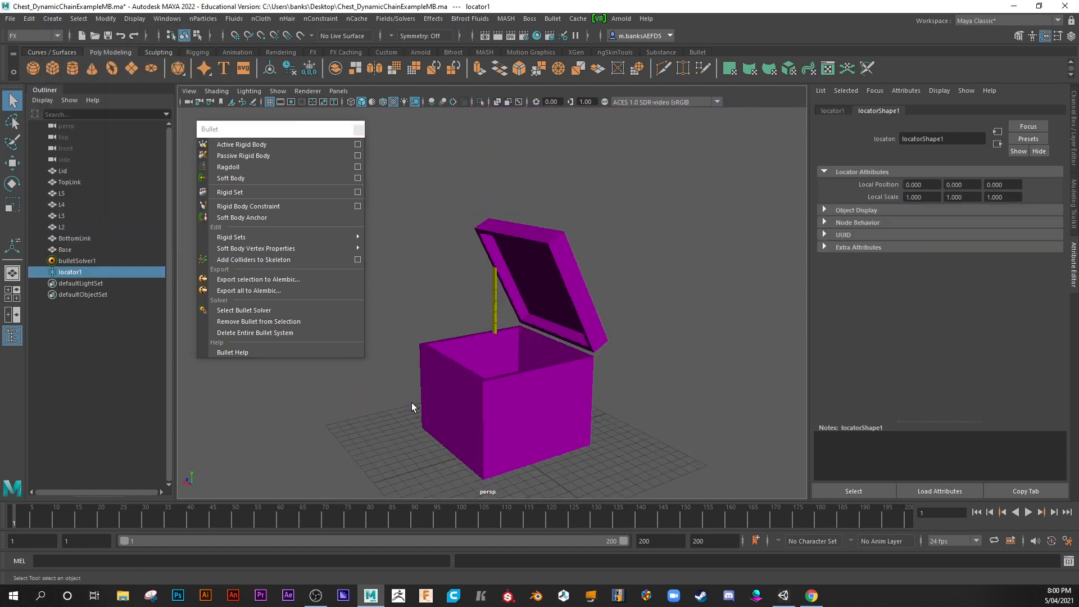
{"action": "left_click", "coordinate": [12, 164]}
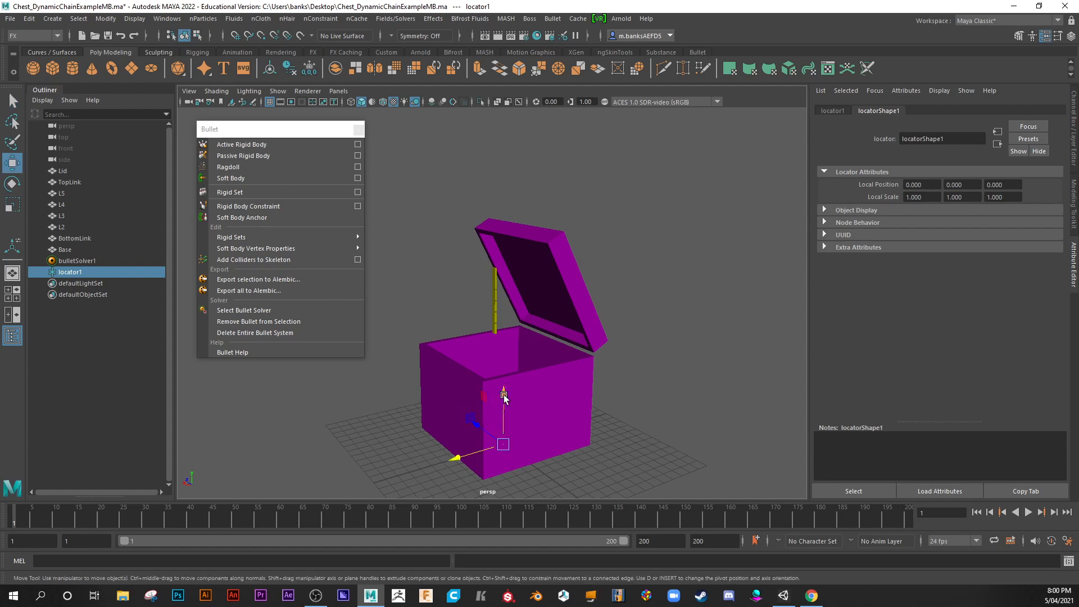
{"action": "key", "text": "4"}
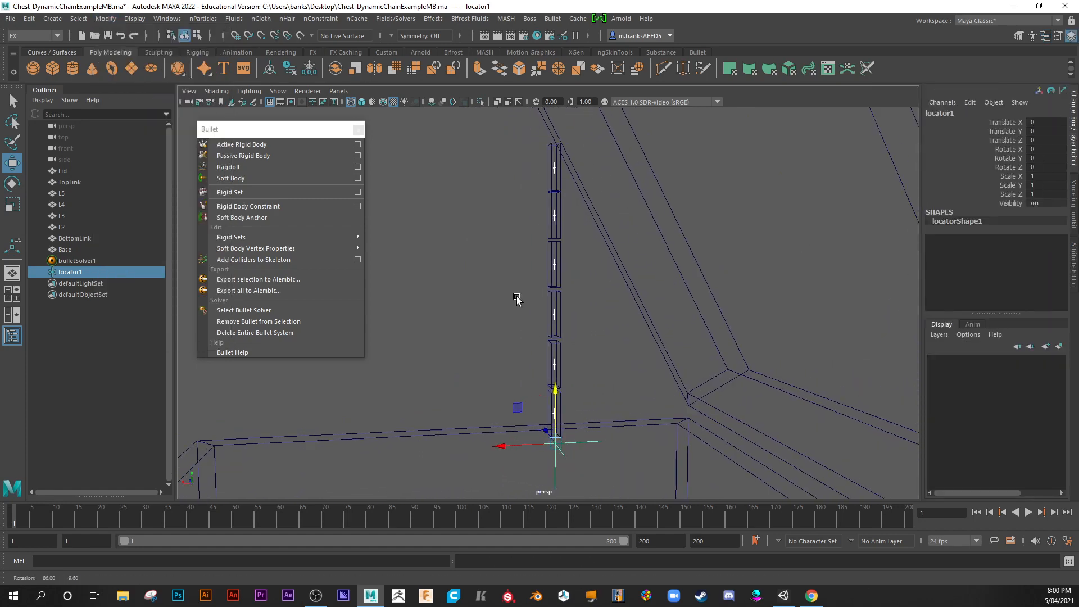
Rename the new locator to Loc_Bottom, then select Loc_Top
{"action": "double_click", "coordinate": [69, 272]}
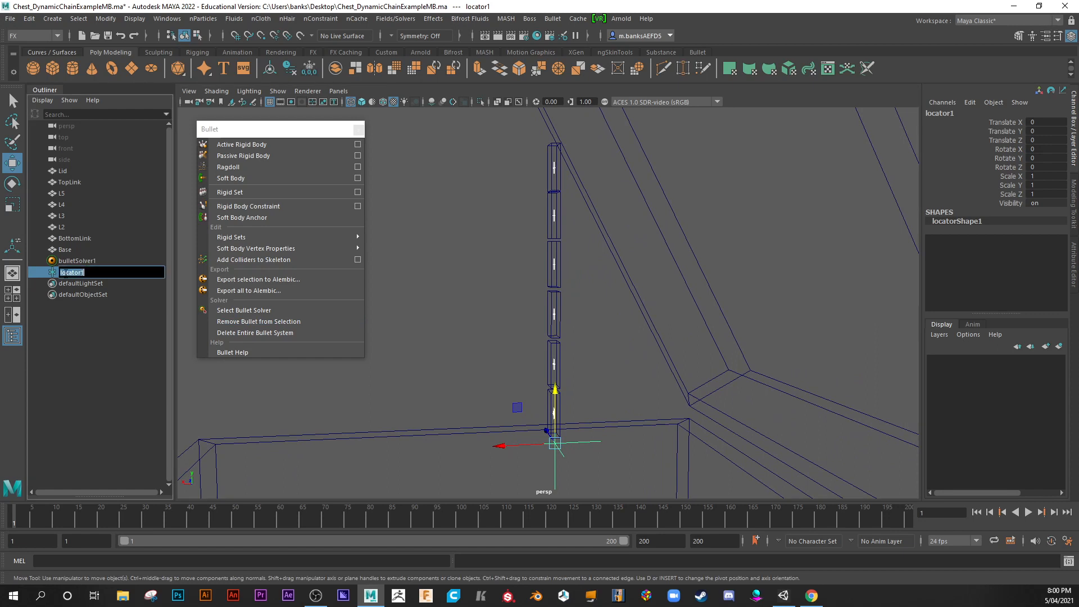
{"action": "type", "text": "Loc_"}
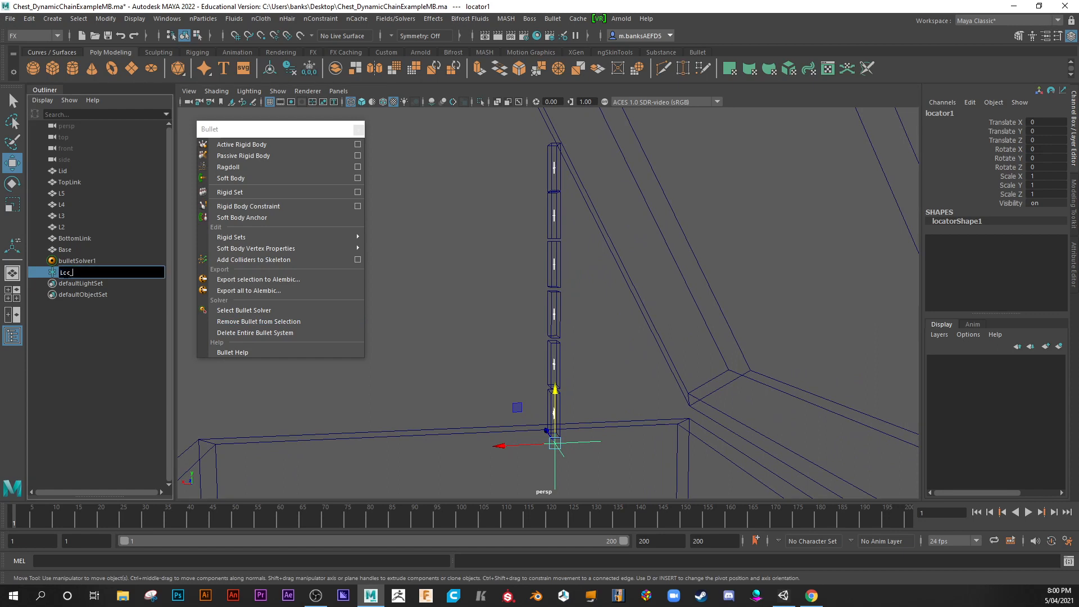
{"action": "type", "text": "Loc_Bottom"}
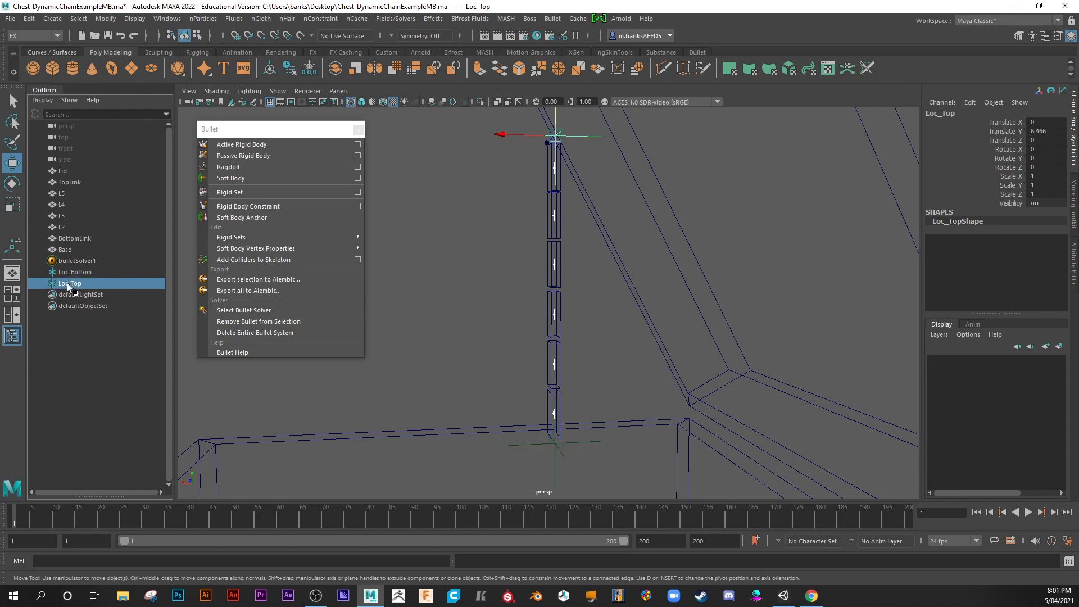
{"action": "left_click", "coordinate": [74, 271]}
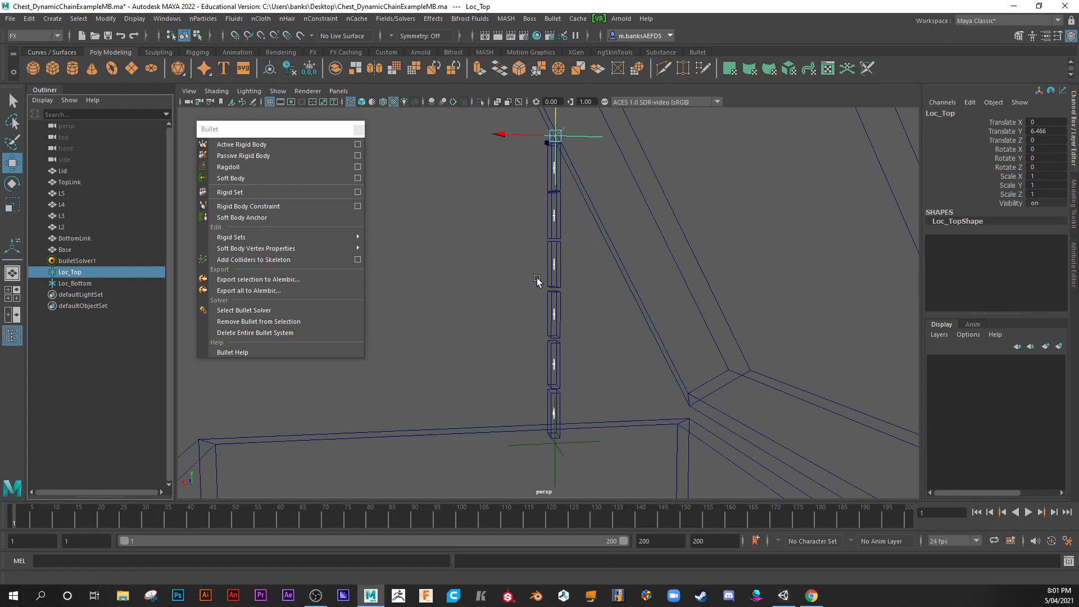
Parent Loc_Top to the Lid, and Loc_Bottom to the Base in the Outliner
{"action": "key", "text": "5"}
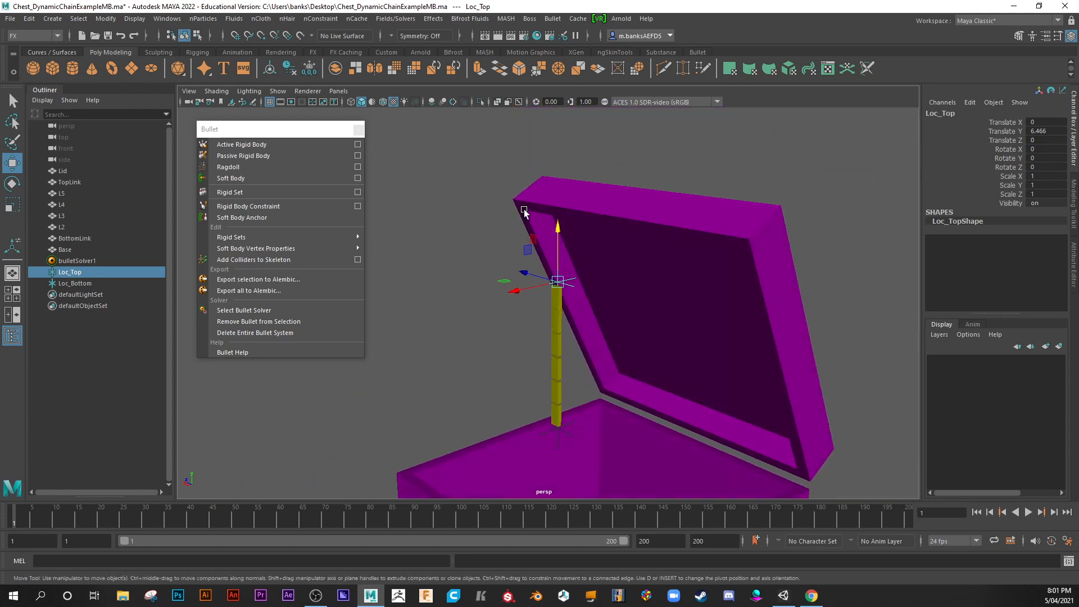
{"action": "left_click", "coordinate": [62, 171]}
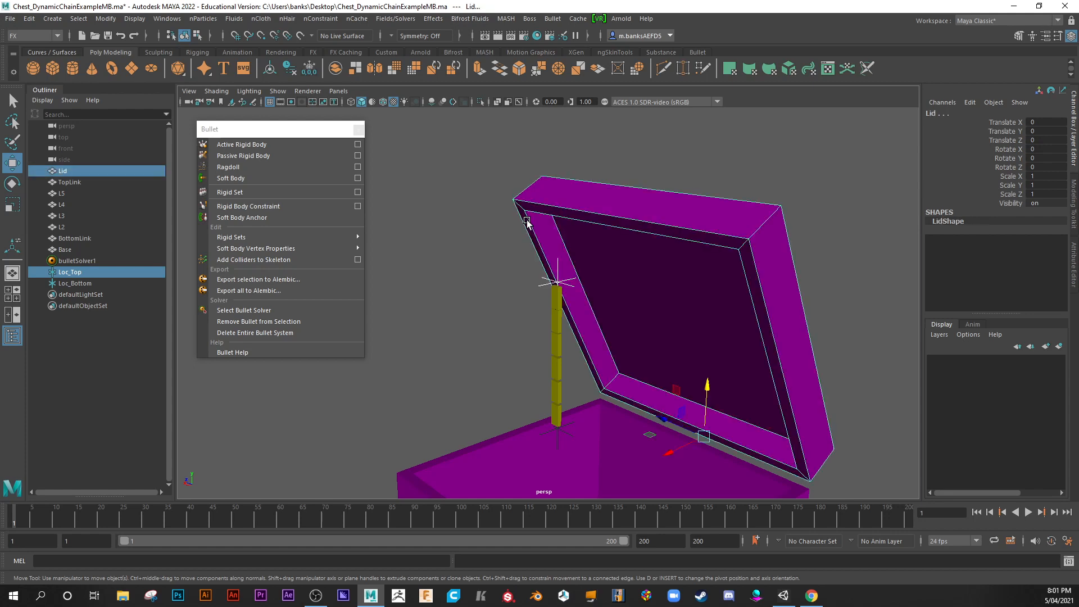
{"action": "mouse_move", "coordinate": [472, 303]}
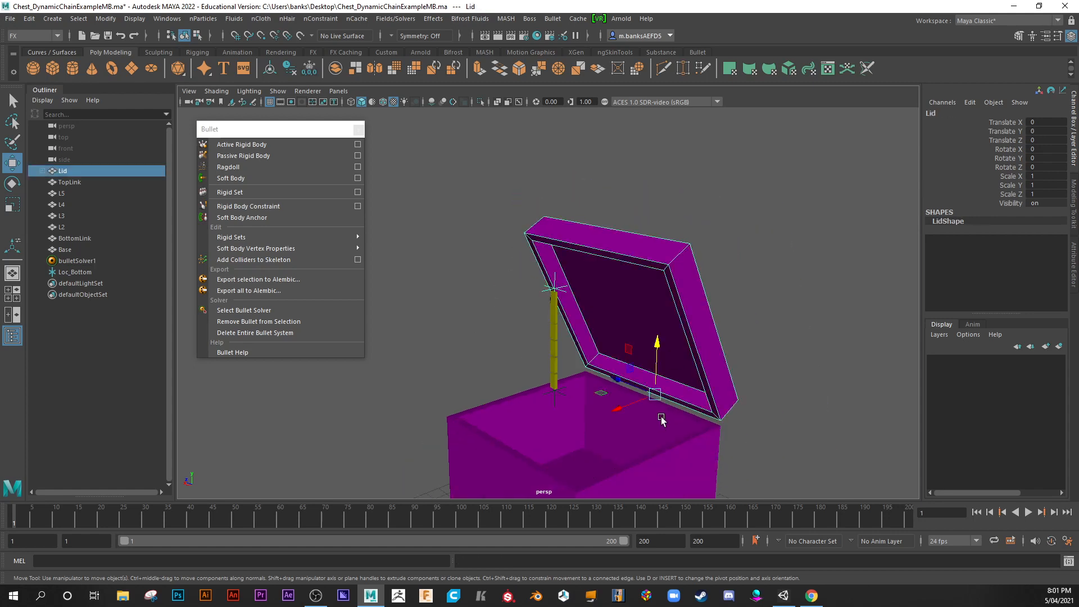
{"action": "left_click_drag", "start_coordinate": [661, 420], "coordinate": [634, 386]}
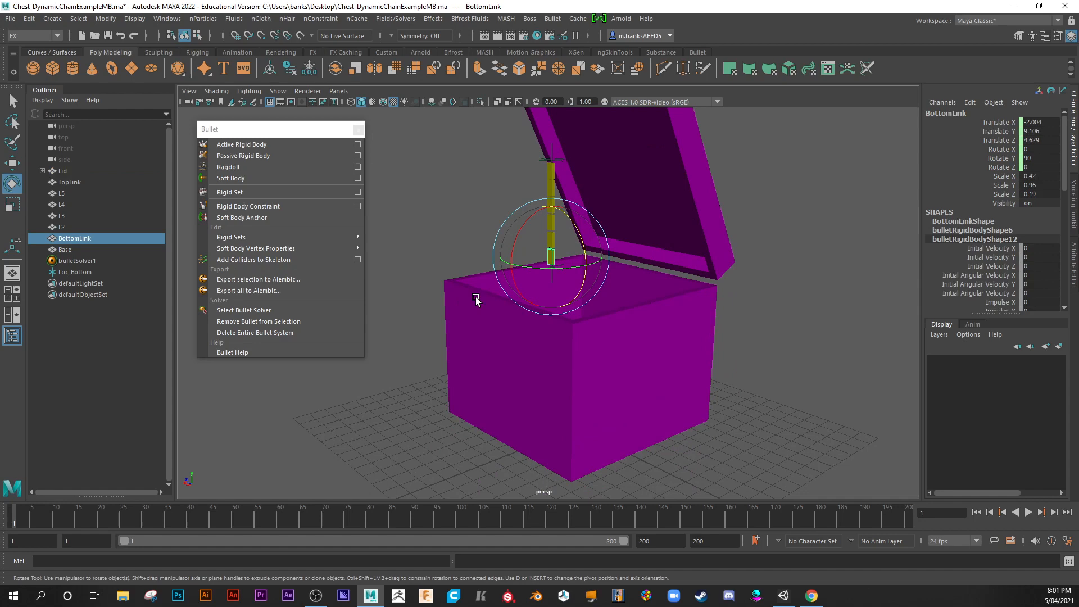
{"action": "left_click", "coordinate": [74, 272]}
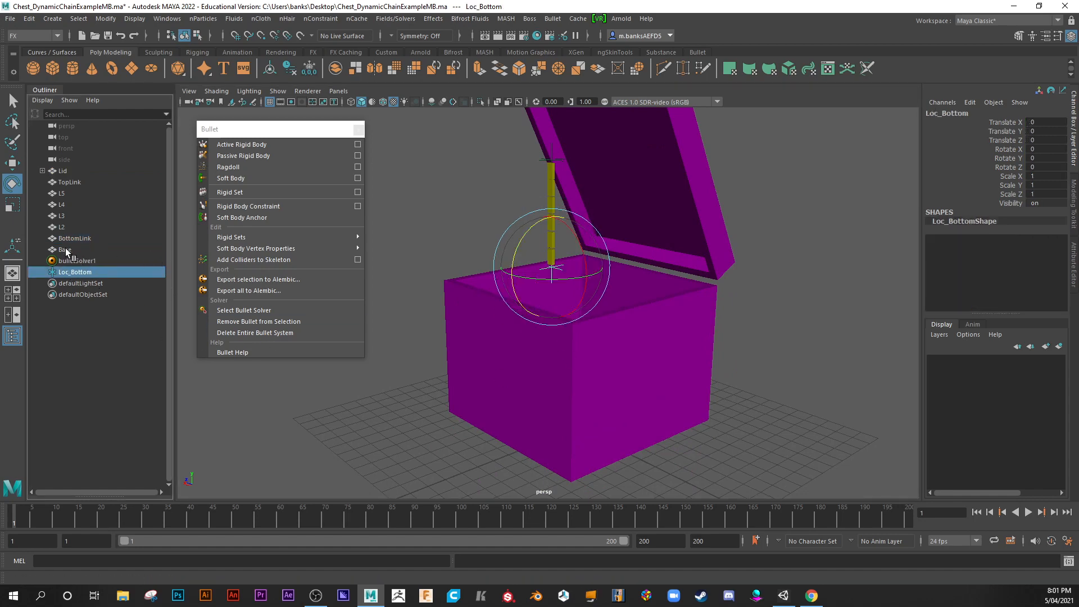
{"action": "mouse_move", "coordinate": [64, 249]}
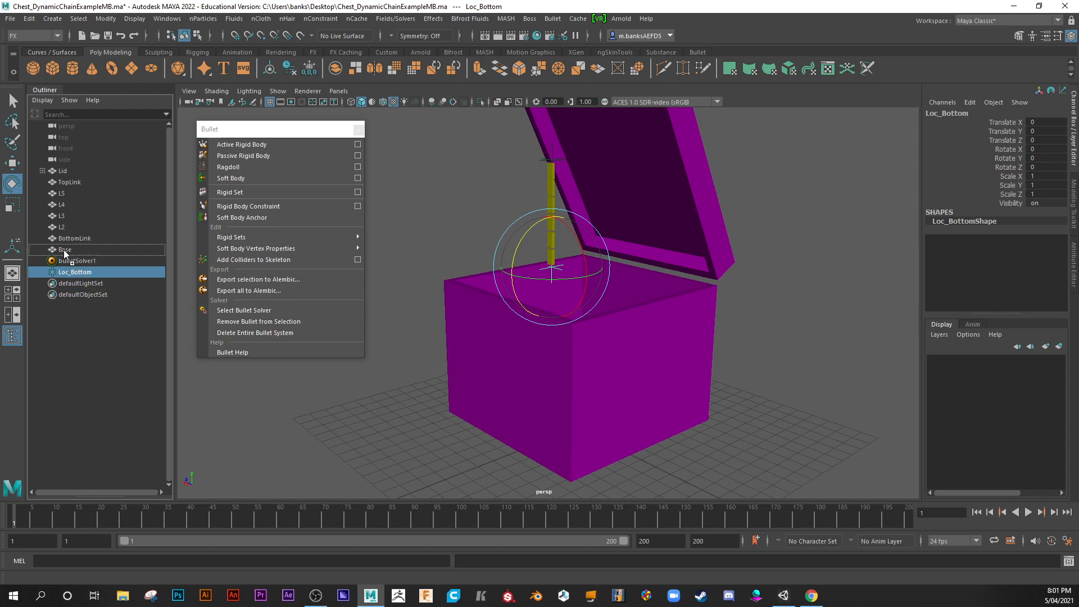
{"action": "left_click", "coordinate": [42, 249]}
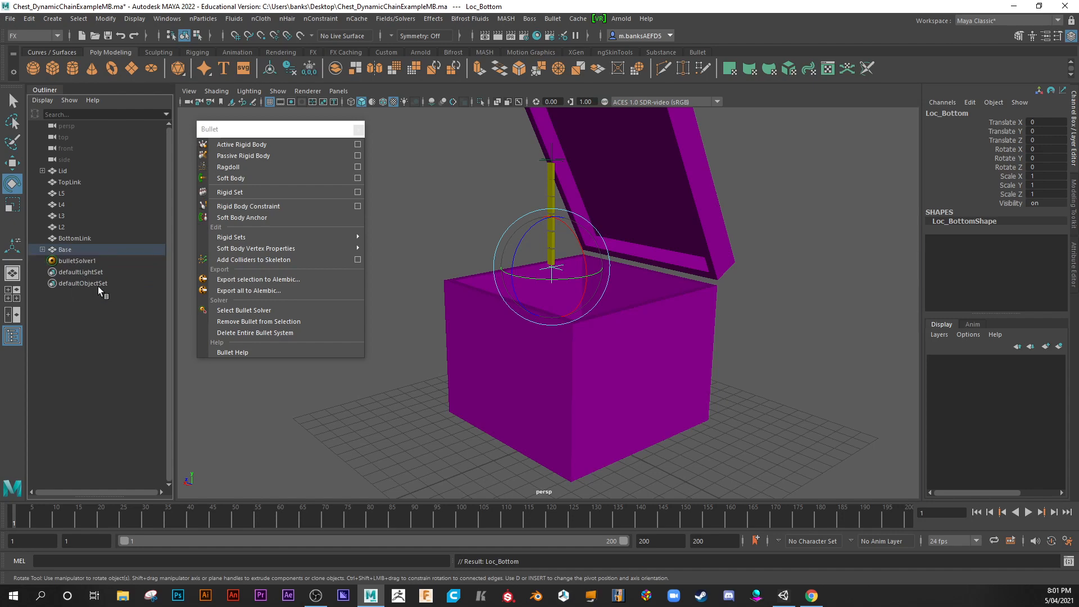
{"action": "mouse_move", "coordinate": [395, 308]}
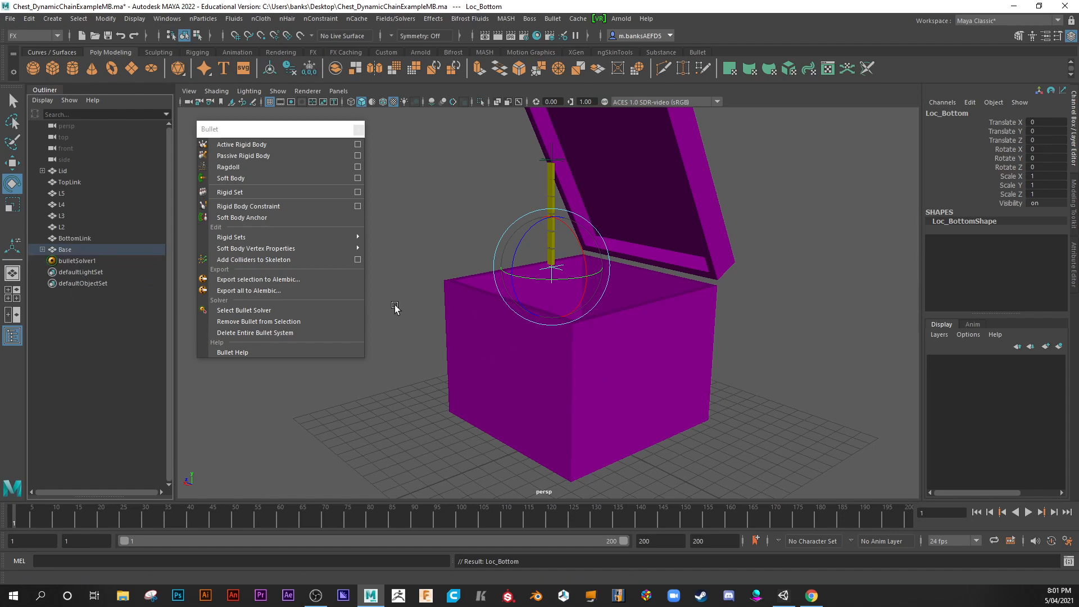
{"action": "mouse_move", "coordinate": [681, 156]}
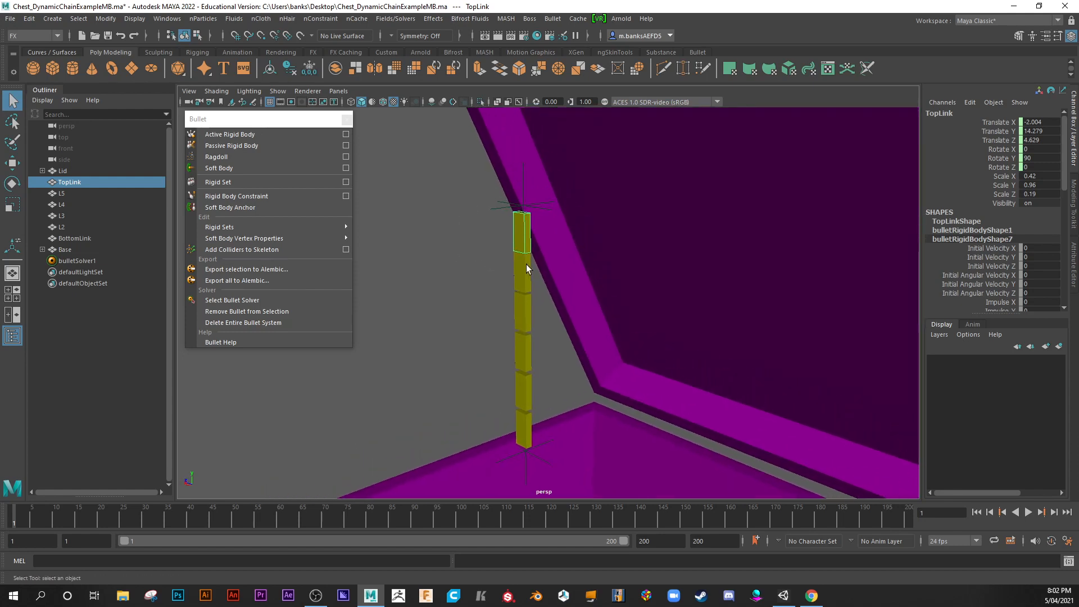
{"action": "mouse_move", "coordinate": [282, 225]}
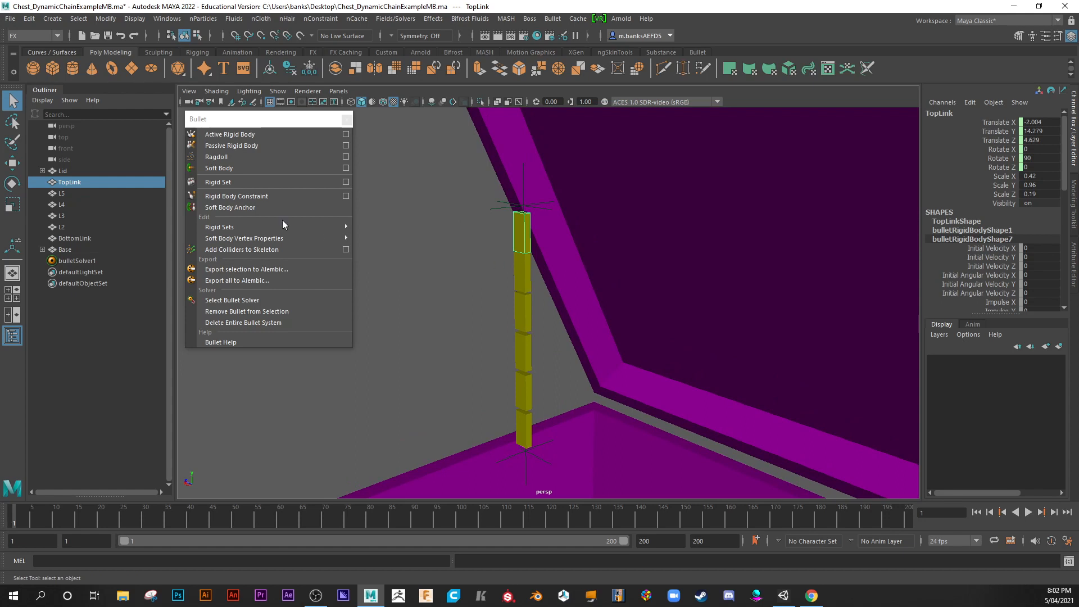
{"action": "mouse_move", "coordinate": [517, 267]}
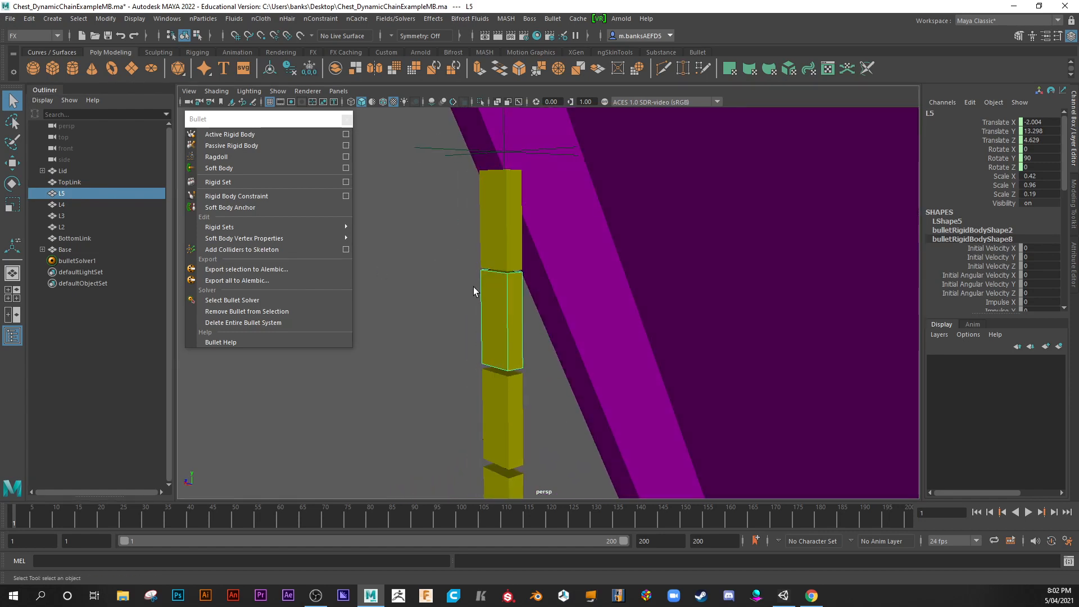
Select TopLink together with link L5 as the pair to constrain
{"action": "left_click", "coordinate": [70, 181]}
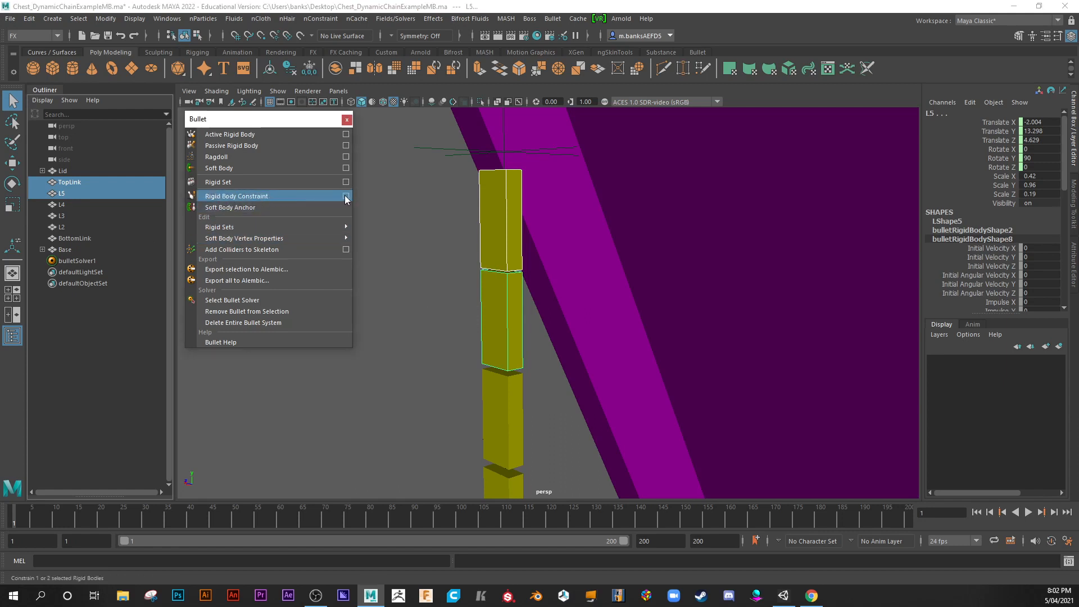
Switch TopLink's Body Type from kinematic to Dynamic RigidBody
{"action": "left_click", "coordinate": [346, 196]}
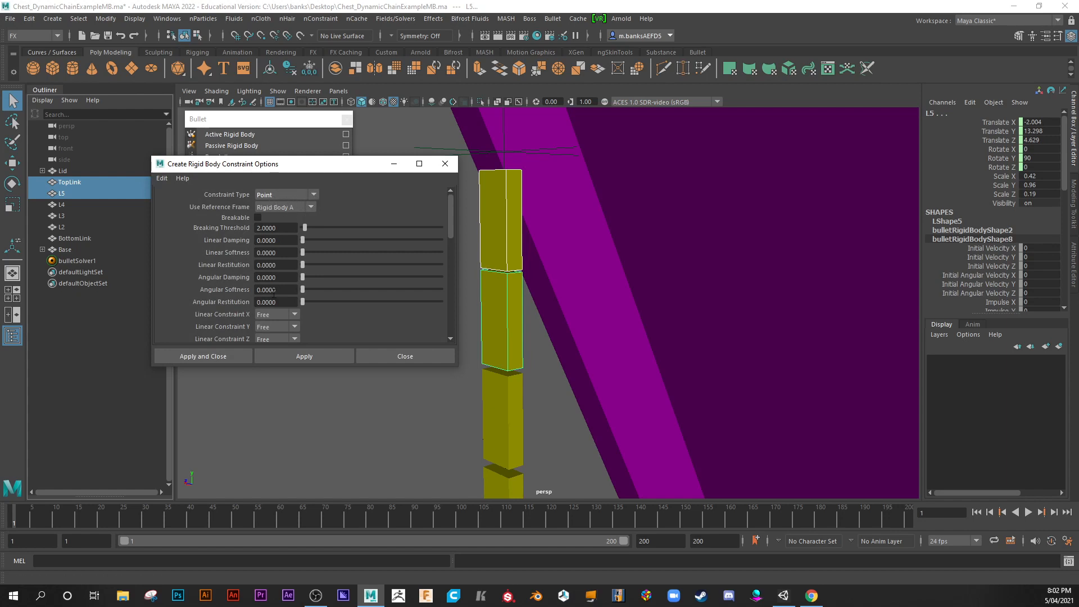
{"action": "left_click", "coordinate": [304, 356]}
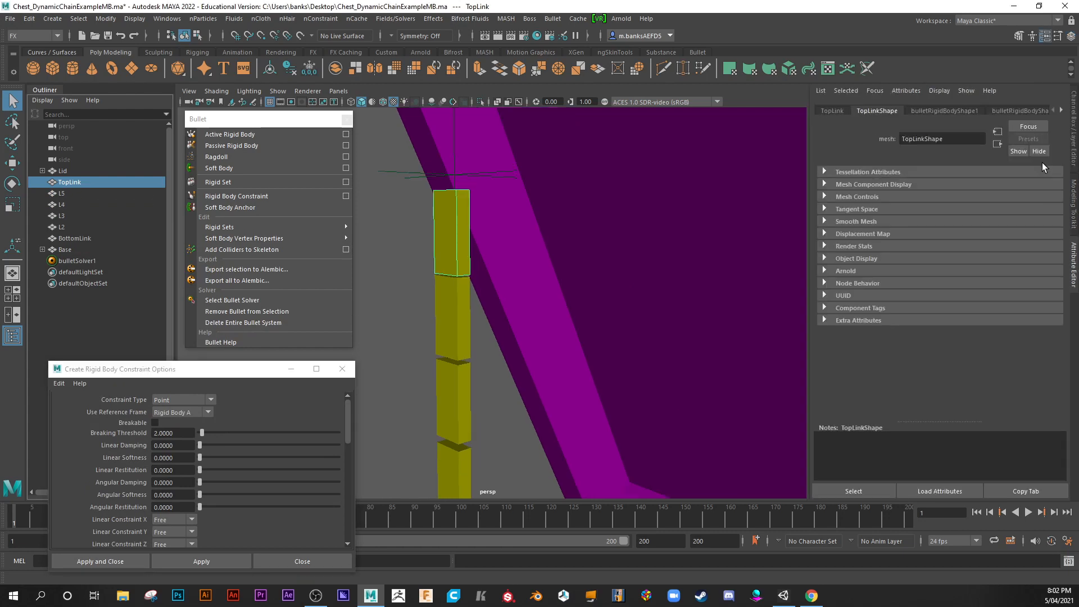
{"action": "left_click", "coordinate": [944, 110]}
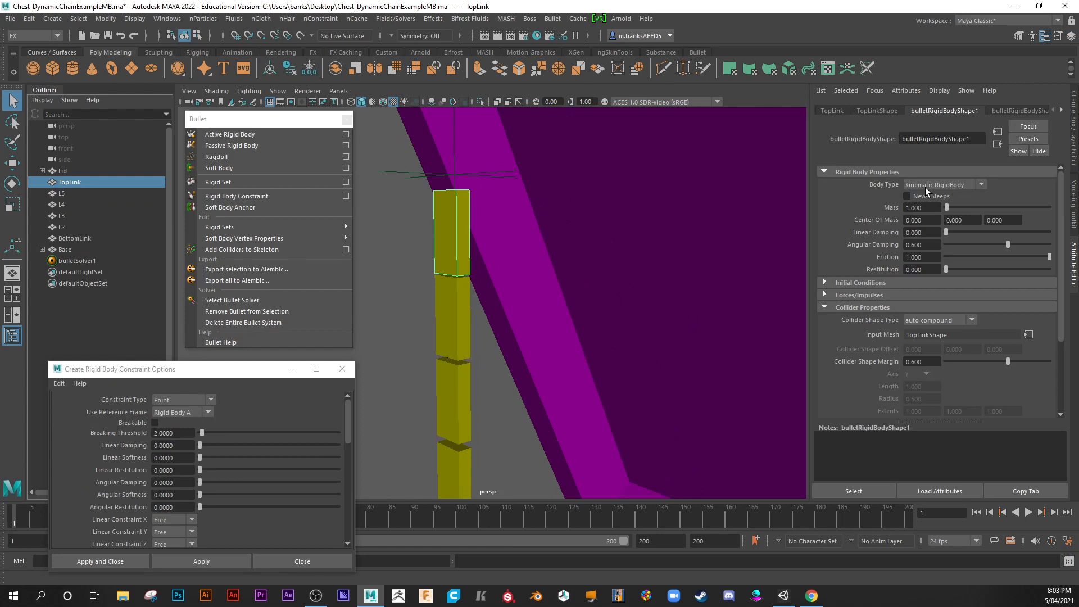
{"action": "mouse_move", "coordinate": [982, 192]}
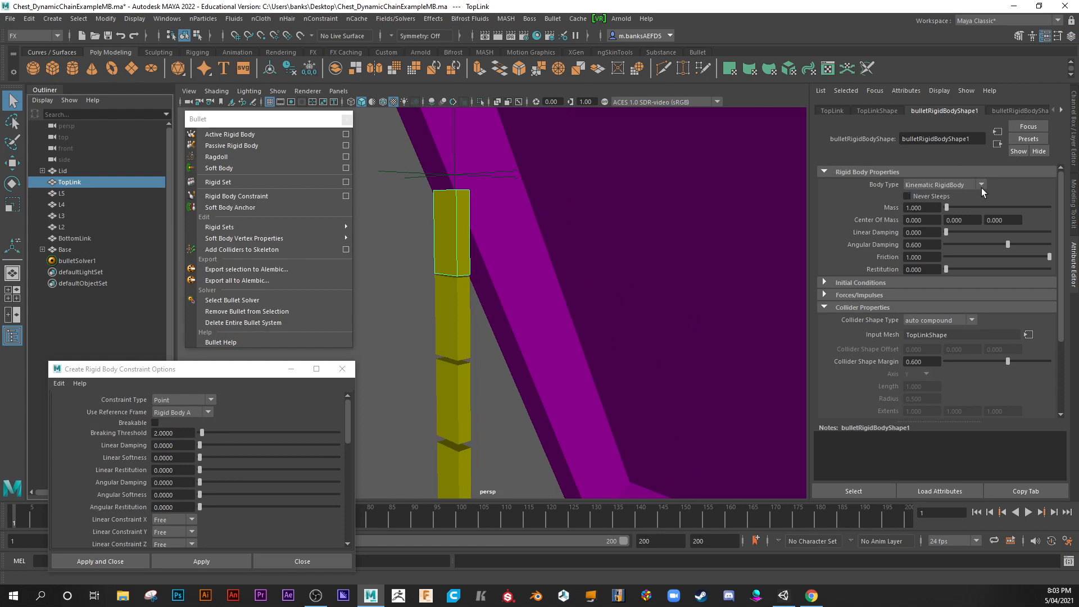
{"action": "left_click", "coordinate": [981, 185]}
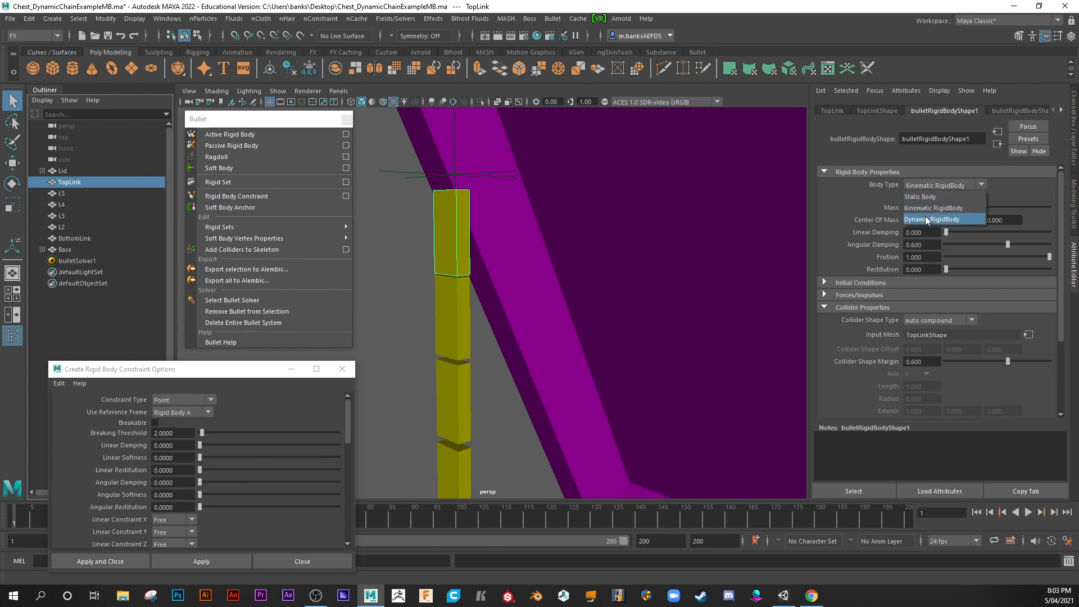
{"action": "left_click", "coordinate": [933, 219]}
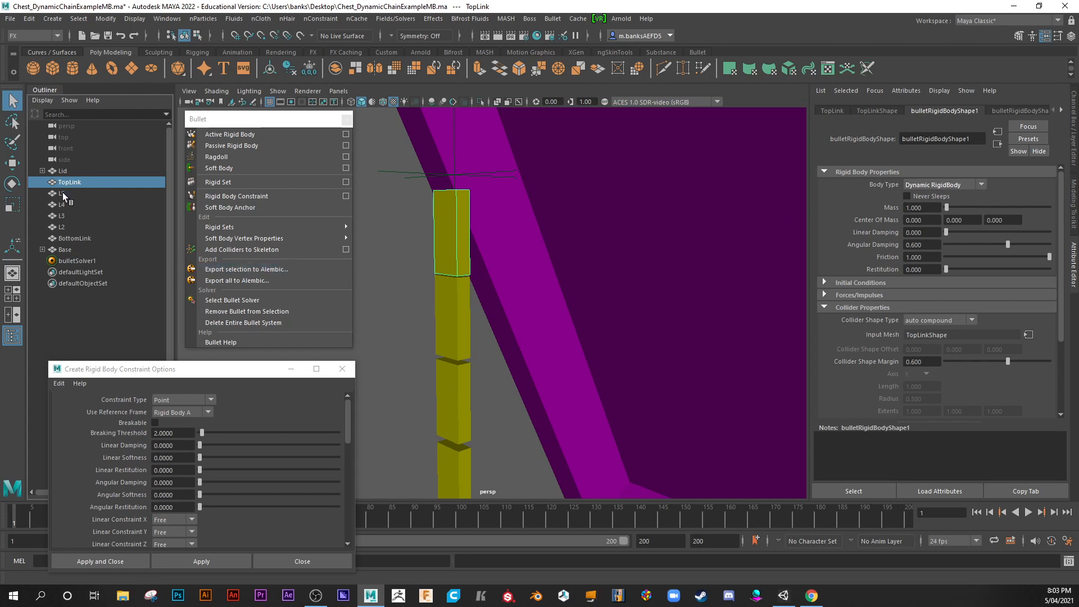
Add L5 to the selection and open the Rigid Body Constraint options
{"action": "left_click", "coordinate": [201, 450]}
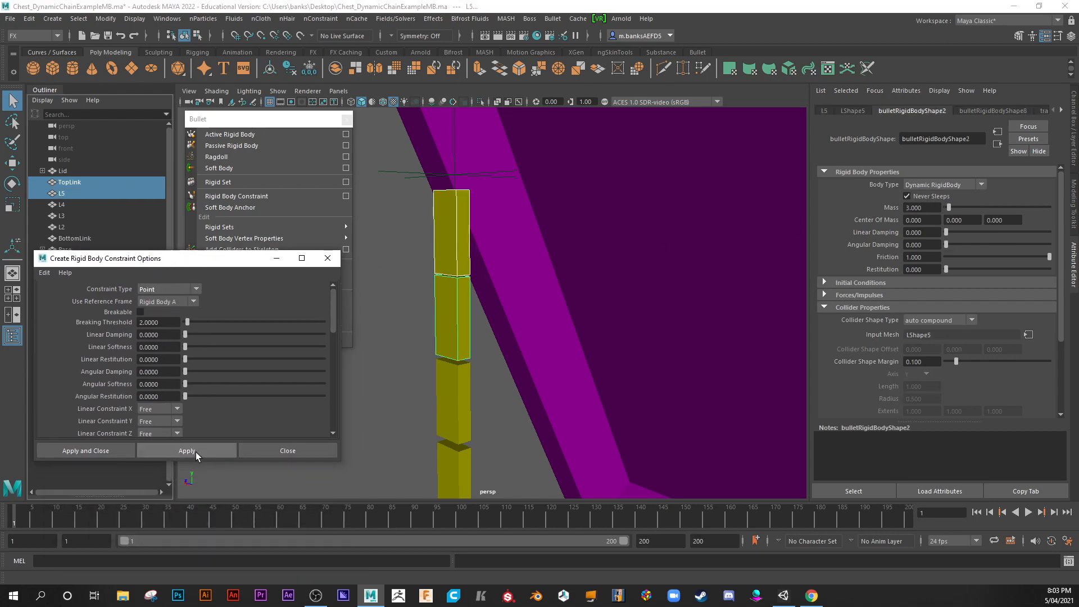
{"action": "left_click", "coordinate": [186, 451]}
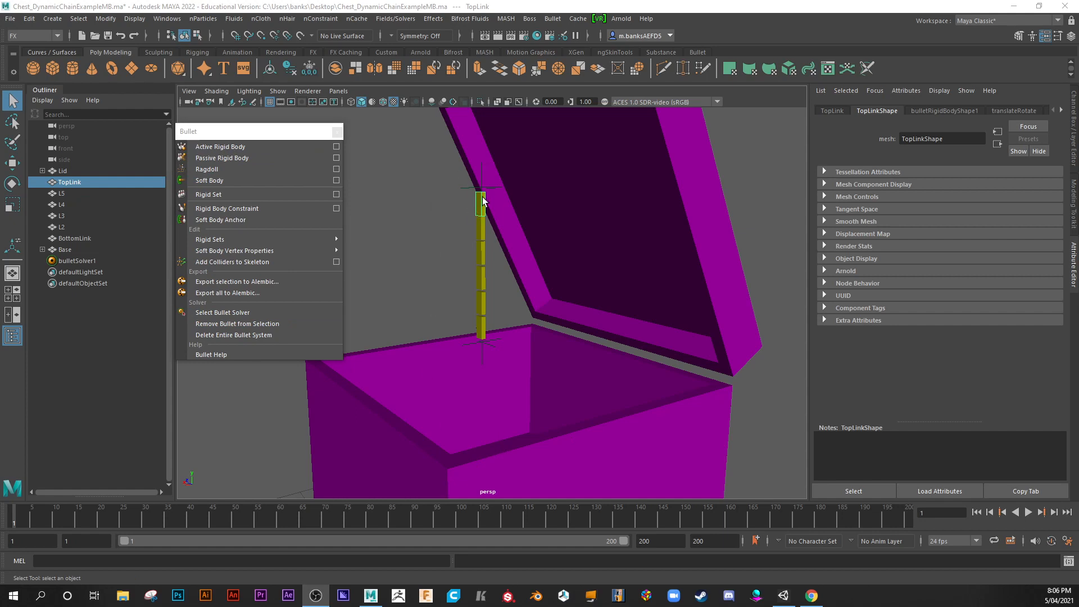
{"action": "mouse_move", "coordinate": [478, 206]}
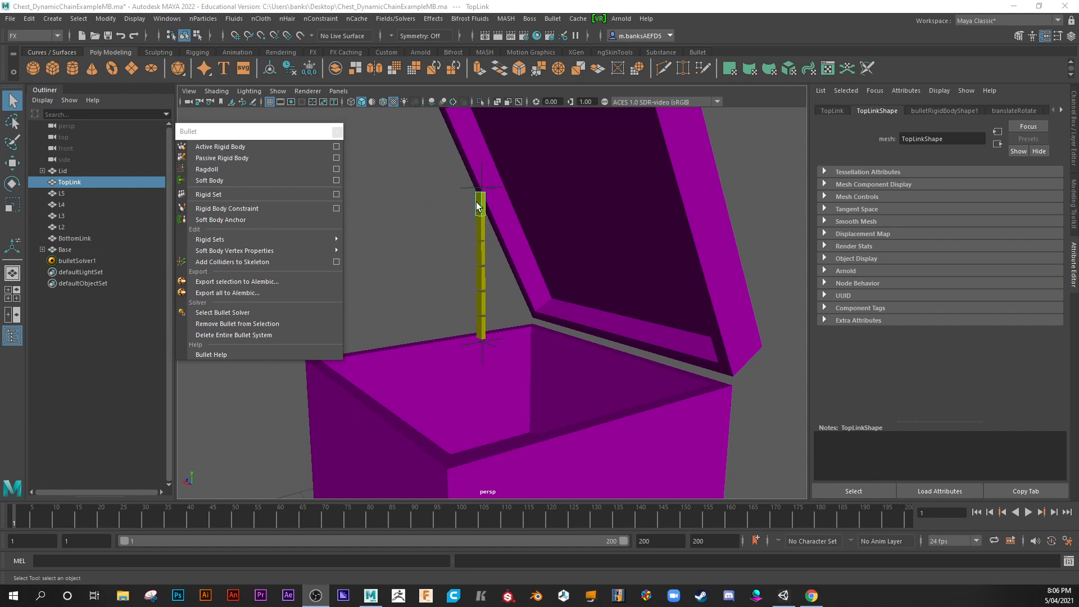
{"action": "mouse_move", "coordinate": [227, 208]}
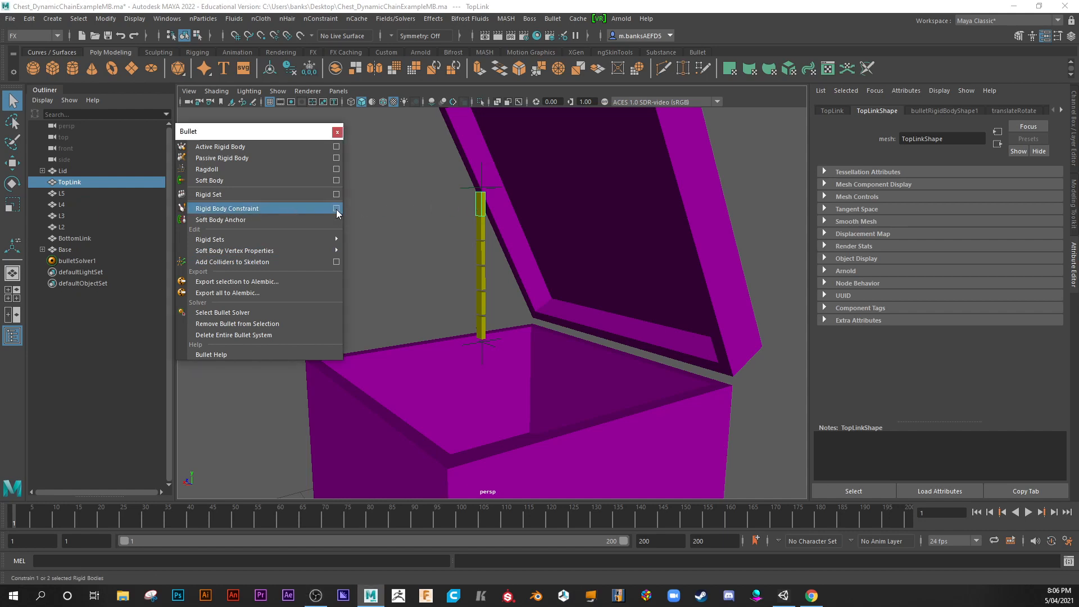
{"action": "left_click", "coordinate": [337, 208]}
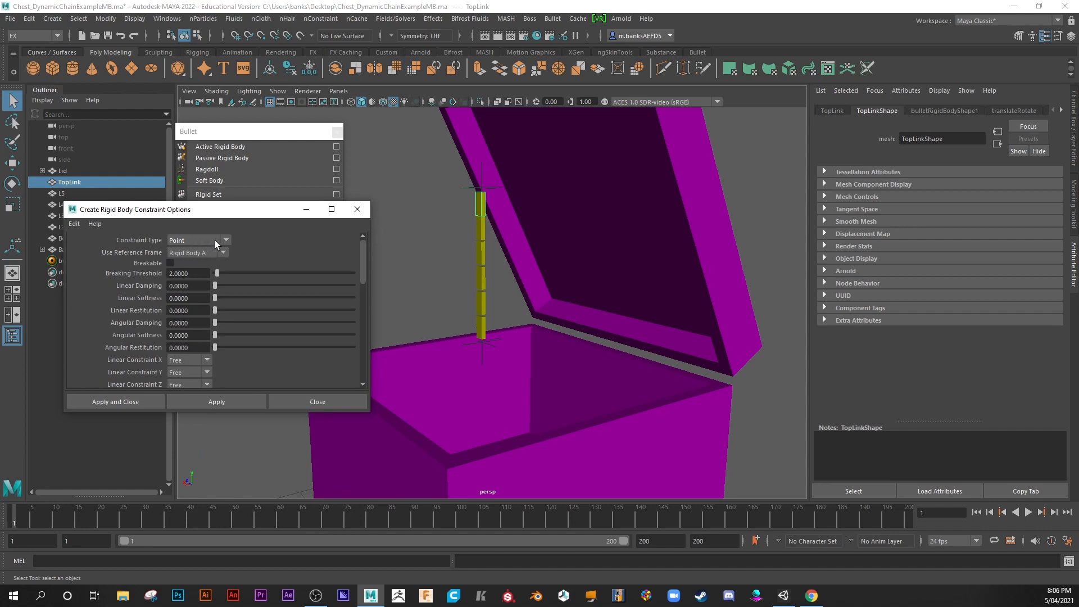
{"action": "mouse_move", "coordinate": [306, 233]}
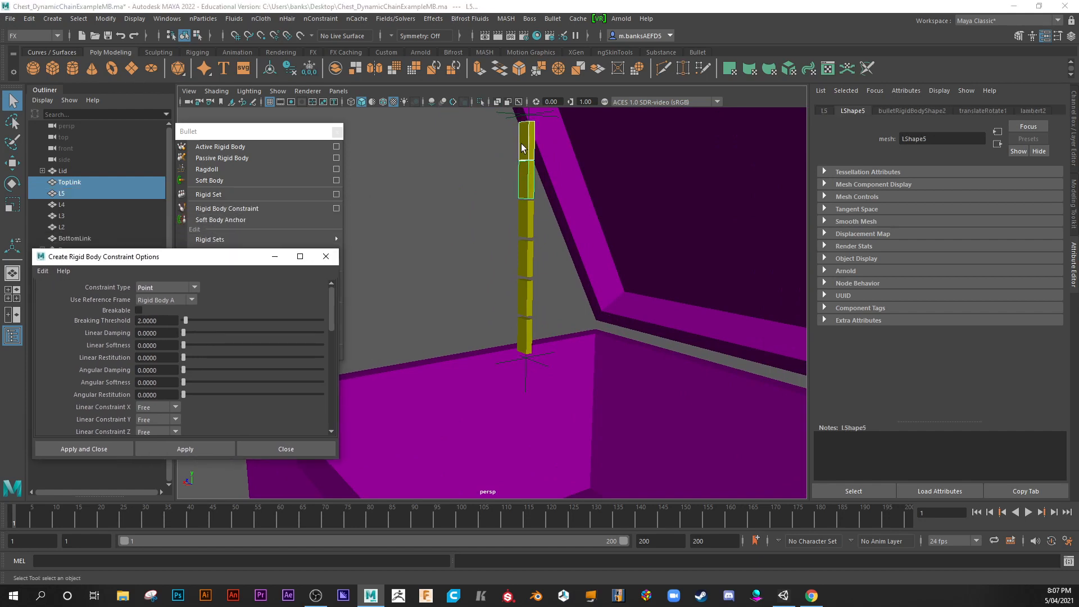
{"action": "mouse_move", "coordinate": [525, 143]}
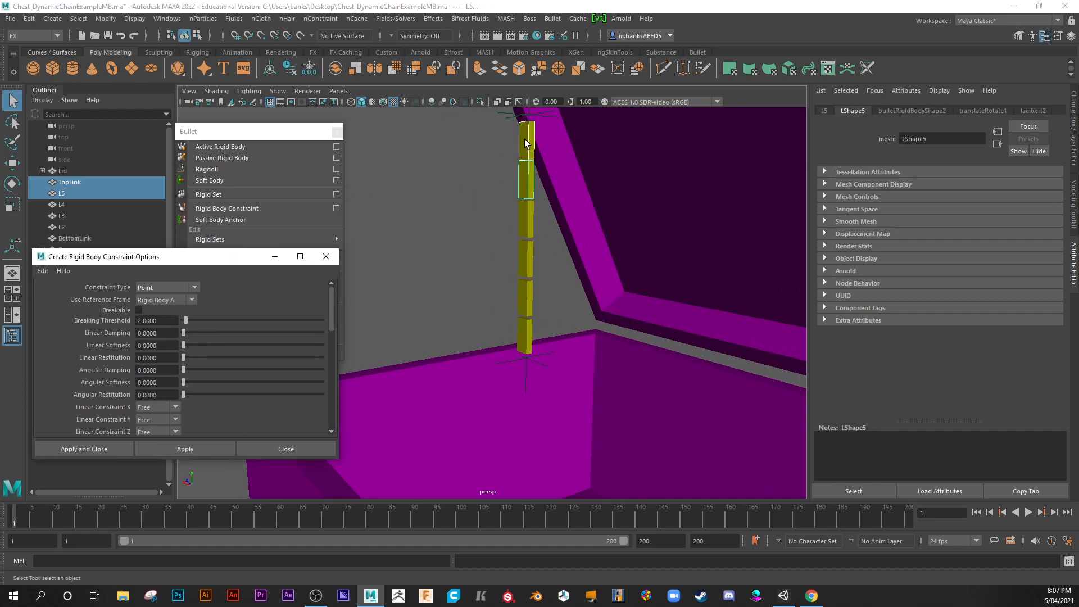
Apply Point constraints between each adjacent link pair, from TopLink down to BottomLink
{"action": "left_click", "coordinate": [184, 448]}
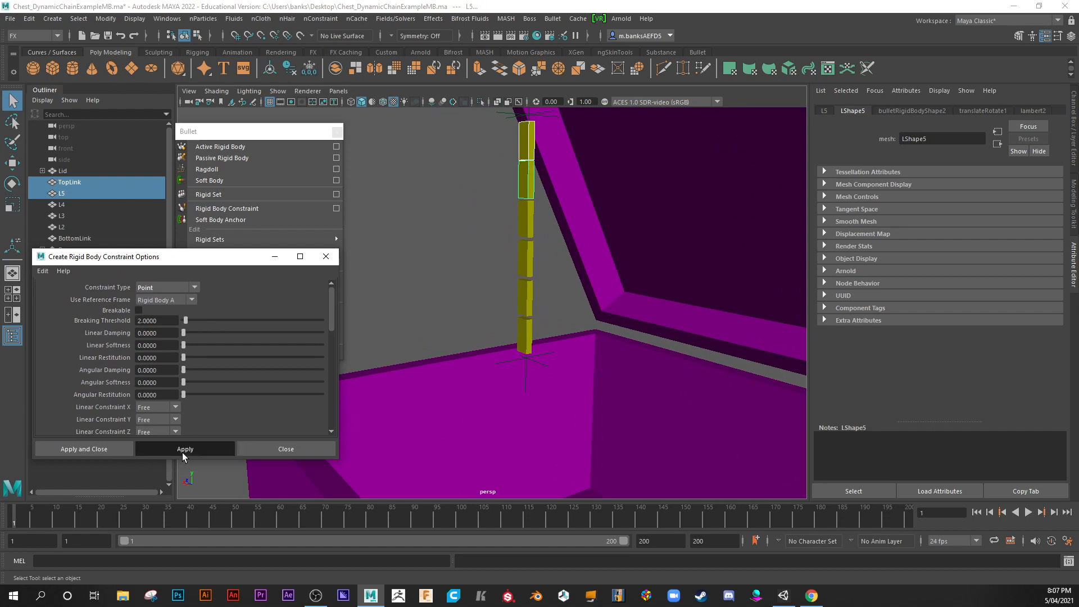
{"action": "left_click", "coordinate": [185, 449]}
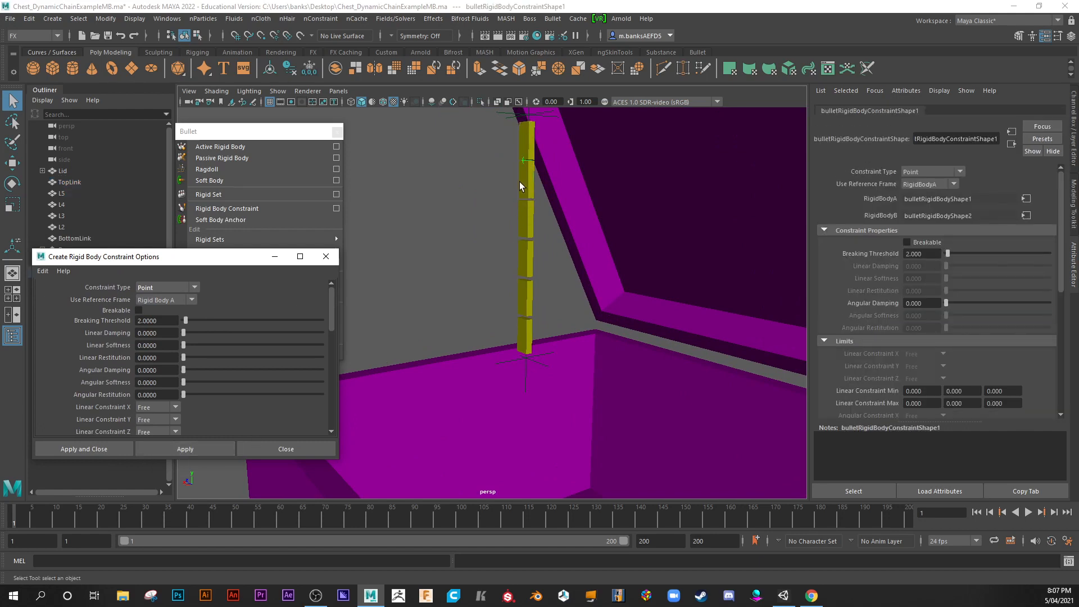
{"action": "left_click_drag", "start_coordinate": [520, 186], "coordinate": [509, 319]}
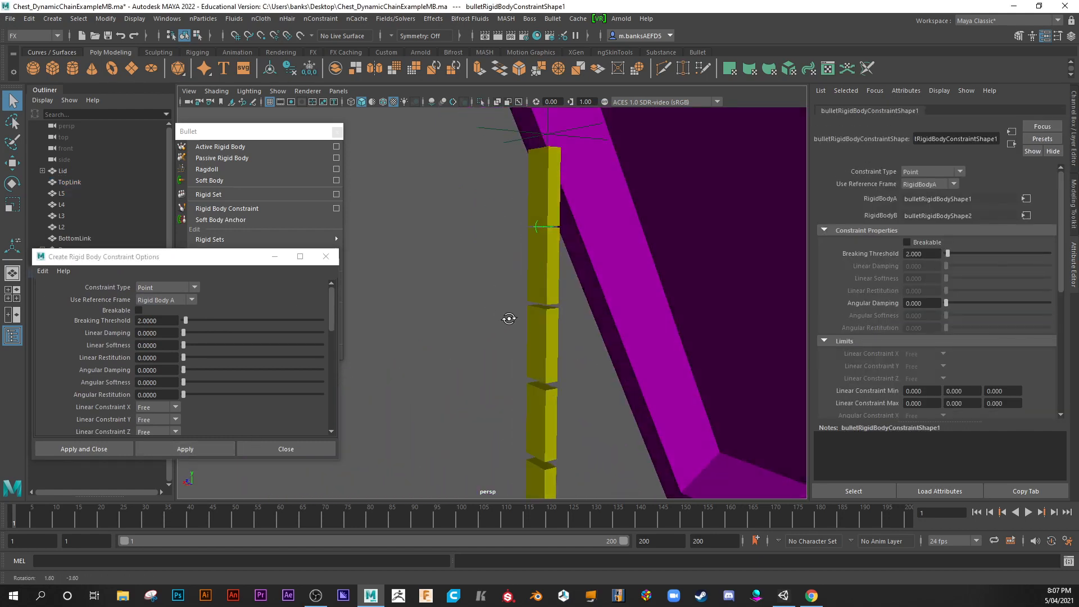
{"action": "key", "text": "4"}
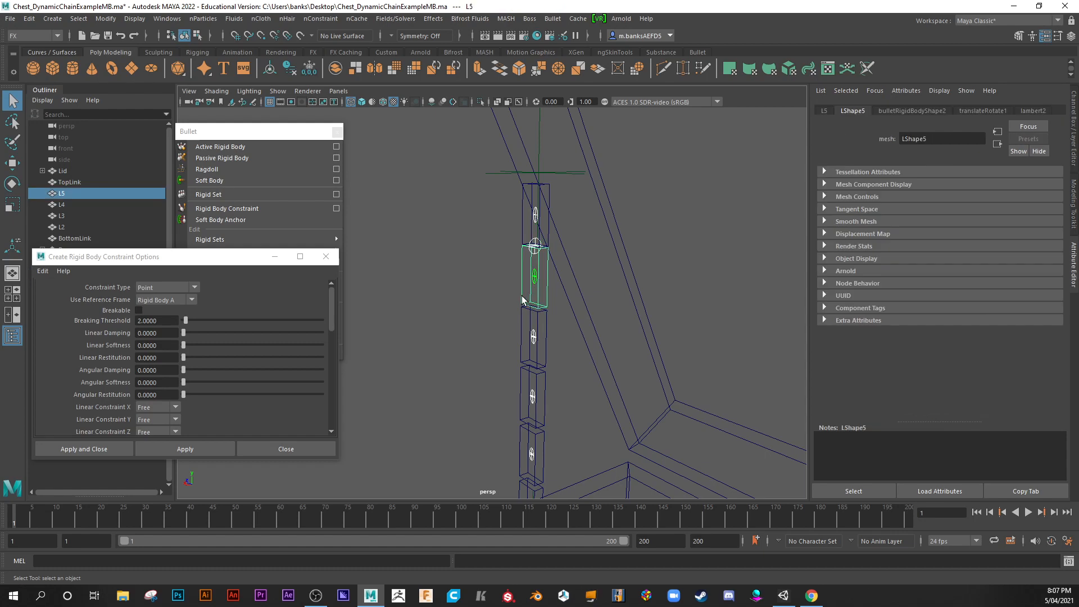
{"action": "left_click", "coordinate": [185, 449]}
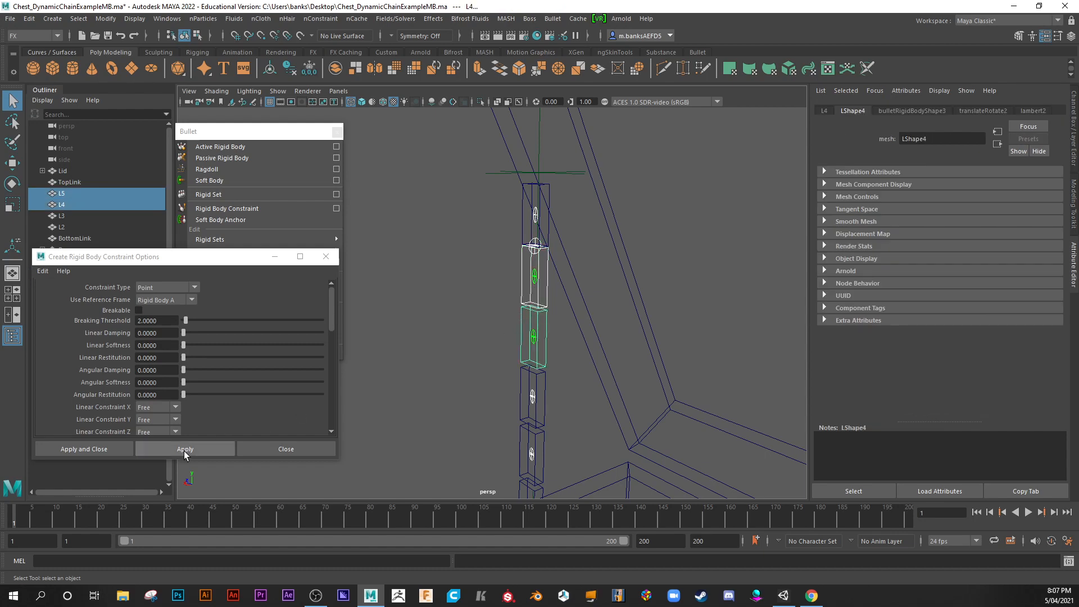
{"action": "left_click", "coordinate": [184, 448]}
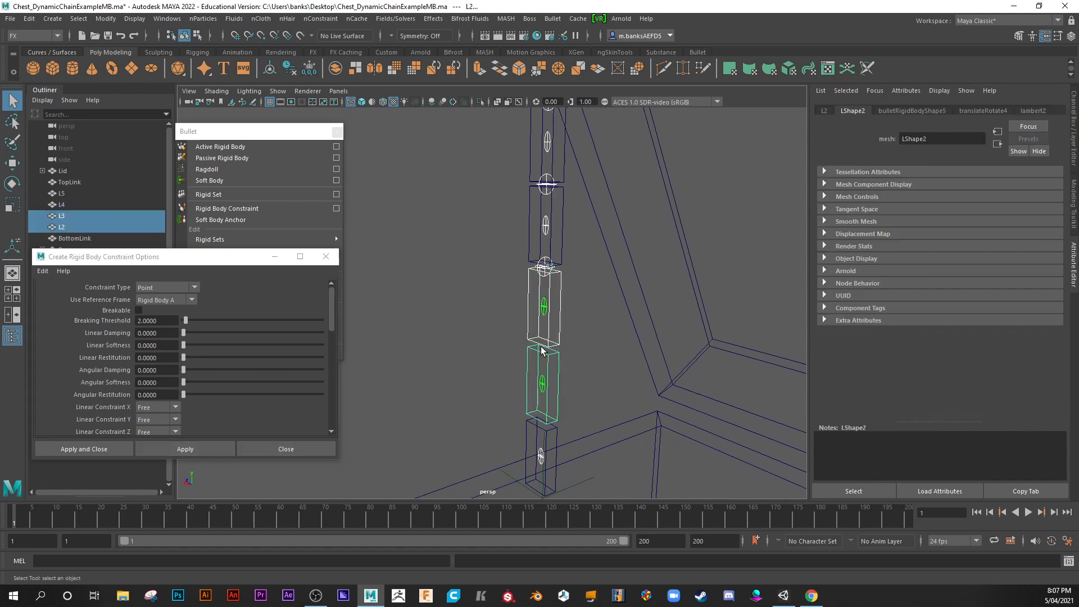
{"action": "left_click", "coordinate": [185, 448]}
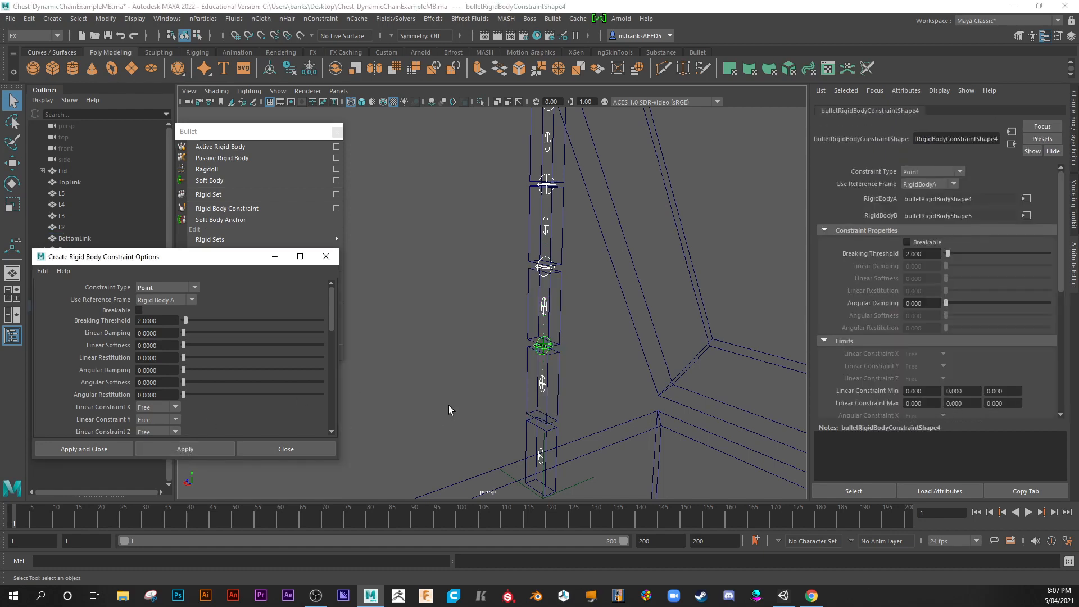
{"action": "left_click", "coordinate": [62, 227]}
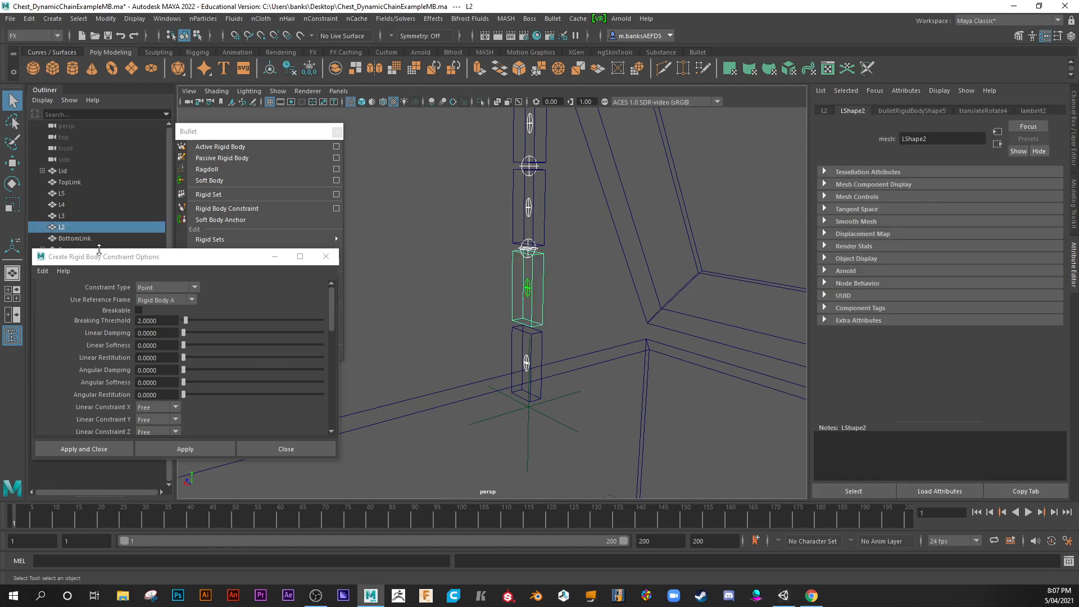
{"action": "left_click", "coordinate": [185, 449]}
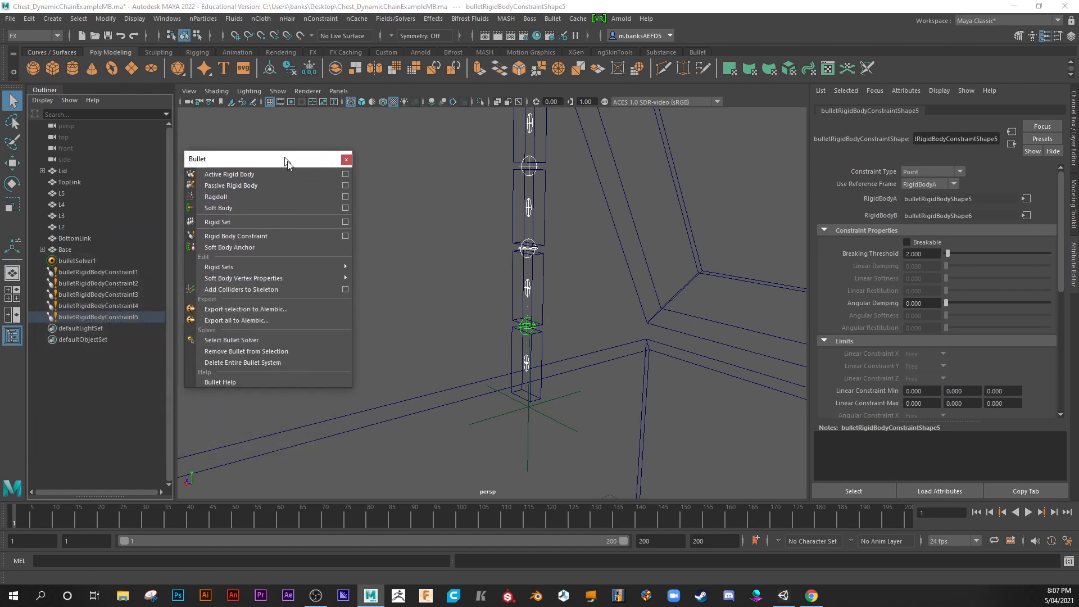
Switch to shaded display, move the floating Bullet panel aside, and select TopLink
{"action": "key", "text": "5"}
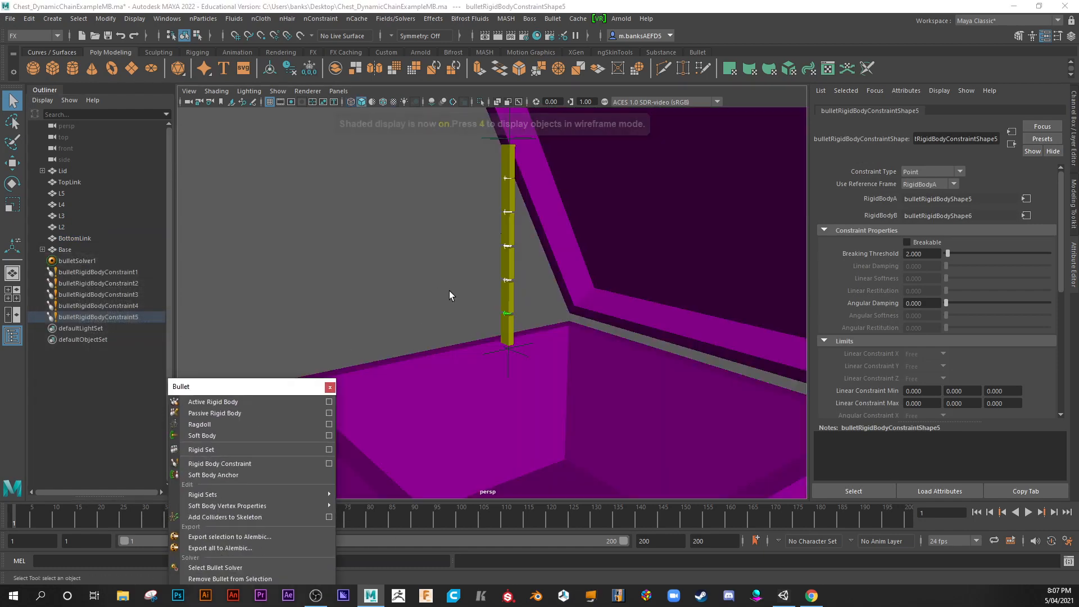
{"action": "left_click_drag", "start_coordinate": [451, 296], "coordinate": [420, 298]}
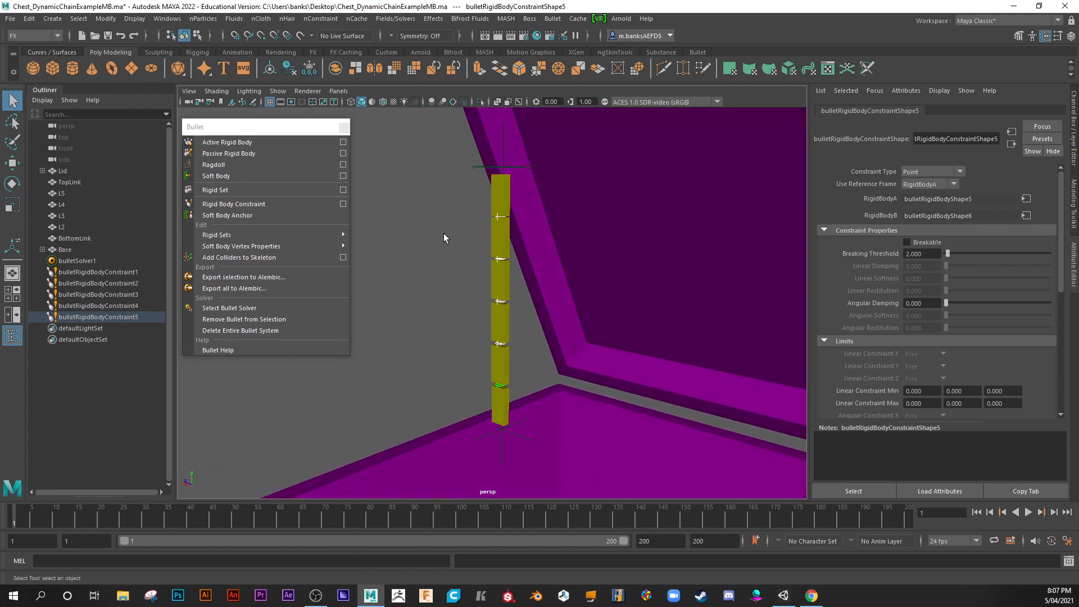
{"action": "left_click", "coordinate": [1041, 512]}
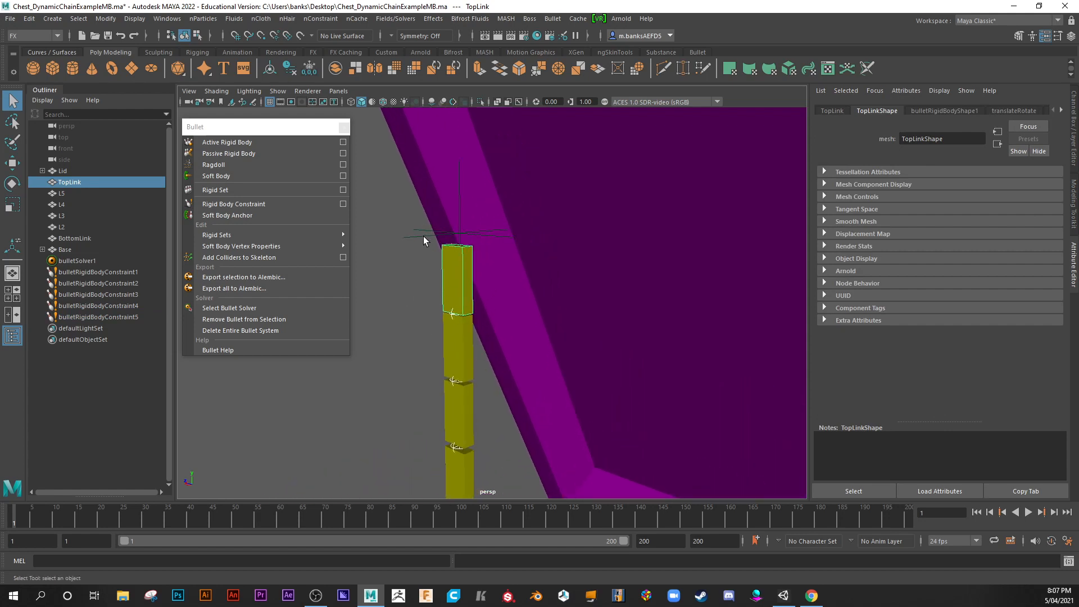
Parent-constrain TopLink to Loc_Top and BottomLink to Loc_Bottom from the Rigging menu set
{"action": "left_click", "coordinate": [62, 171]}
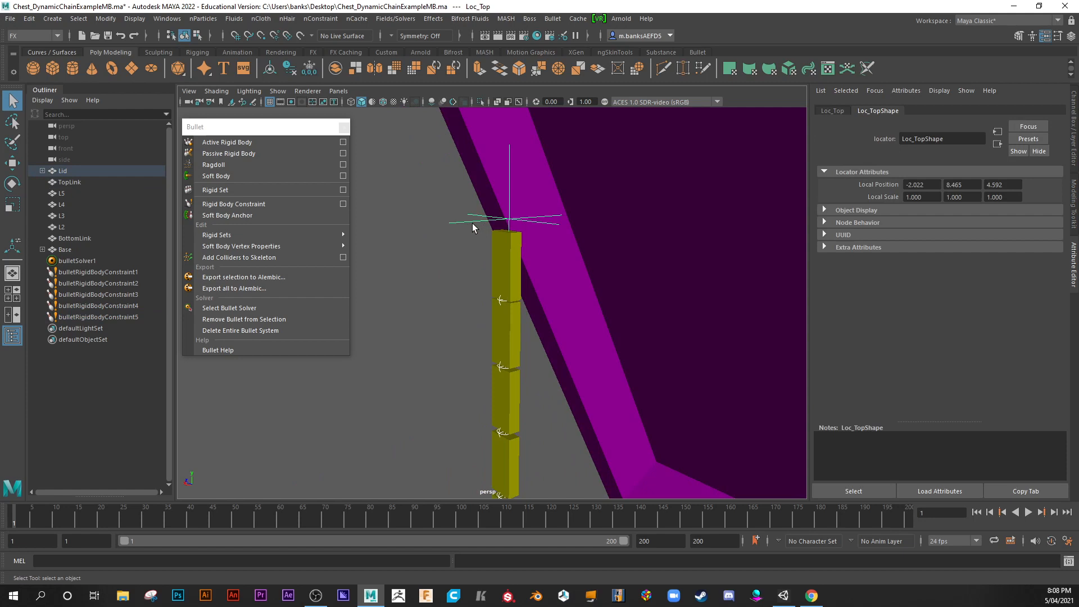
{"action": "mouse_move", "coordinate": [487, 242]}
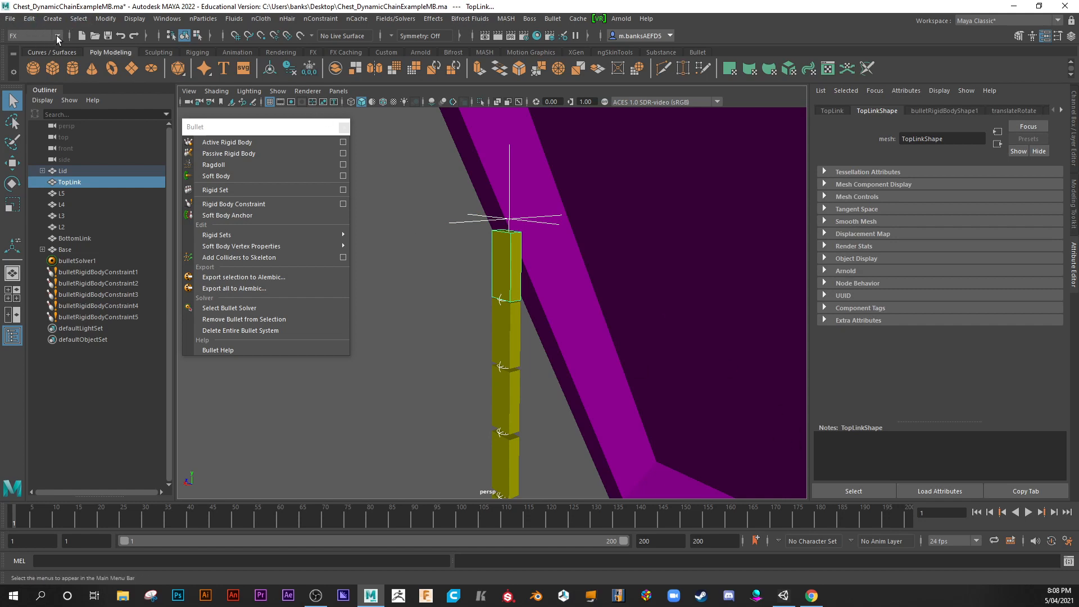
{"action": "left_click", "coordinate": [55, 36]}
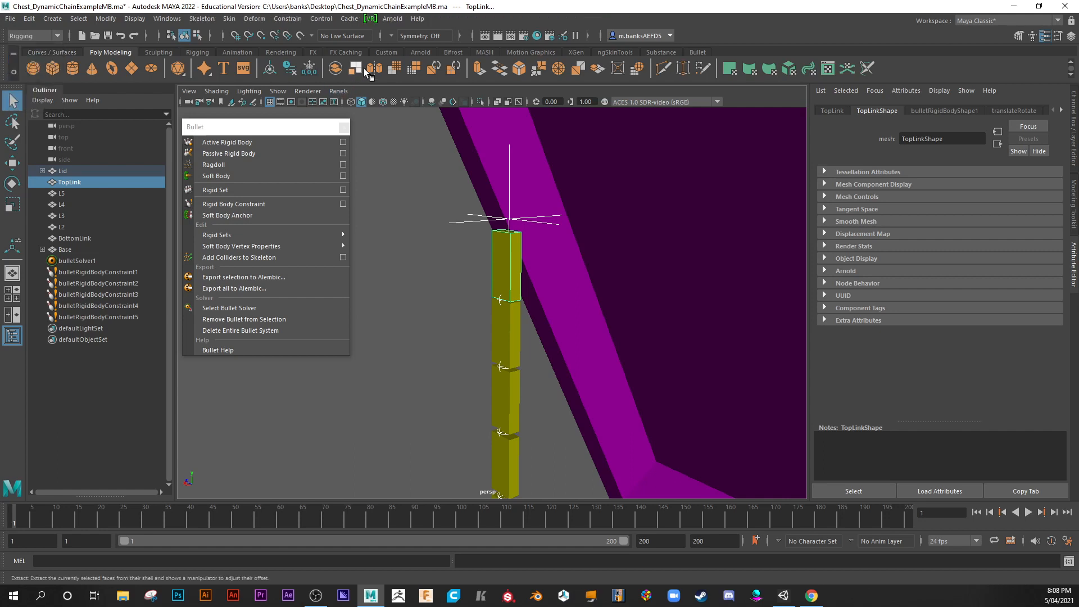
{"action": "left_click", "coordinate": [287, 18]}
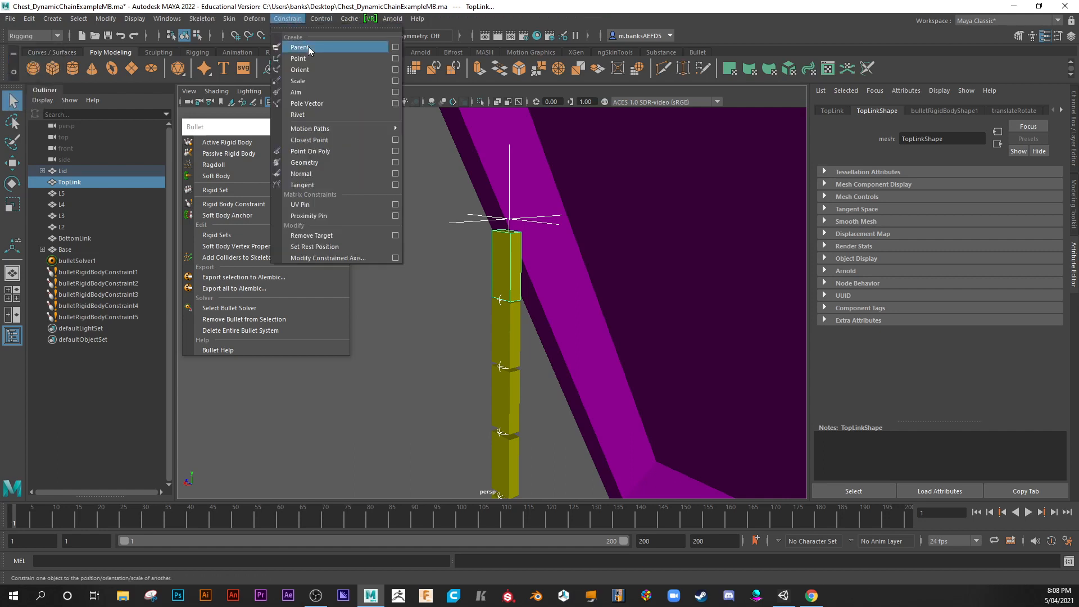
{"action": "left_click", "coordinate": [300, 47]}
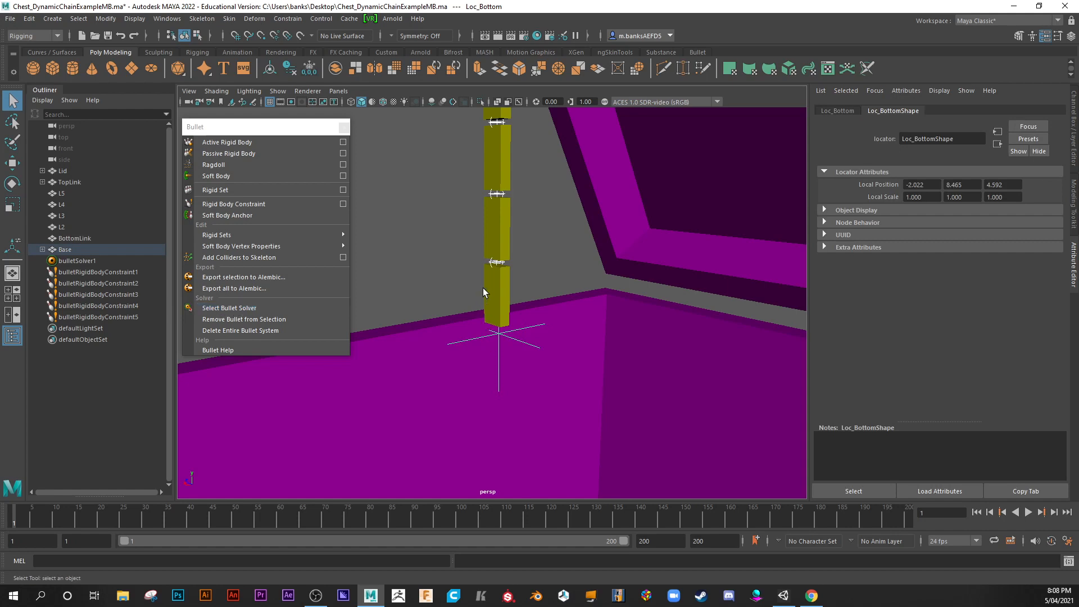
{"action": "left_click", "coordinate": [74, 238]}
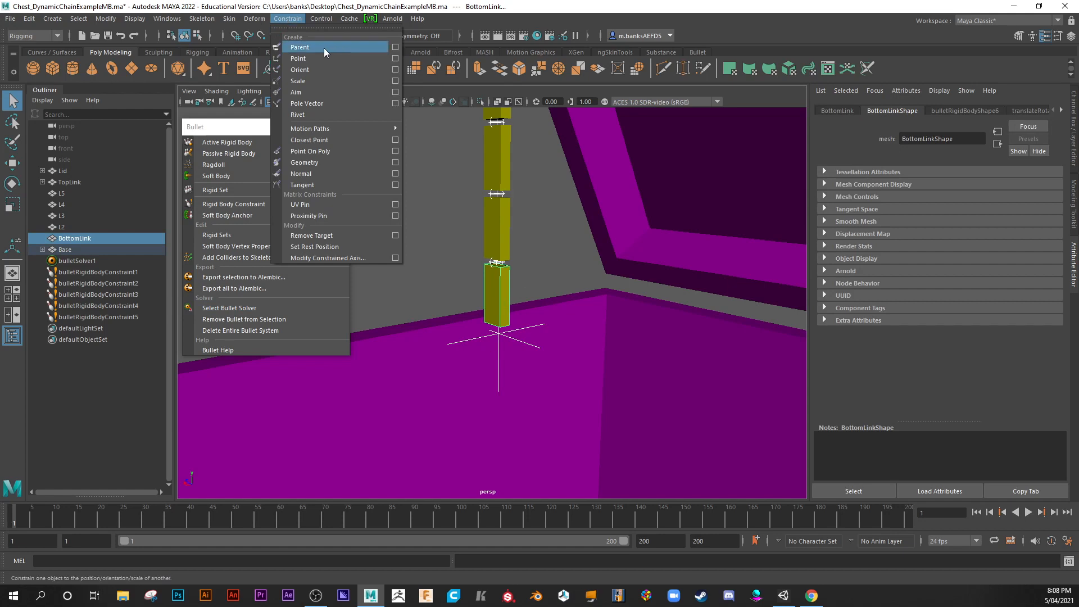
{"action": "left_click", "coordinate": [299, 47]}
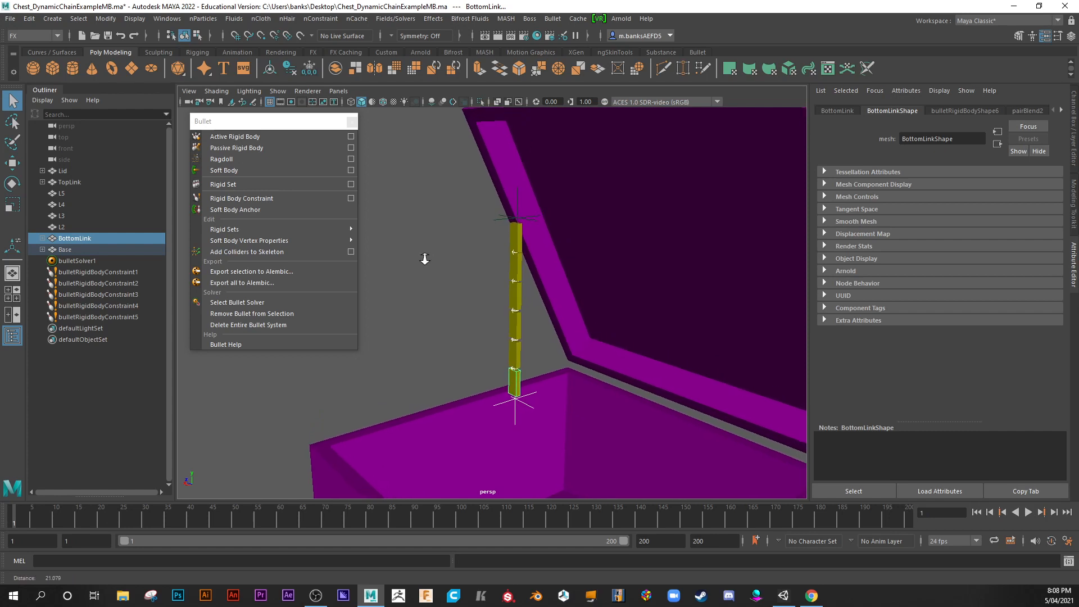
Select TopLink and inspect its bulletRigidBodyShape settings in the Attribute Editor
{"action": "left_click_drag", "start_coordinate": [425, 259], "coordinate": [462, 312]}
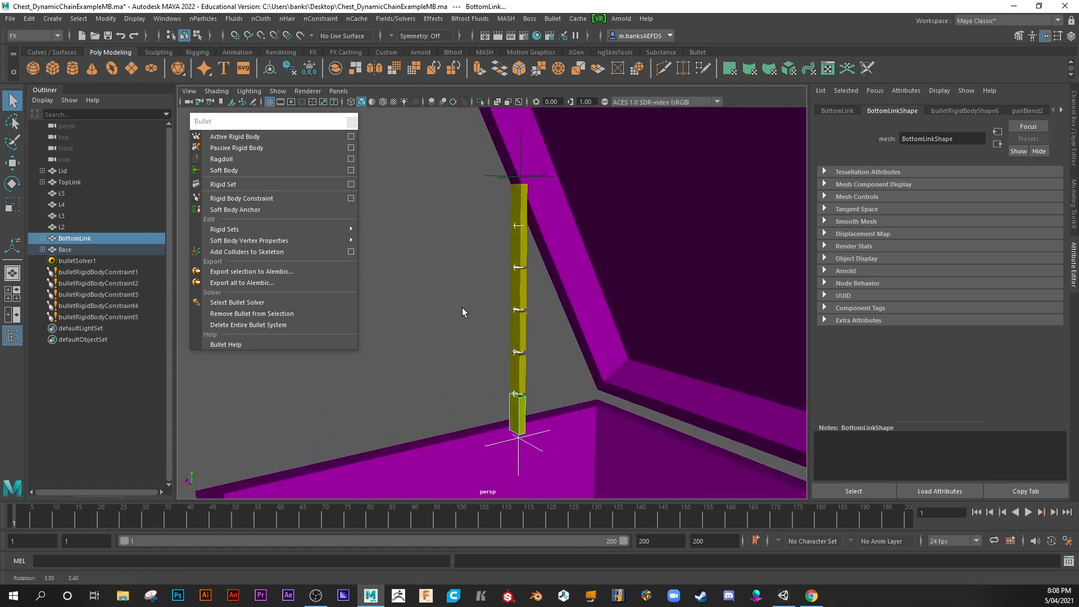
{"action": "left_click", "coordinate": [62, 227]}
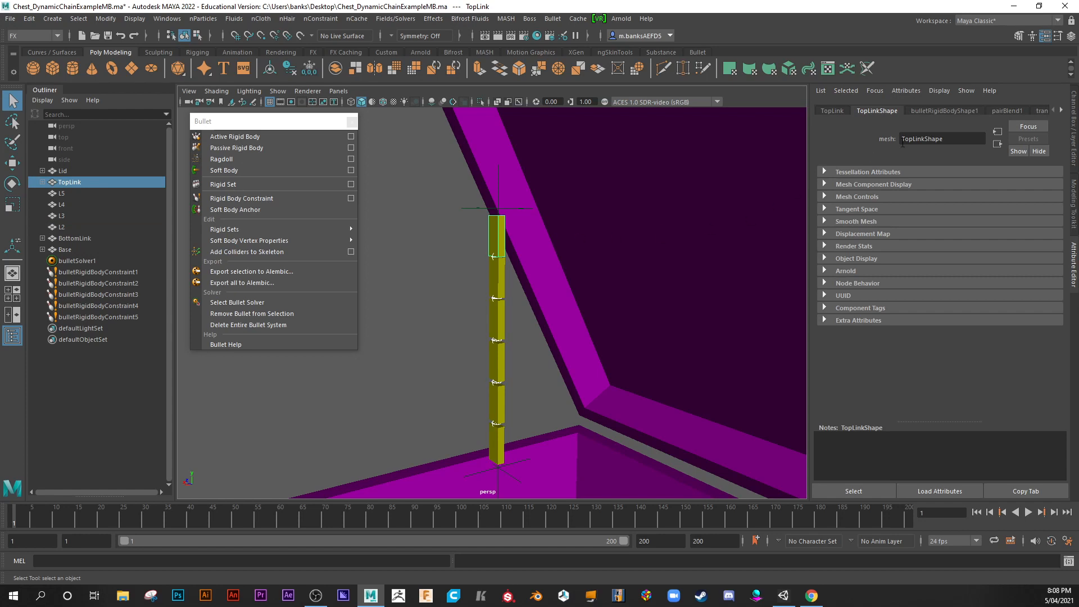
{"action": "left_click", "coordinate": [945, 110]}
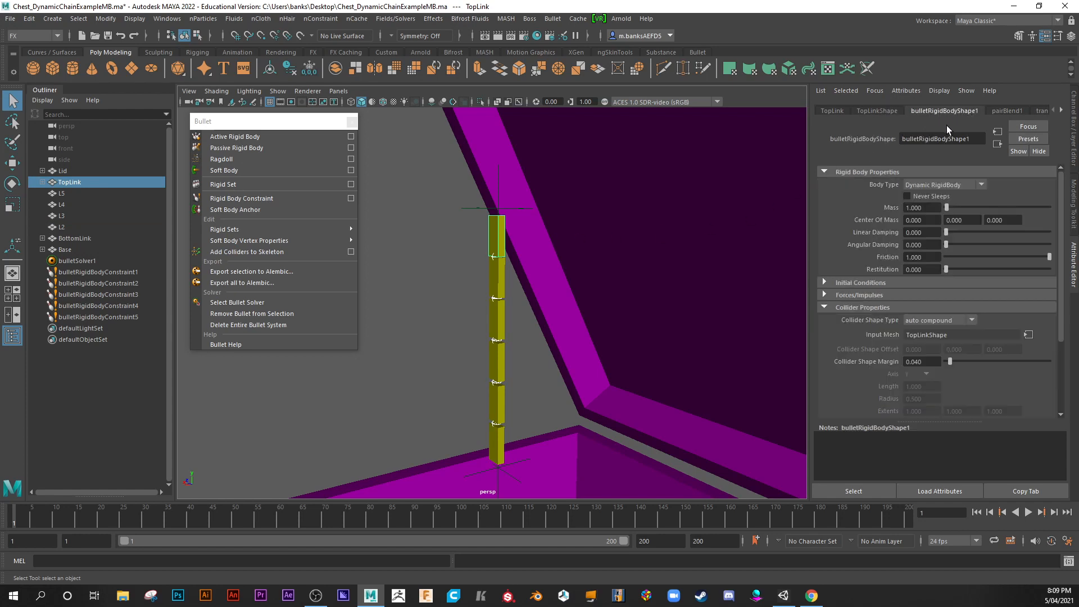
{"action": "mouse_move", "coordinate": [1034, 312]}
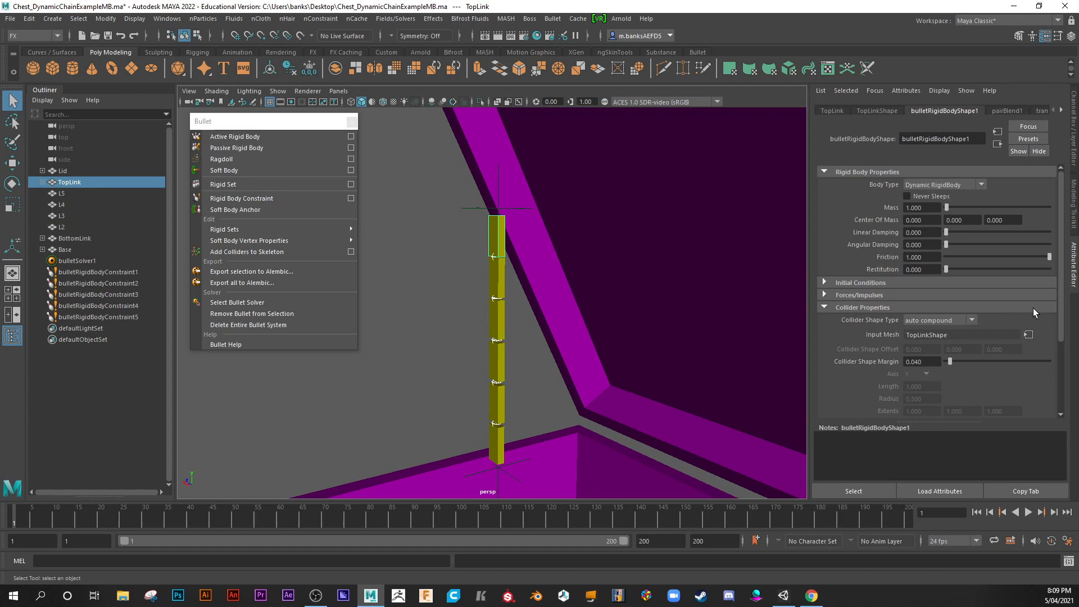
{"action": "scroll", "scroll_direction": "down", "scroll_amount": 3}
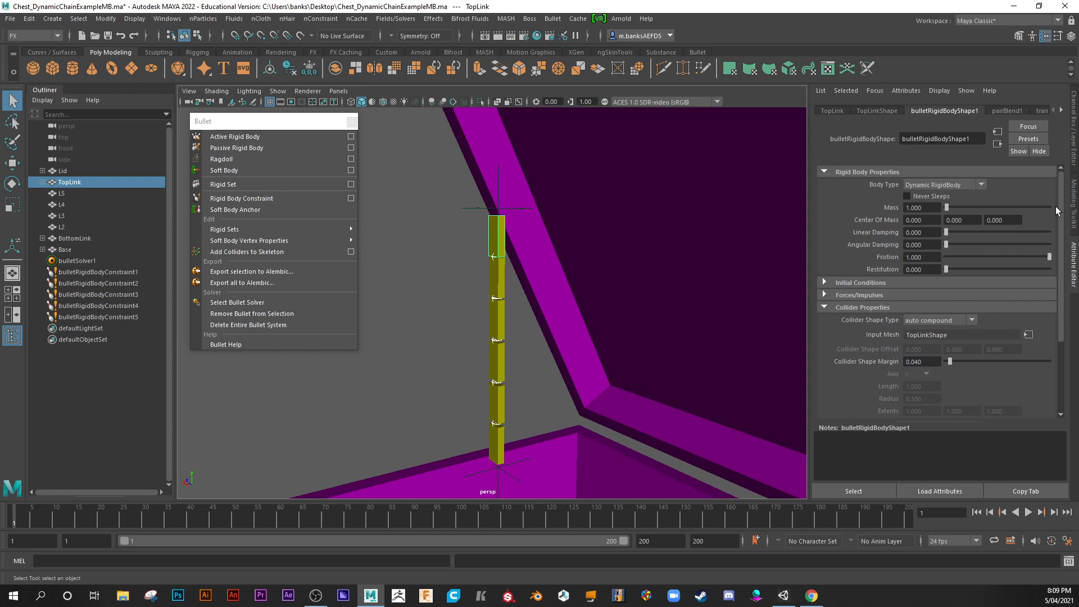
{"action": "mouse_move", "coordinate": [507, 246]}
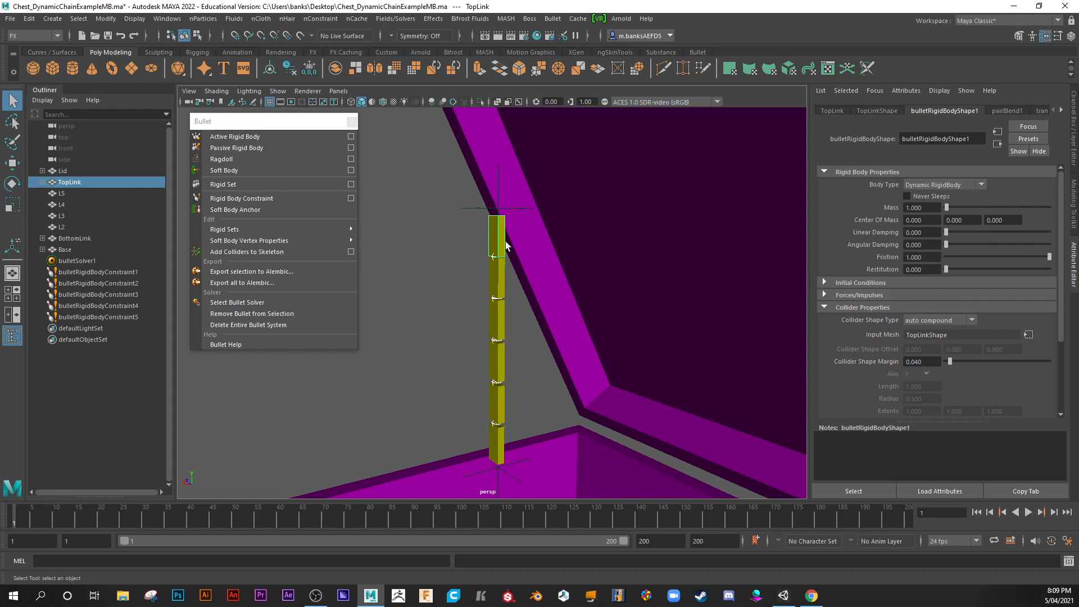
Show bulletRigidBodyConstraint1, the point constraint joining TopLink and L5
{"action": "left_click", "coordinate": [1040, 512]}
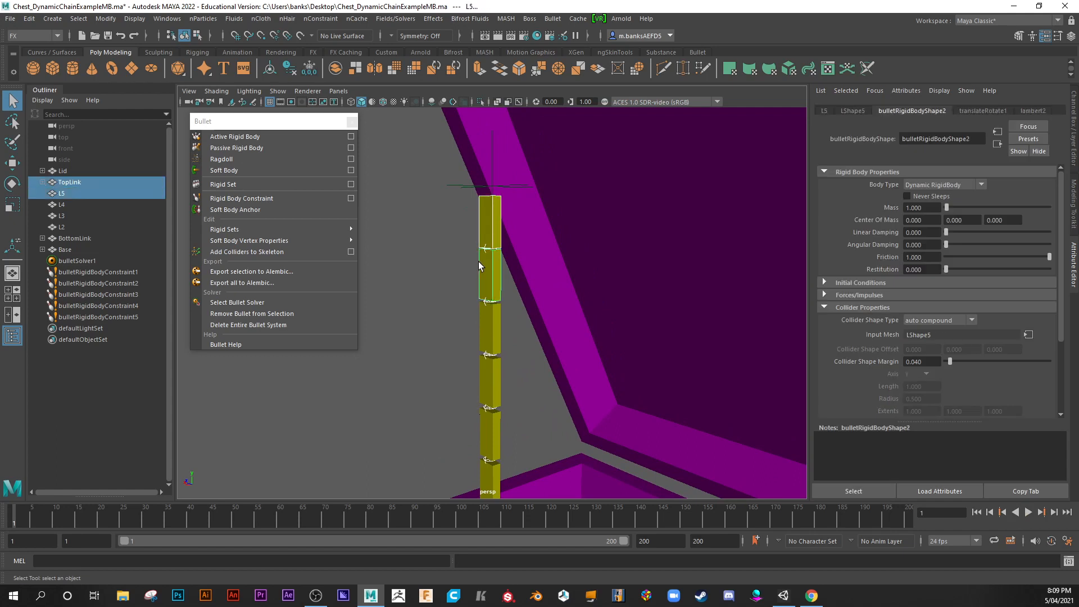
{"action": "left_click", "coordinate": [97, 271]}
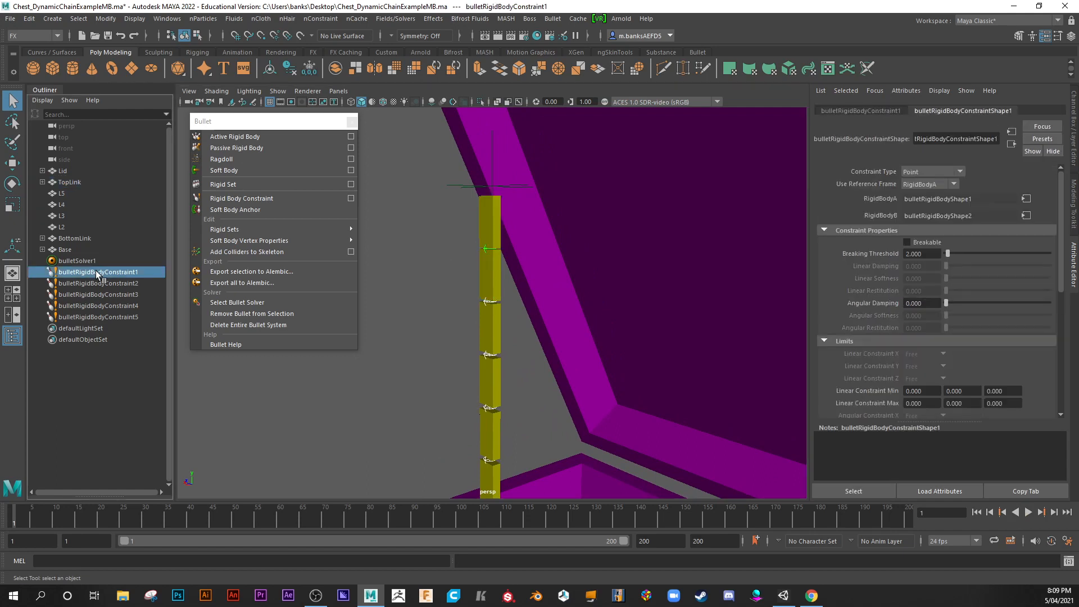
{"action": "left_click", "coordinate": [98, 271]}
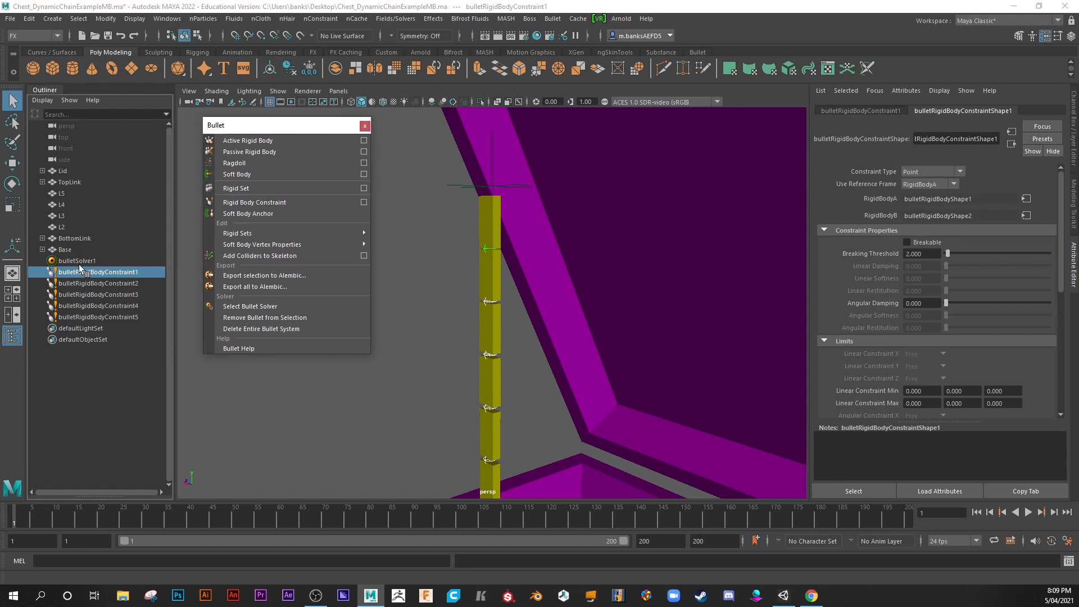
Enable Use Maya Fields on bulletSolver1 and add a downward 9.8 gravity field
{"action": "left_click", "coordinate": [77, 261]}
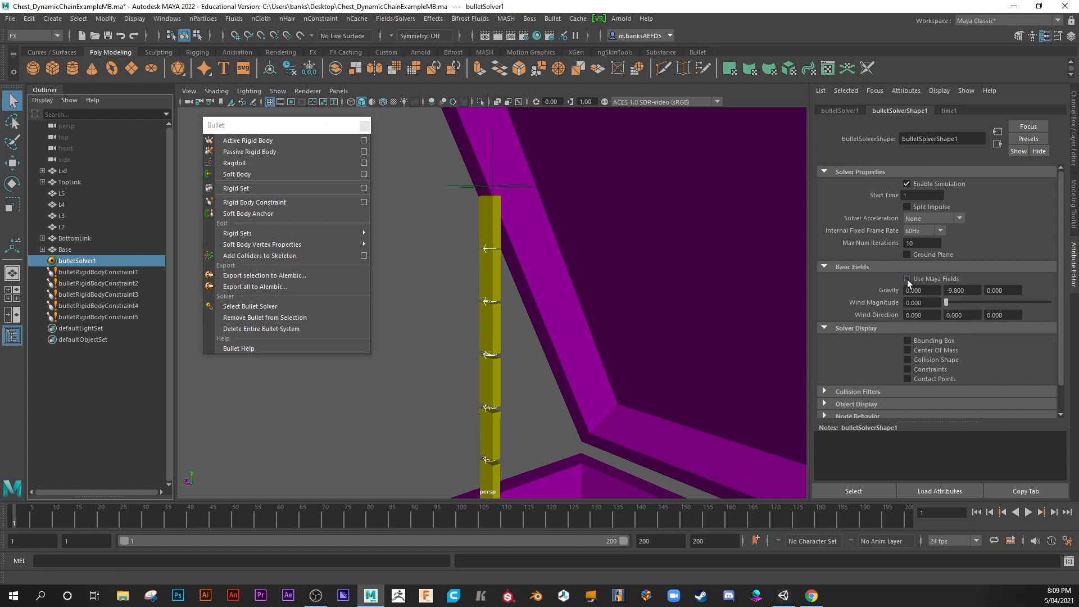
{"action": "left_click", "coordinate": [907, 279]}
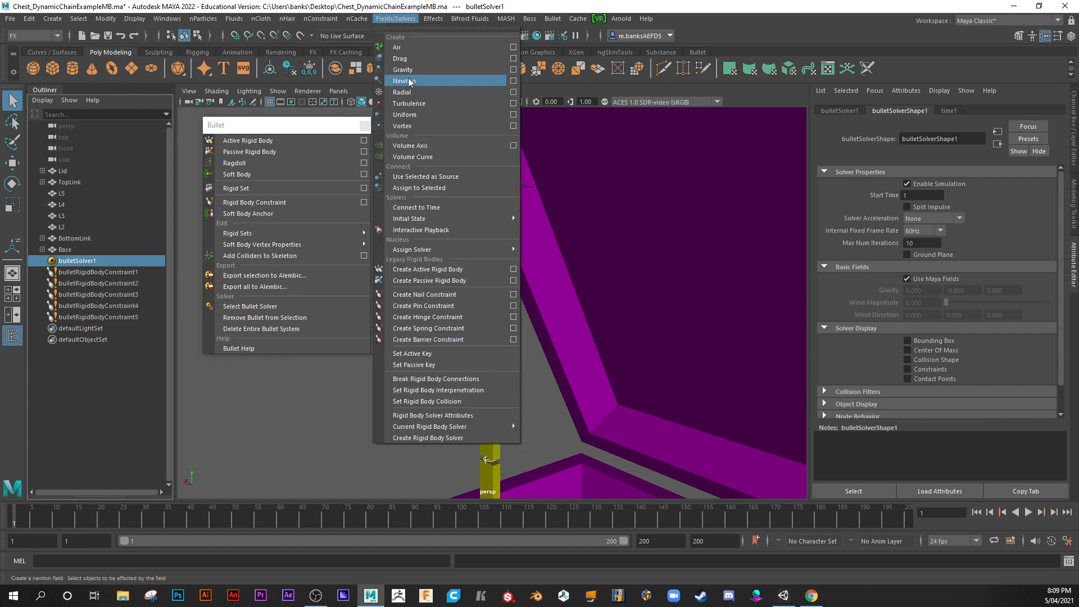
{"action": "left_click", "coordinate": [404, 70]}
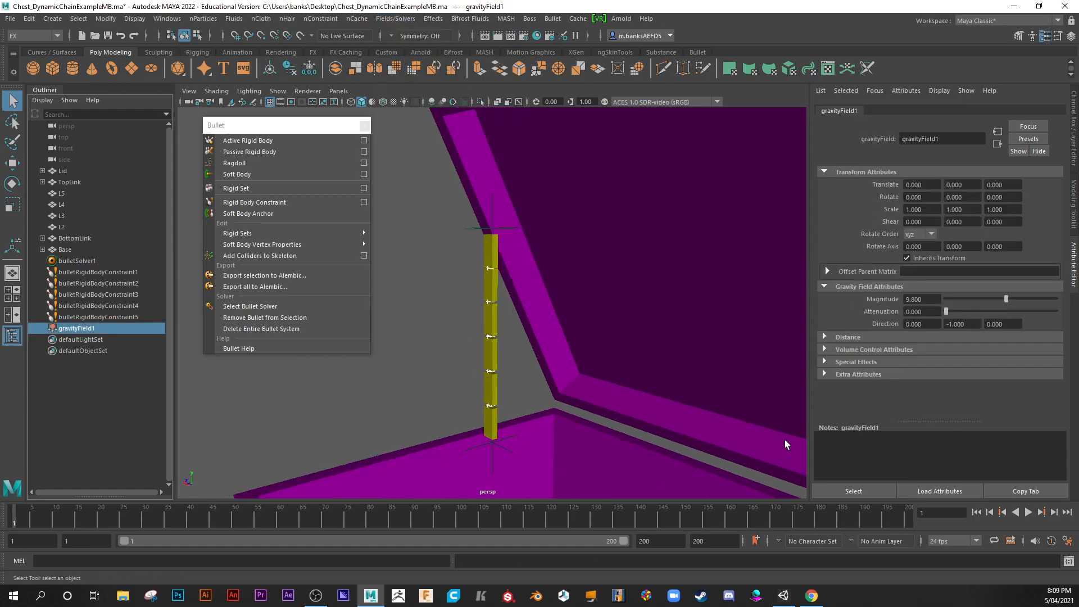
{"action": "left_click", "coordinate": [1028, 512]}
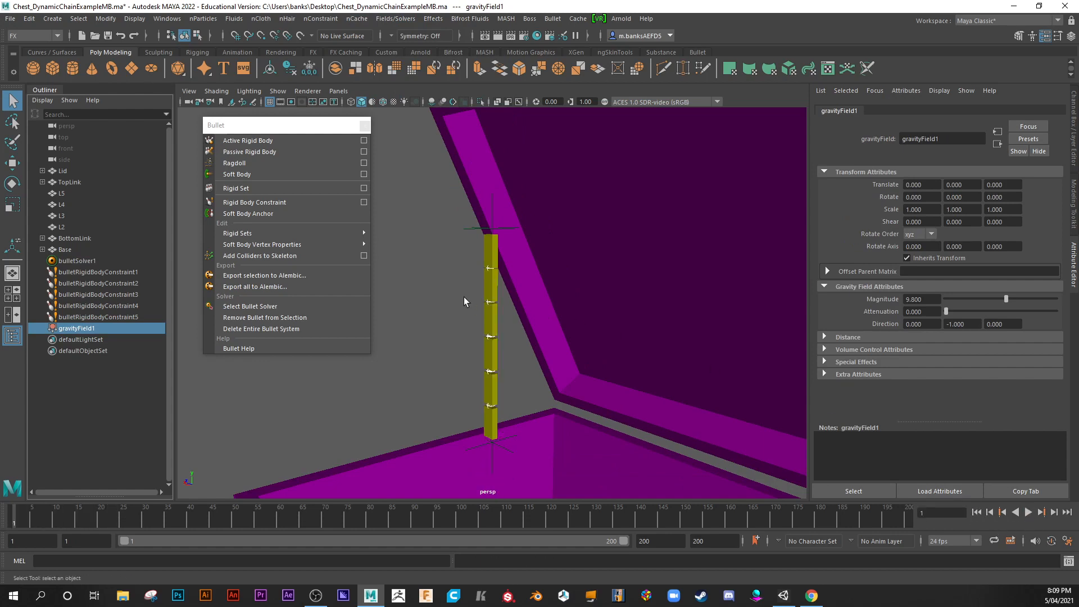
{"action": "left_click", "coordinate": [97, 272]}
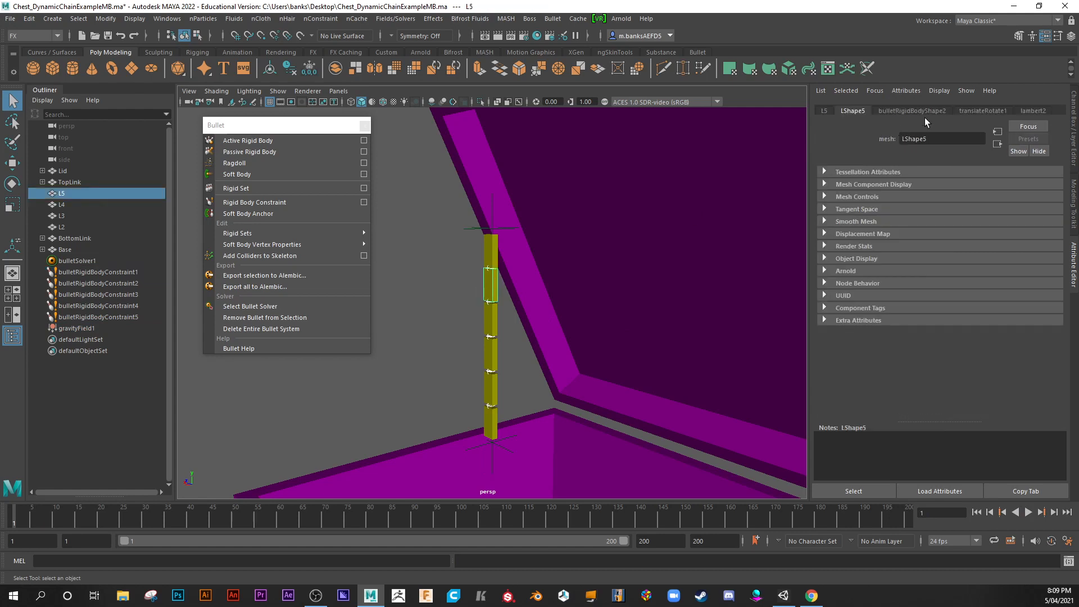
Make TopLink a Kinematic Rigid Body and test-play the simulation
{"action": "left_click", "coordinate": [912, 110]}
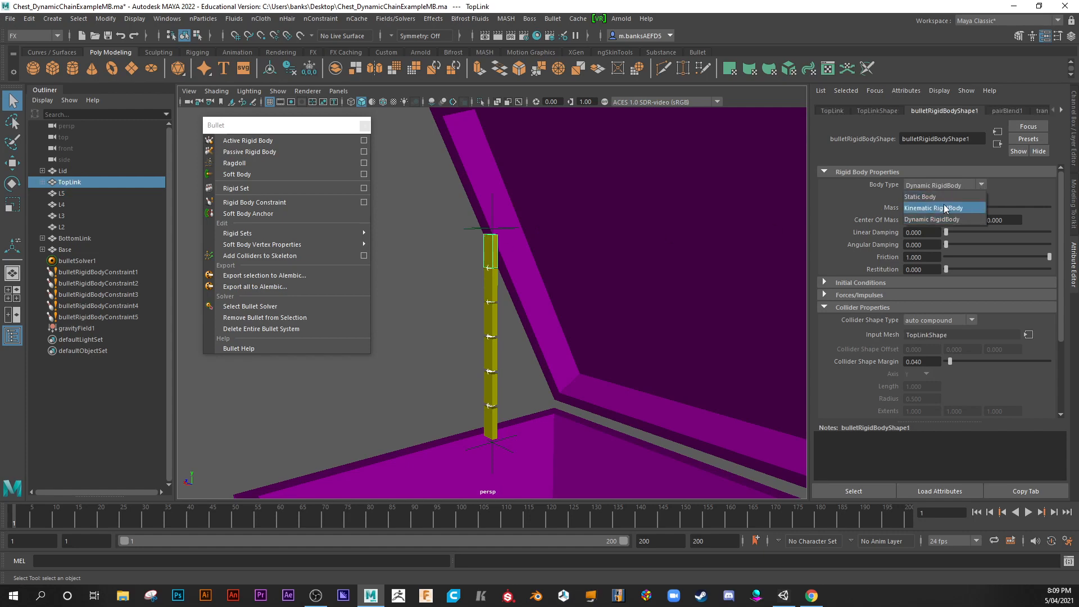
{"action": "left_click", "coordinate": [933, 208]}
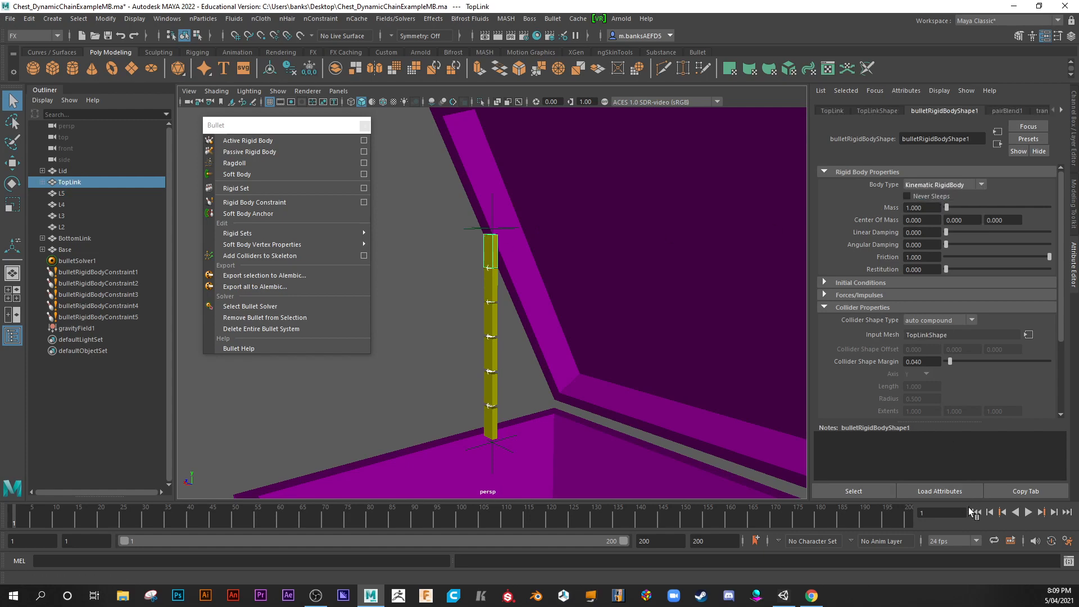
{"action": "left_click", "coordinate": [1040, 513]}
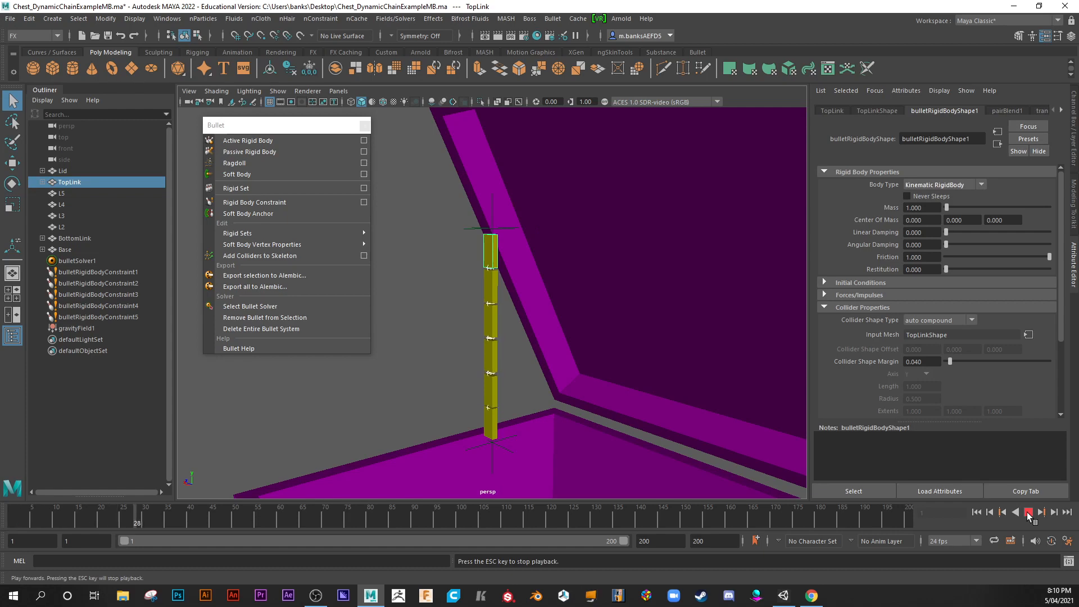
{"action": "left_click", "coordinate": [1028, 512]}
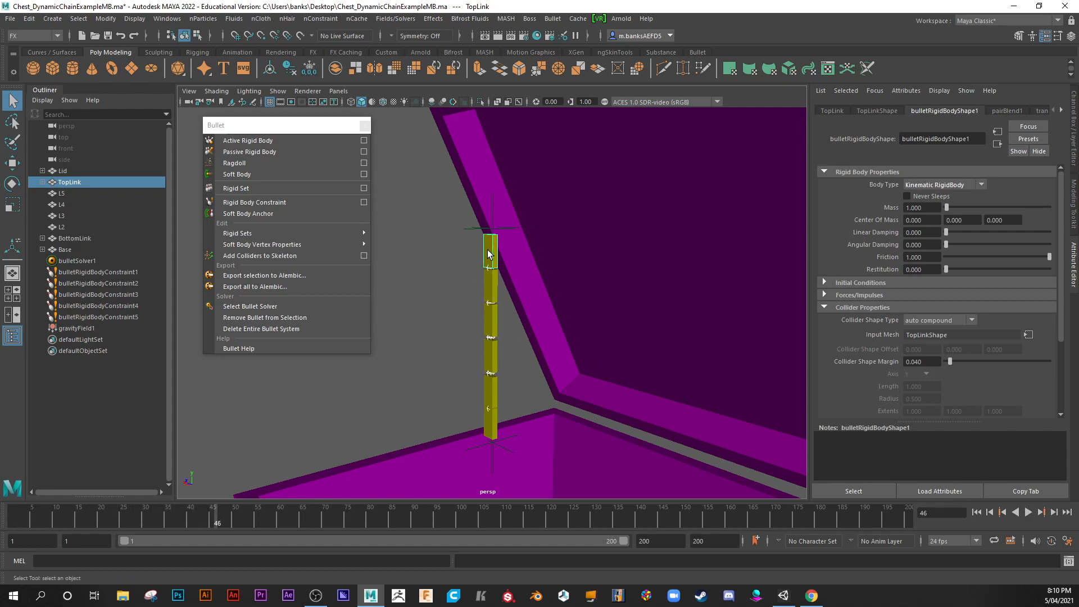
Make BottomLink kinematic too and rewind to frame 1
{"action": "left_click", "coordinate": [75, 239]}
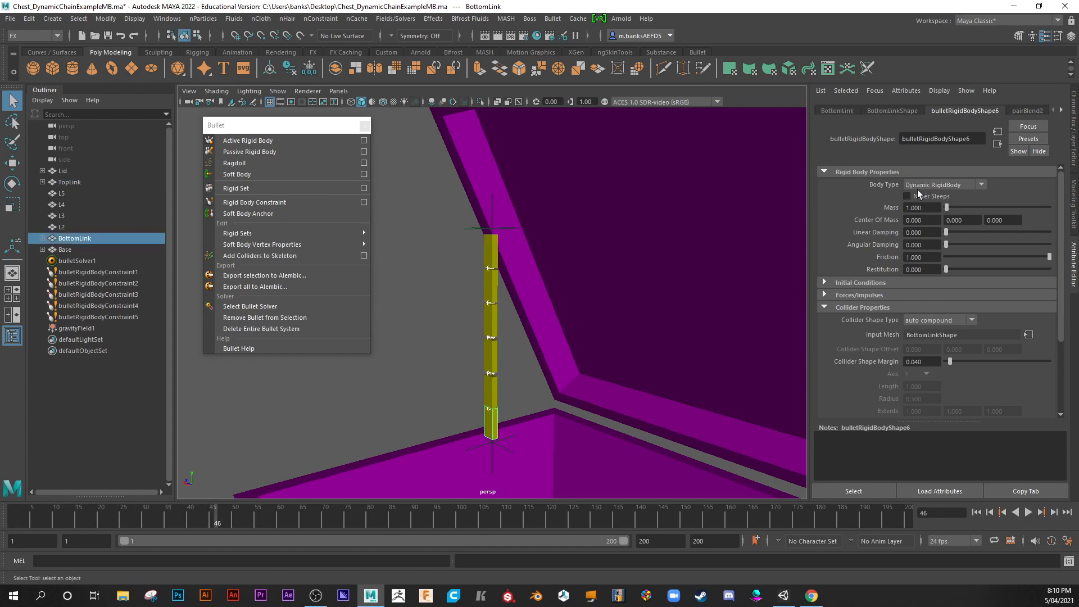
{"action": "left_click", "coordinate": [943, 185]}
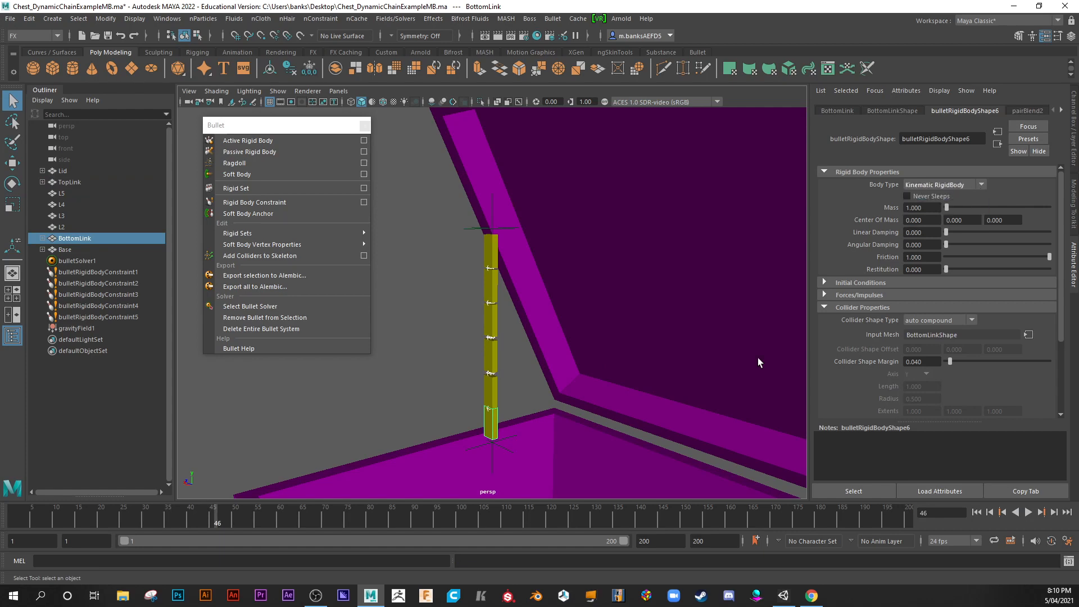
{"action": "mouse_move", "coordinate": [640, 394]}
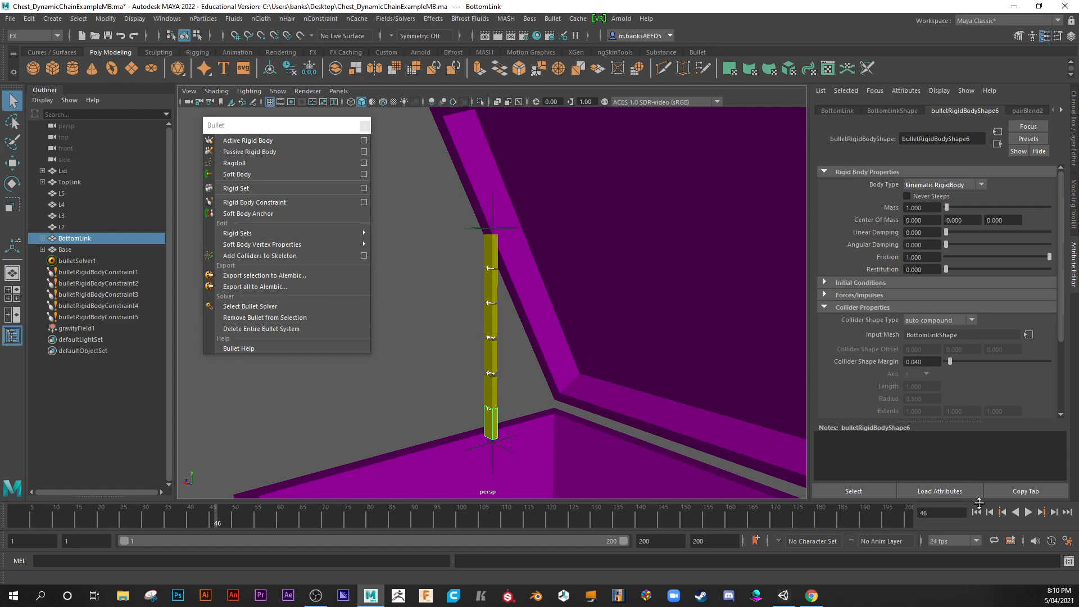
{"action": "left_click", "coordinate": [1028, 512]}
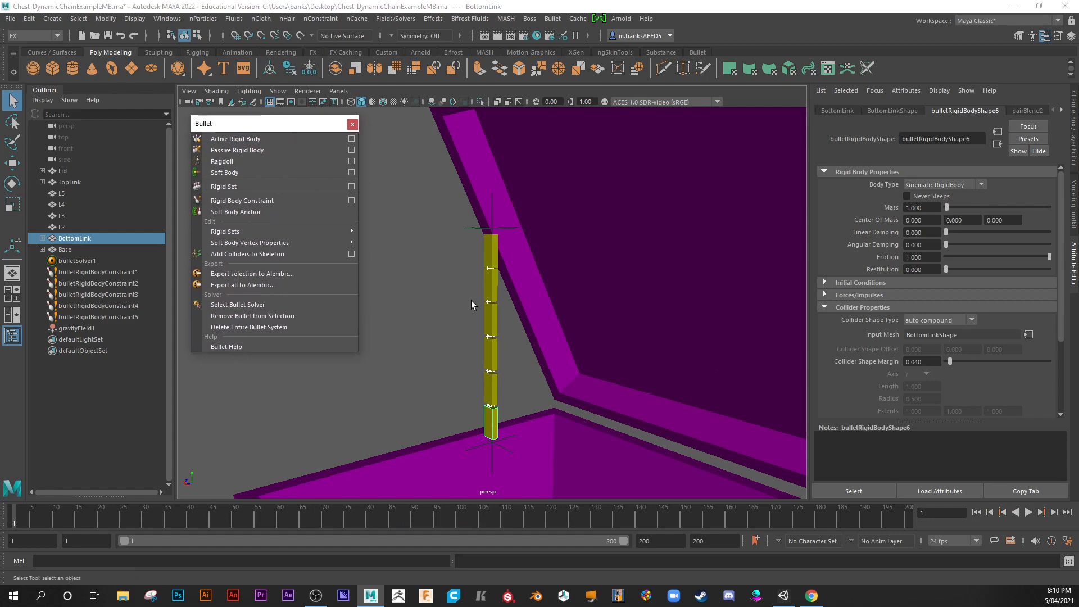
{"action": "mouse_move", "coordinate": [494, 273]}
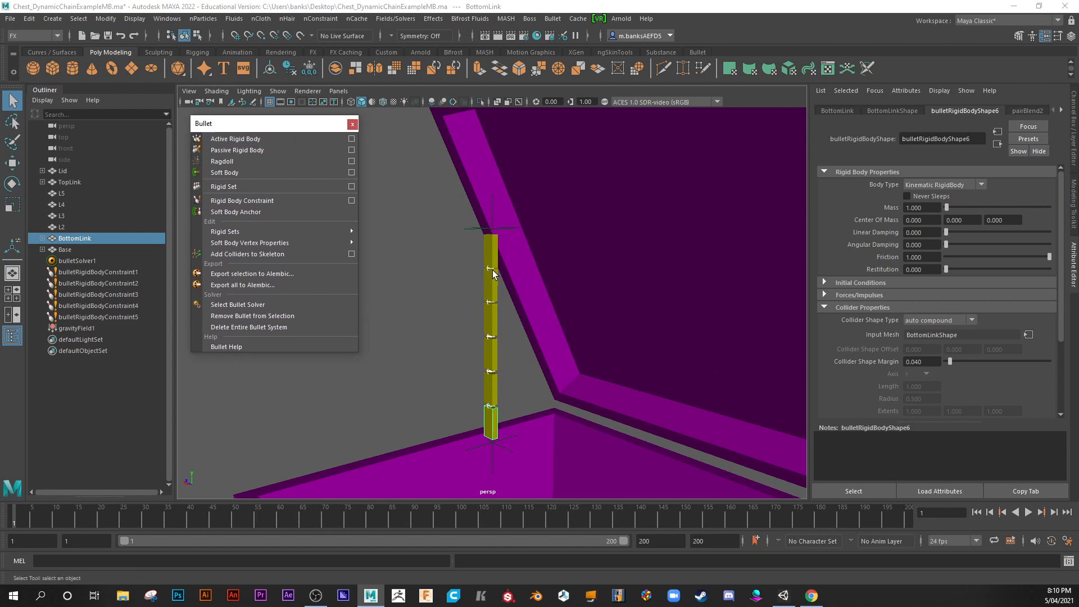
{"action": "mouse_move", "coordinate": [477, 285]}
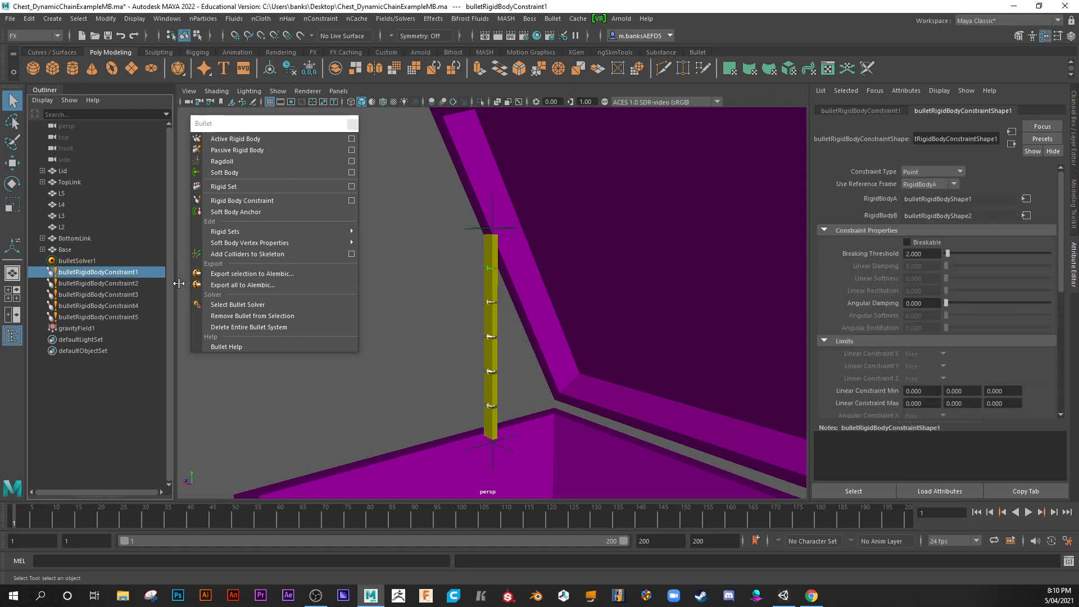
{"action": "mouse_move", "coordinate": [75, 328]}
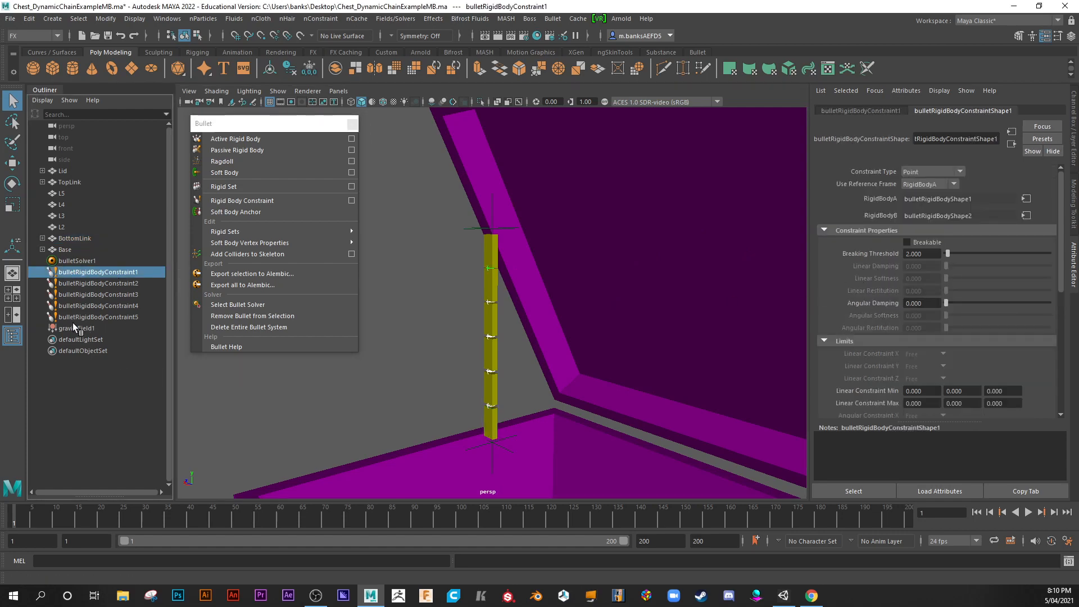
Set Angular Damping to 0.8 on the selected constraints and check constraints 1–2
{"action": "left_click", "coordinate": [98, 316]}
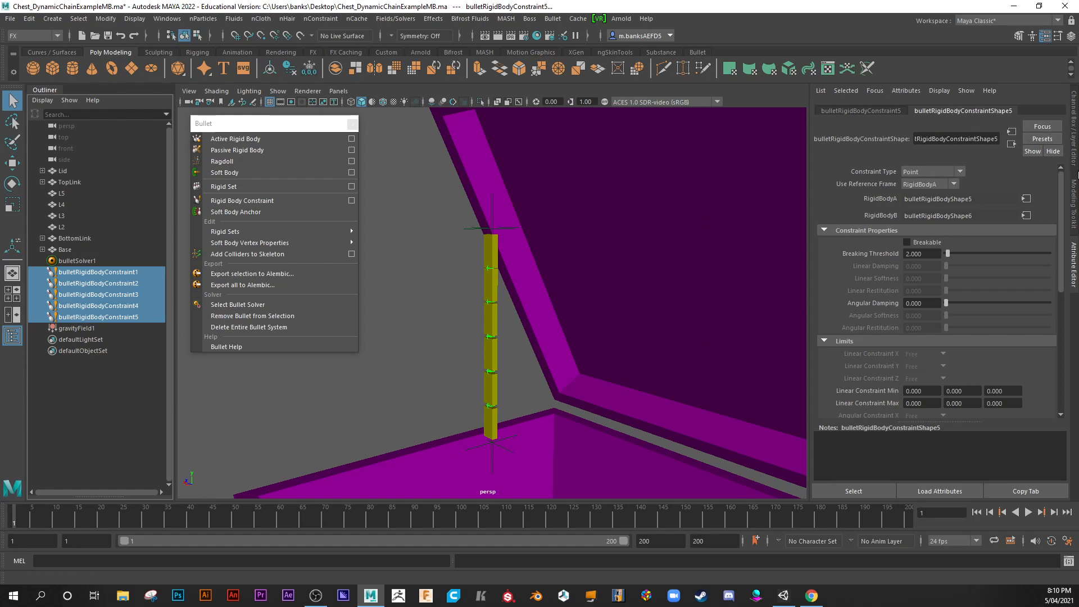
{"action": "mouse_move", "coordinate": [901, 249]}
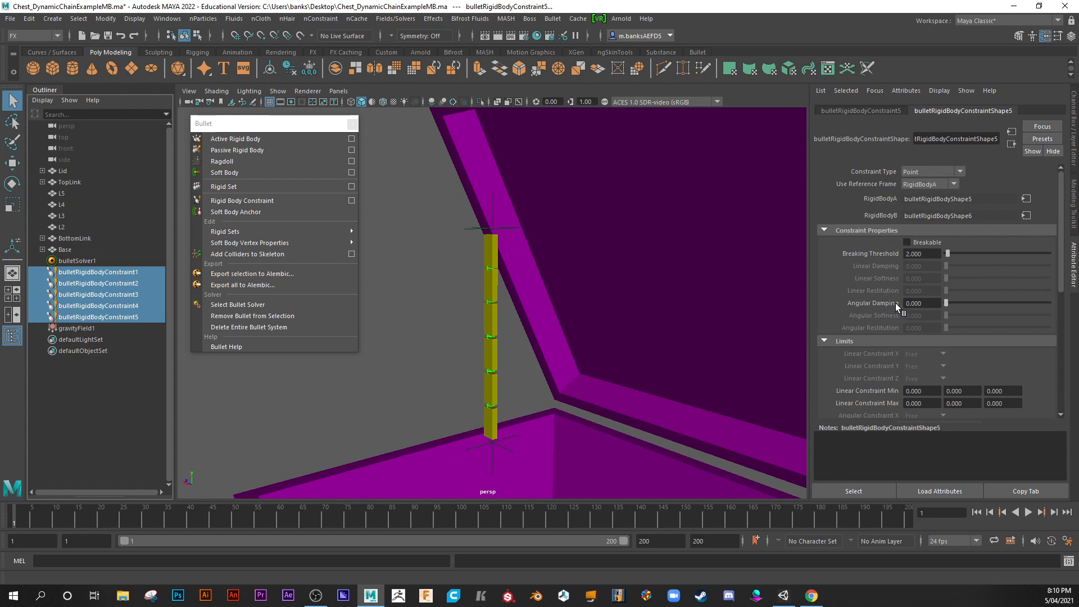
{"action": "left_click_drag", "start_coordinate": [947, 303], "coordinate": [1047, 303]}
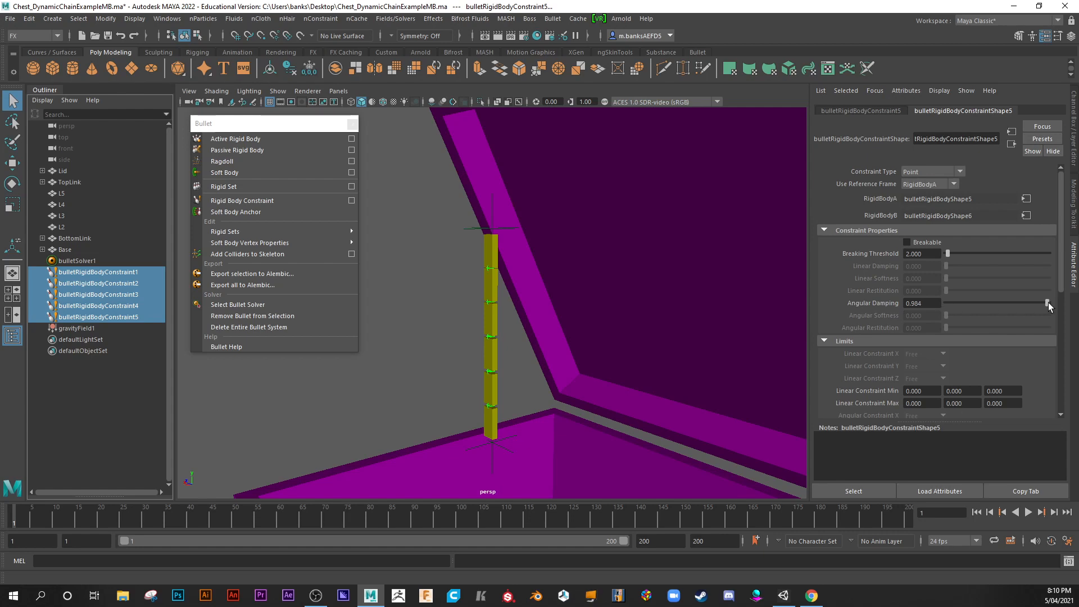
{"action": "left_click_drag", "start_coordinate": [1047, 303], "coordinate": [1036, 303]}
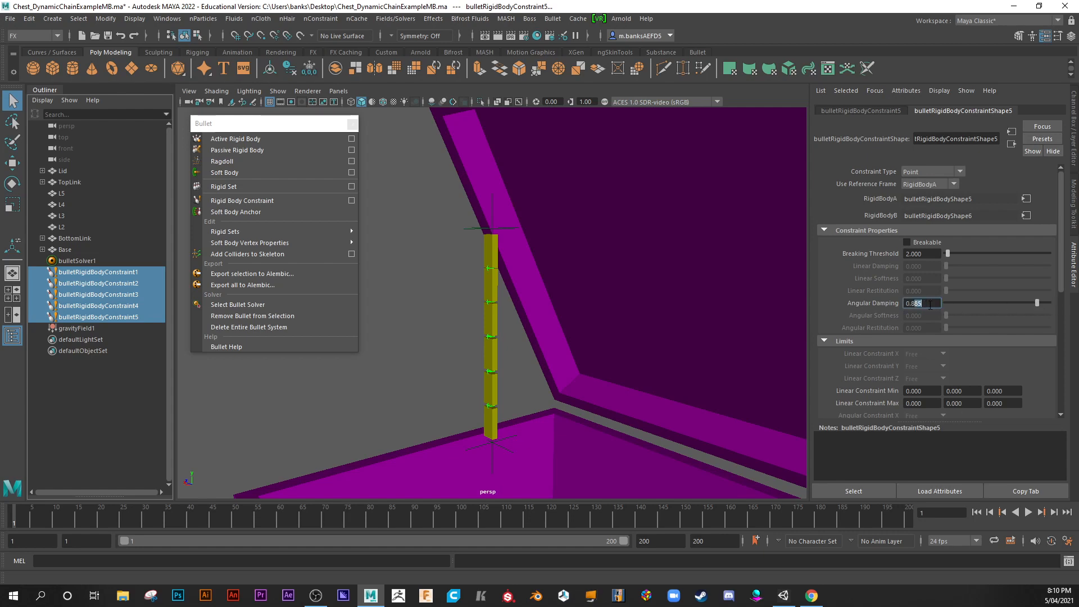
{"action": "type", "text": "0.8"}
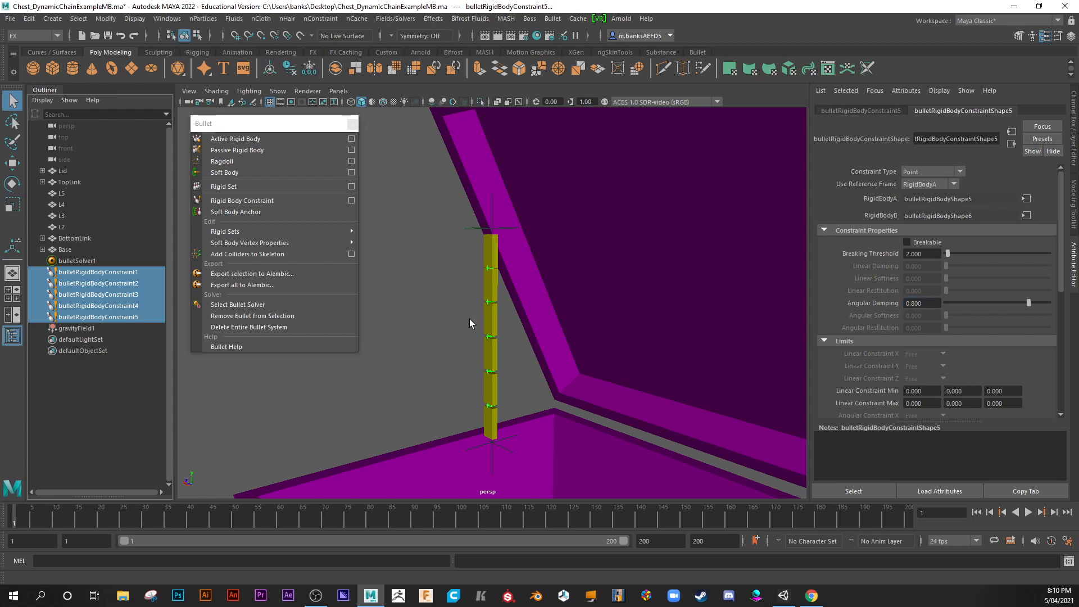
{"action": "left_click", "coordinate": [98, 283]}
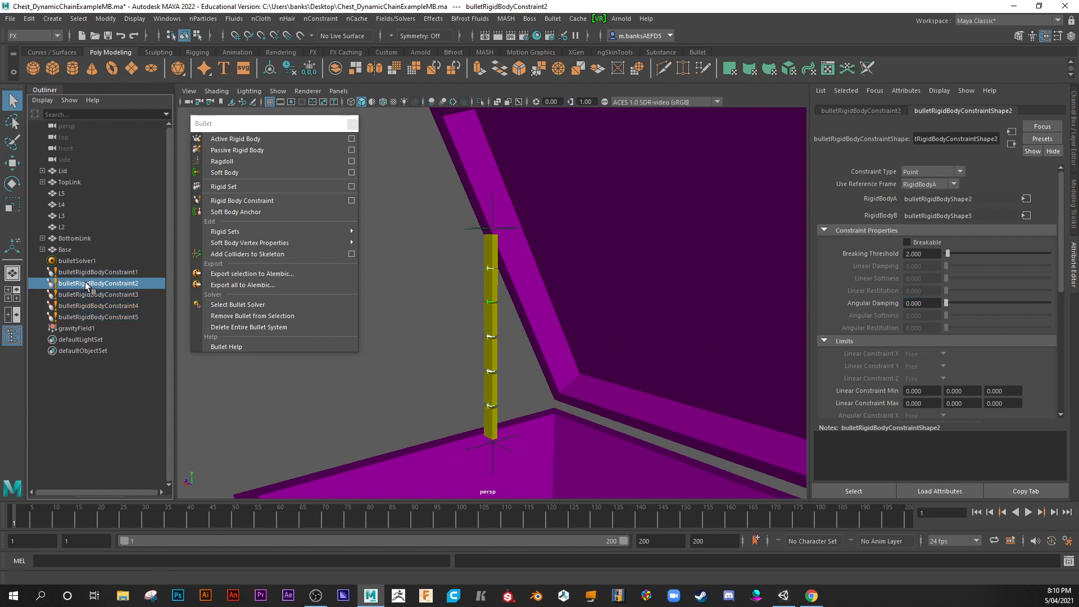
{"action": "left_click", "coordinate": [97, 273]}
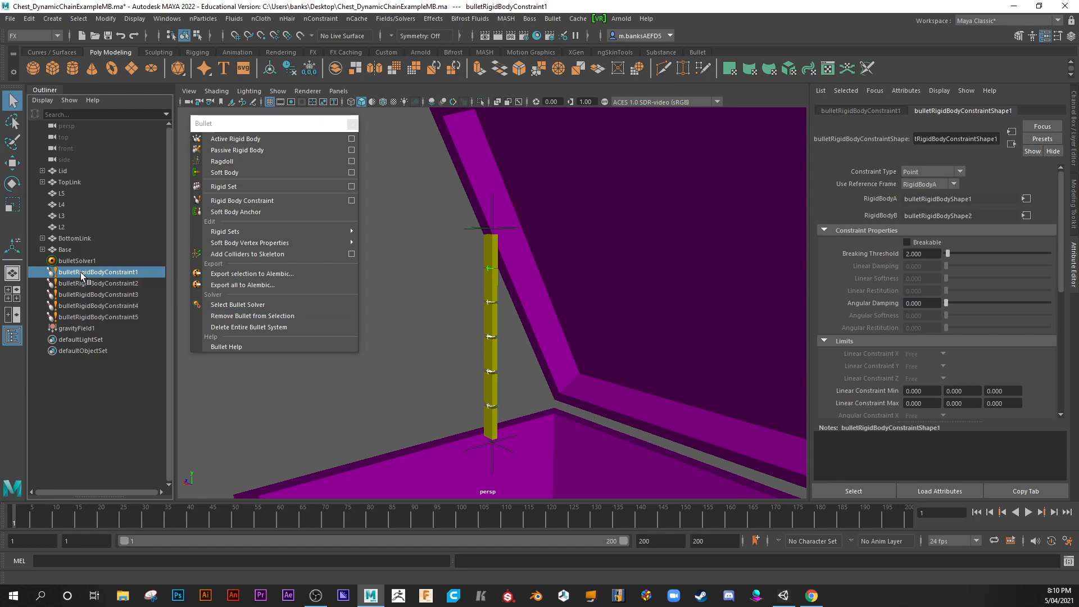
Set Angular Damping 0.8 on the fourth, third and first constraints individually
{"action": "left_click", "coordinate": [98, 316]}
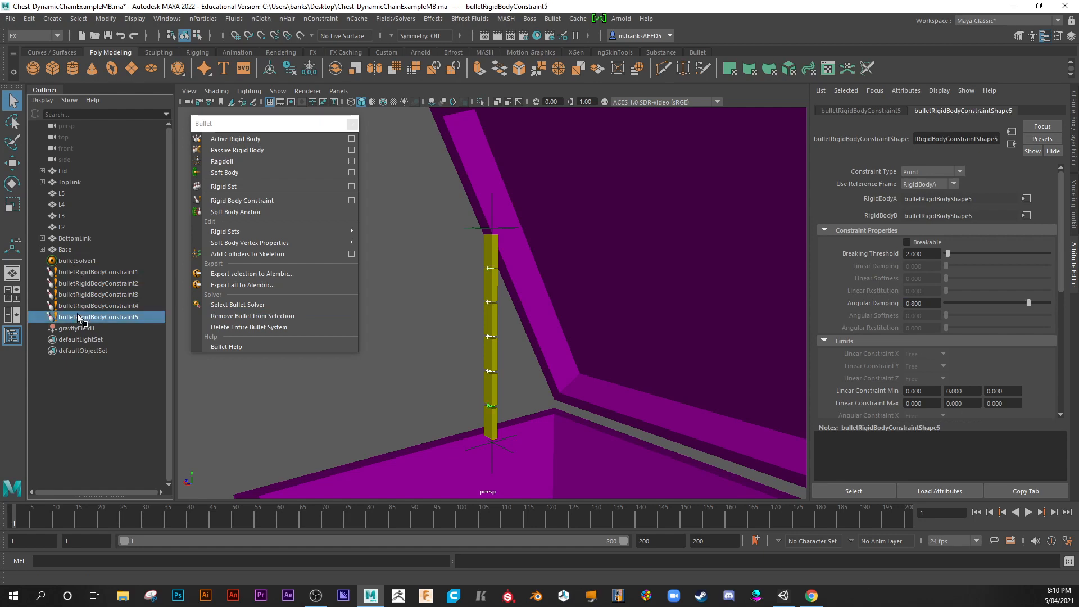
{"action": "left_click", "coordinate": [98, 306]}
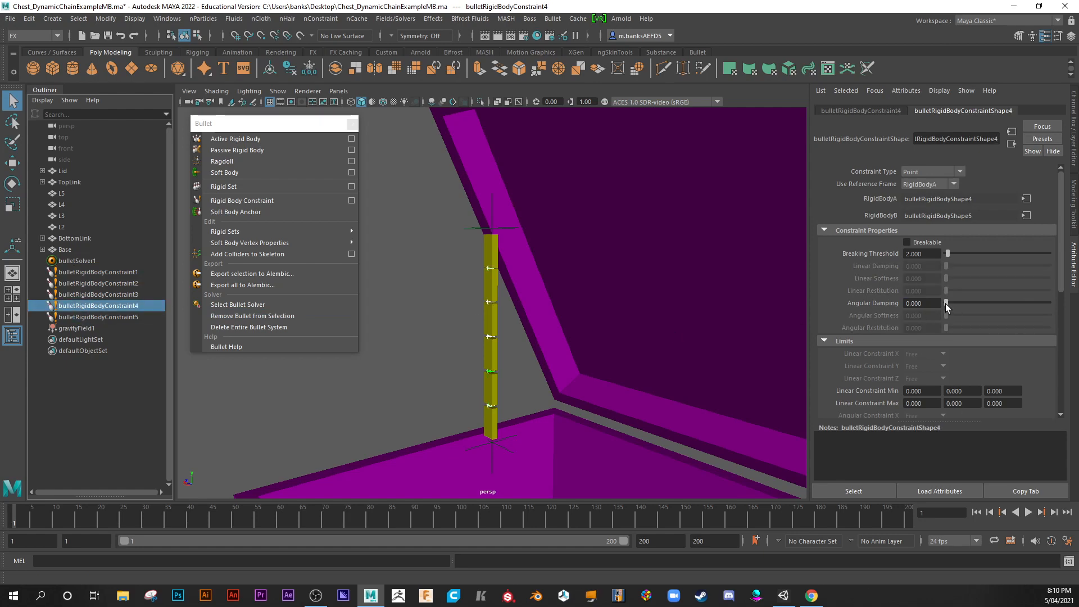
{"action": "left_click", "coordinate": [922, 303]}
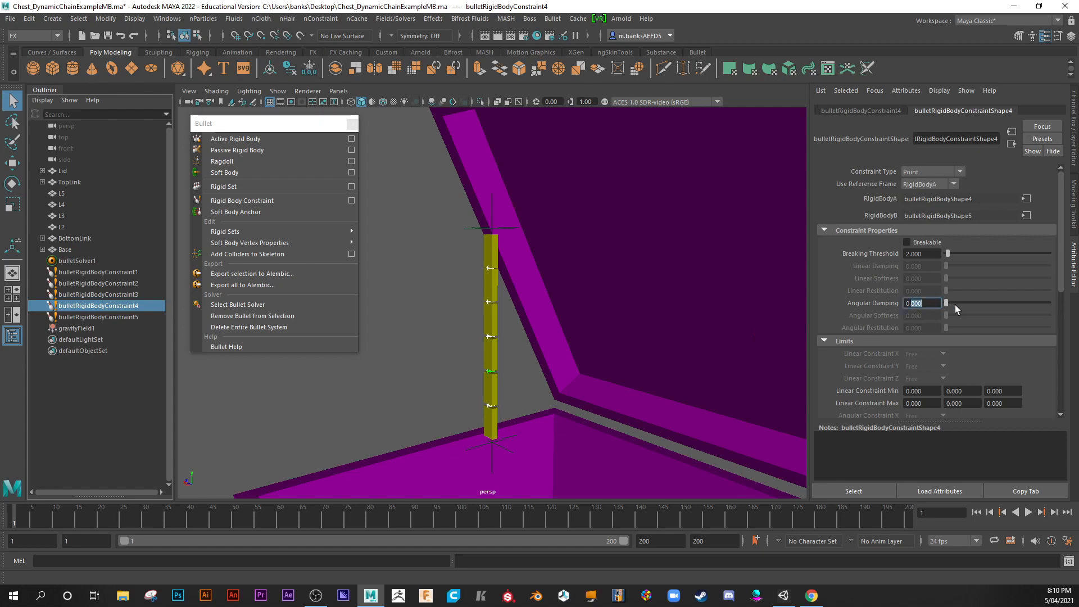
{"action": "left_click_drag", "start_coordinate": [946, 303], "coordinate": [1030, 303]}
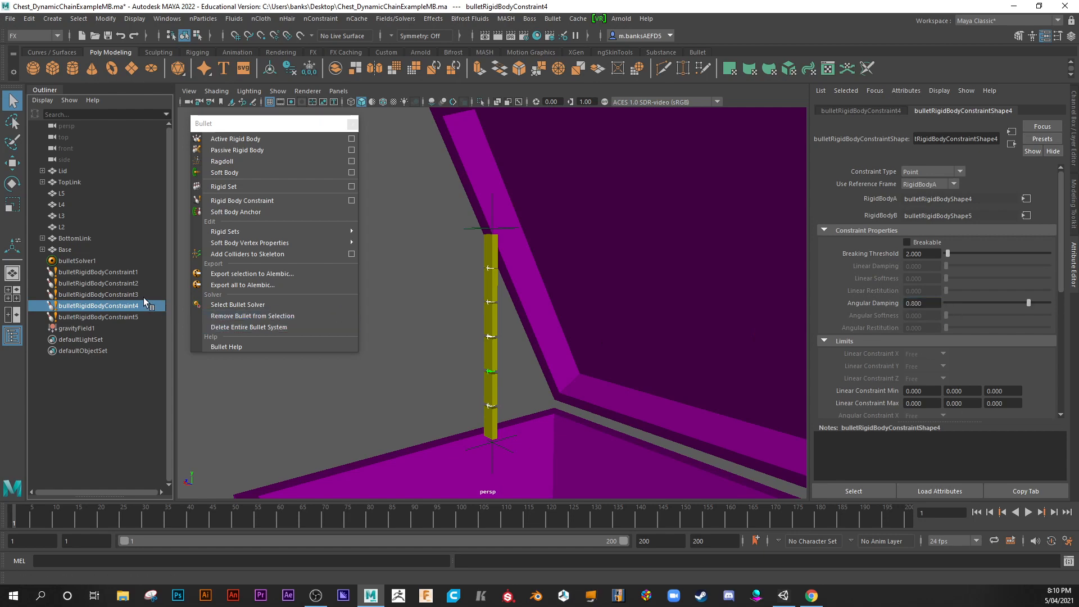
{"action": "left_click", "coordinate": [98, 295]}
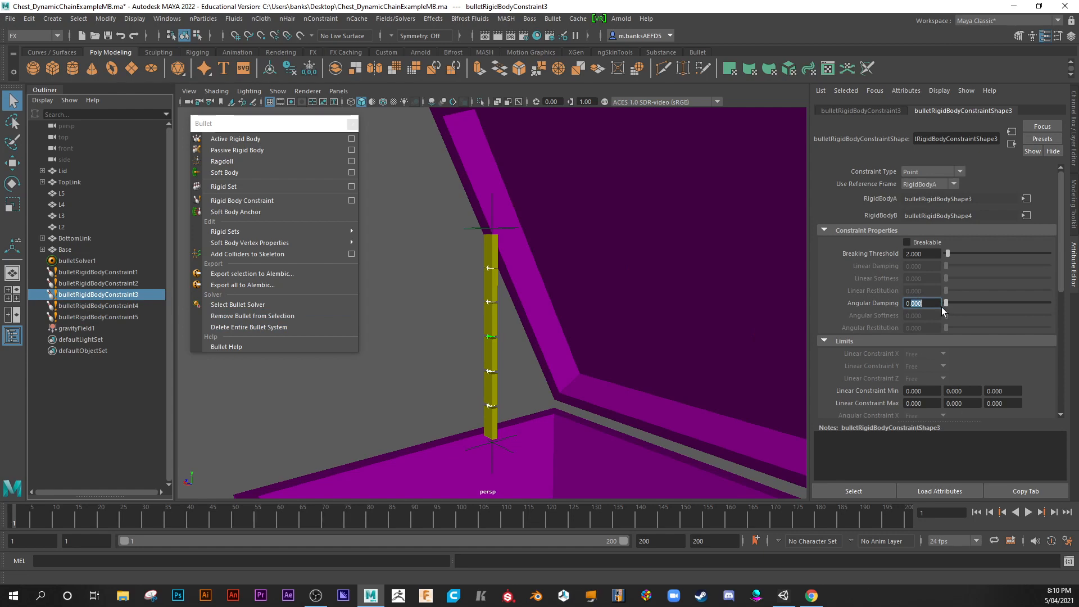
{"action": "left_click", "coordinate": [97, 283]}
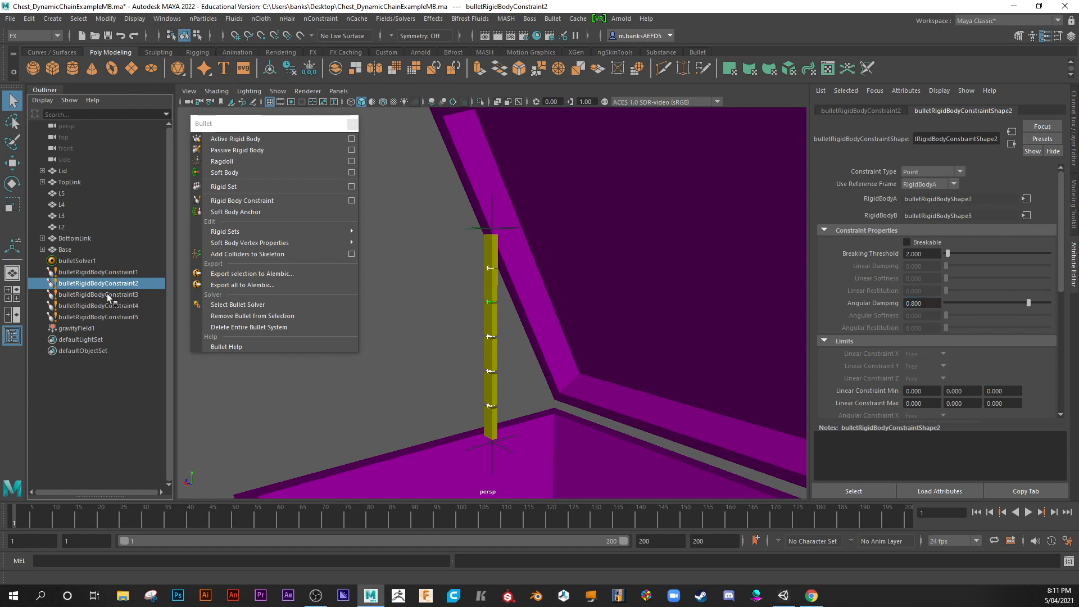
{"action": "left_click", "coordinate": [98, 272]}
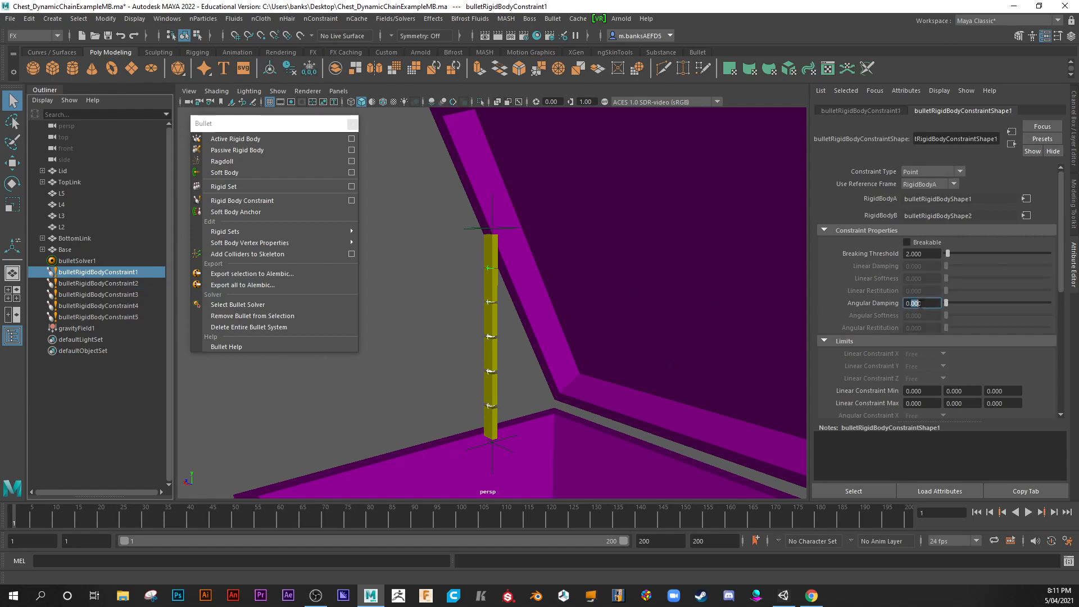
{"action": "left_click_drag", "start_coordinate": [945, 303], "coordinate": [1030, 303]}
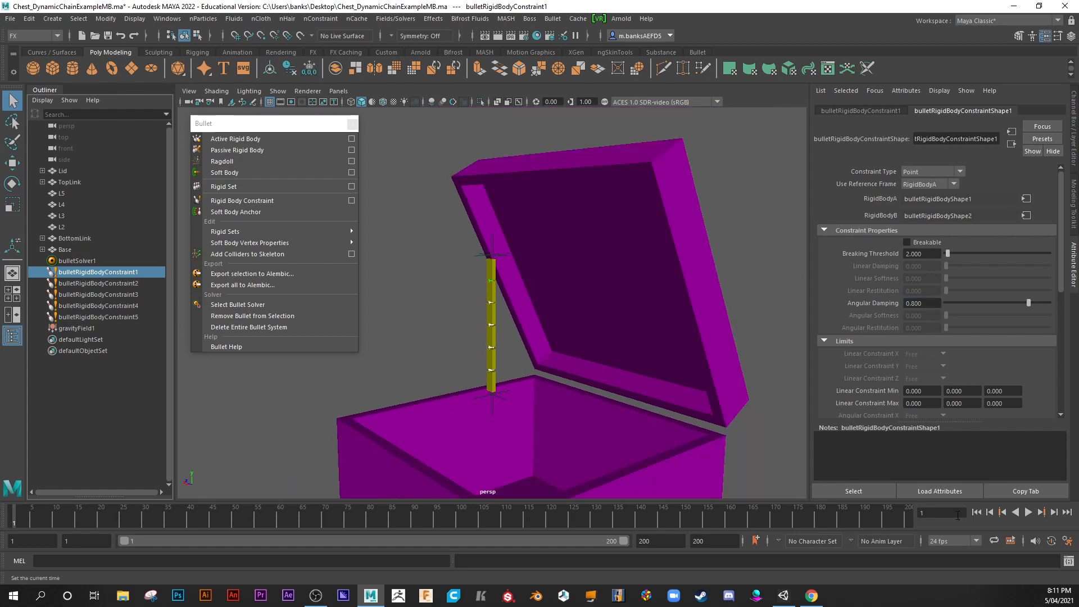
{"action": "left_click", "coordinate": [1039, 512]}
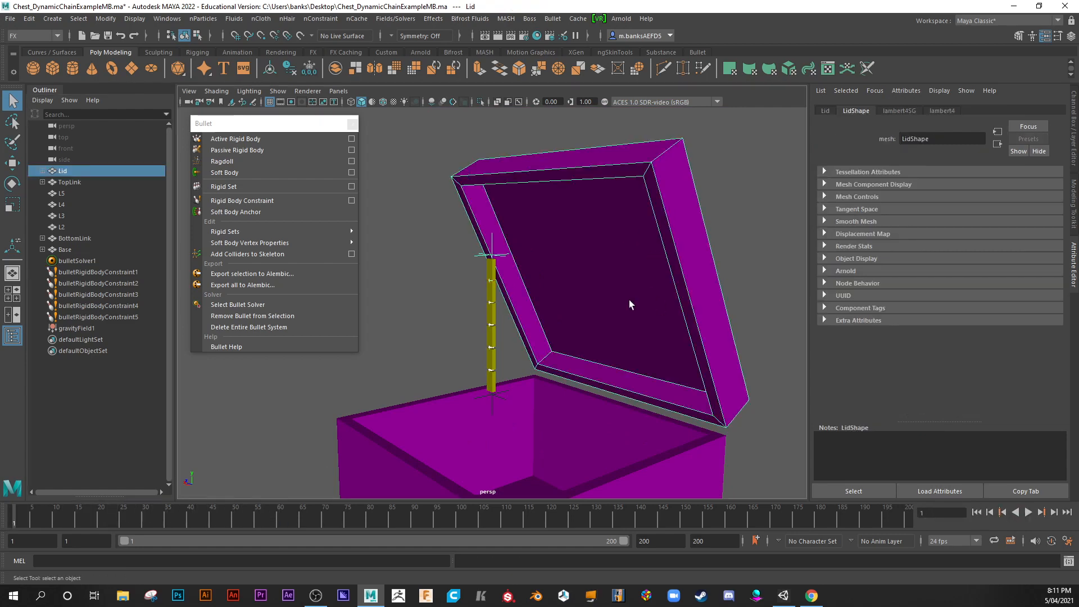
Key the Lid shut for frames 1–90, open at 115, ending playback at 115
{"action": "left_click", "coordinate": [1041, 511]}
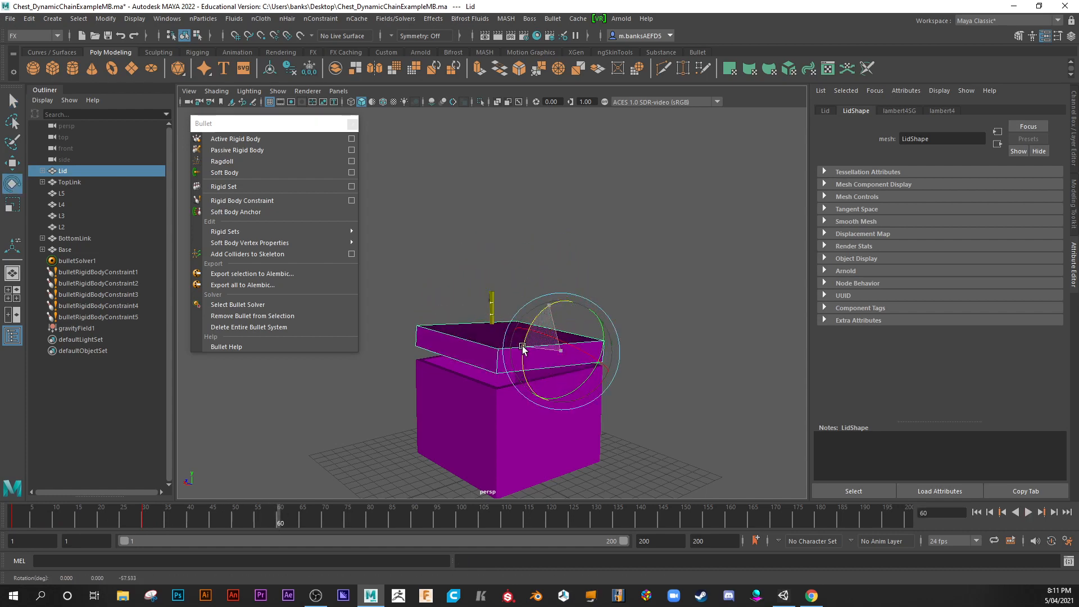
{"action": "left_click_drag", "start_coordinate": [524, 347], "coordinate": [502, 418]}
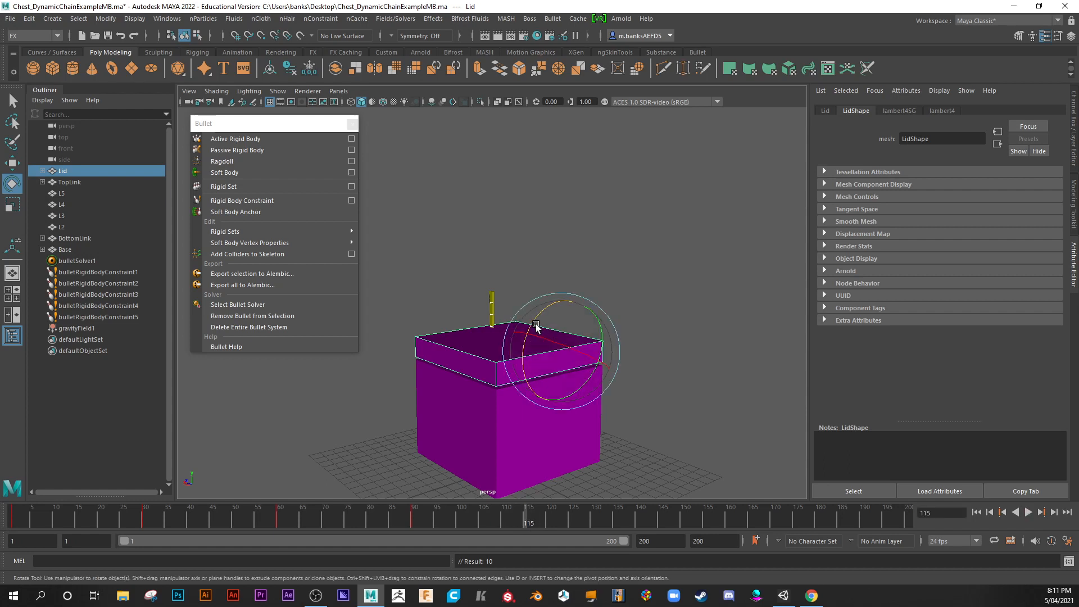
{"action": "left_click_drag", "start_coordinate": [537, 328], "coordinate": [561, 274]}
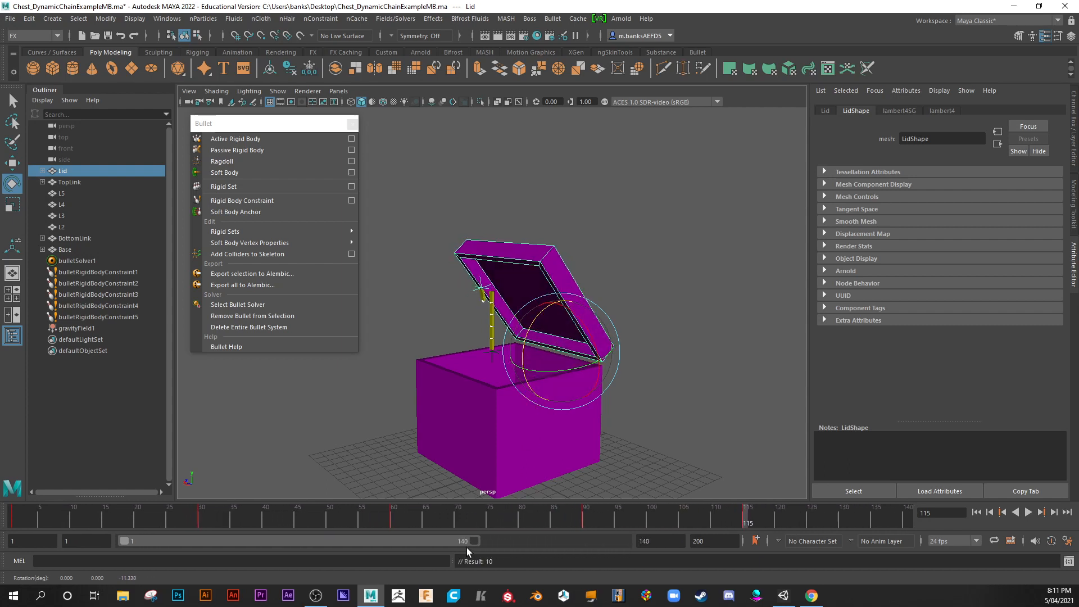
{"action": "left_click_drag", "start_coordinate": [470, 540], "coordinate": [410, 540]}
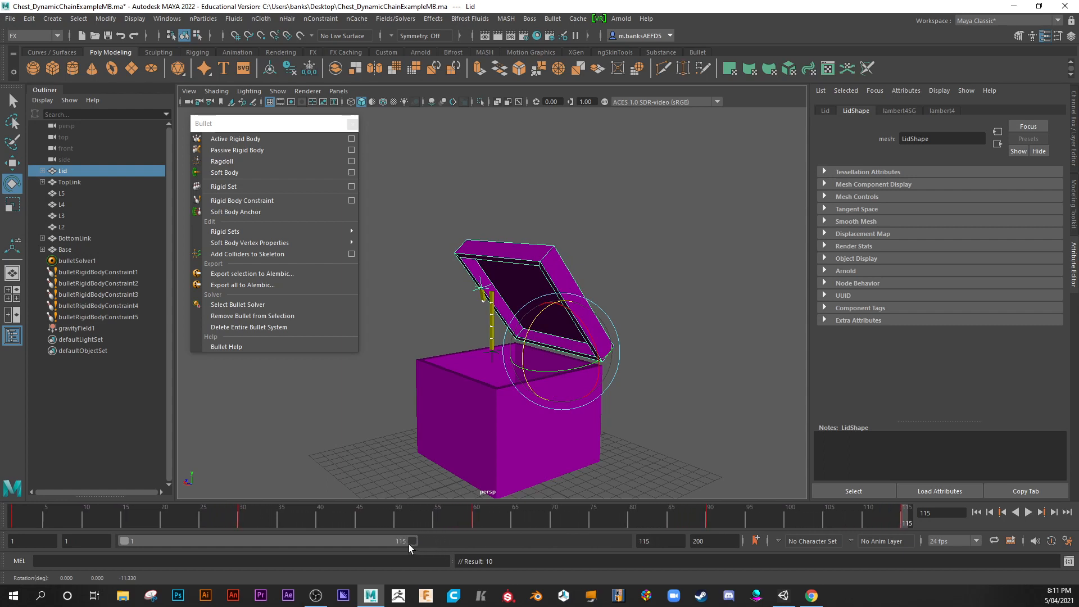
Set playback end to 124 and play to watch the chain dangle
{"action": "left_click", "coordinate": [1027, 513]}
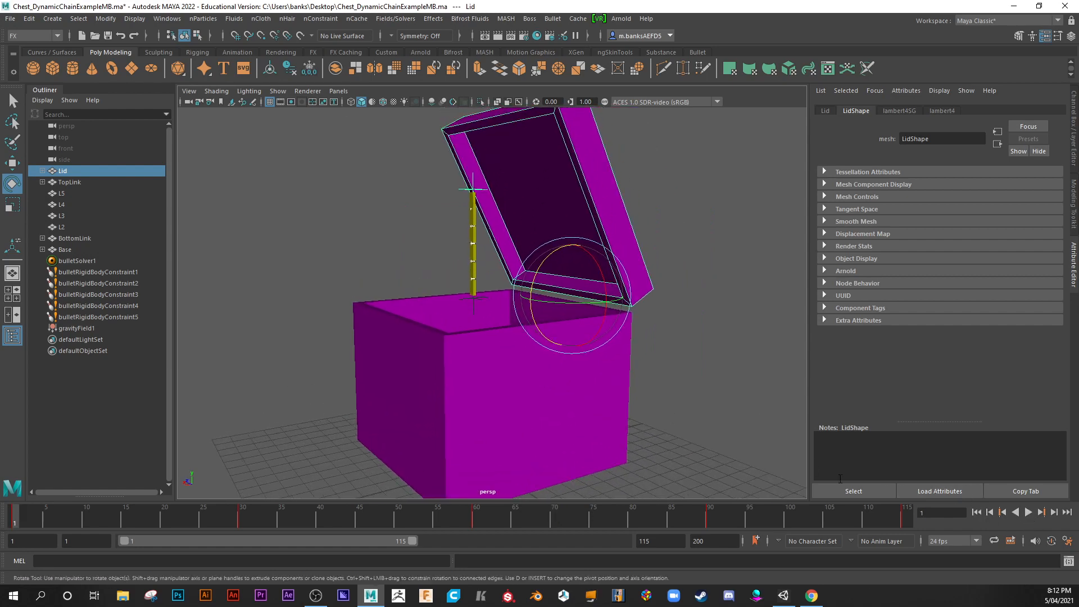
{"action": "left_click", "coordinate": [1028, 512]}
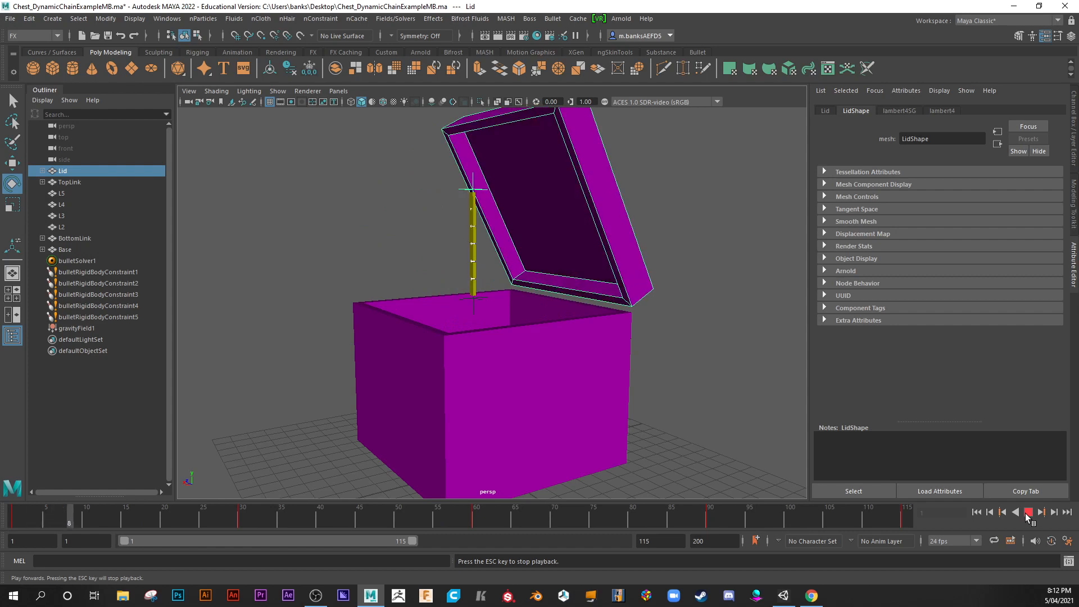
{"action": "left_click", "coordinate": [1027, 512]}
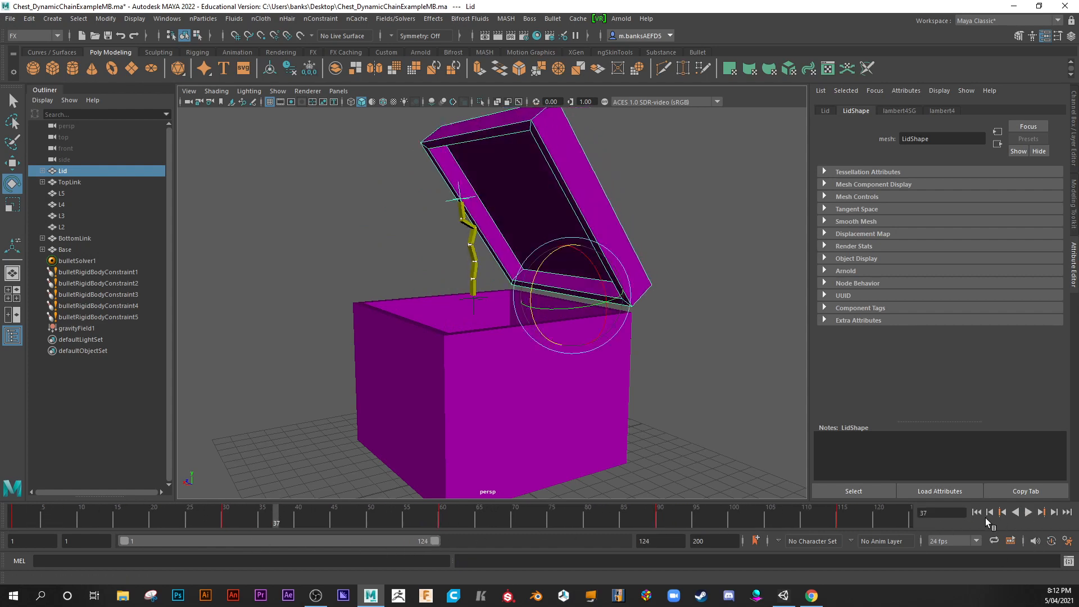
{"action": "left_click", "coordinate": [1028, 512]}
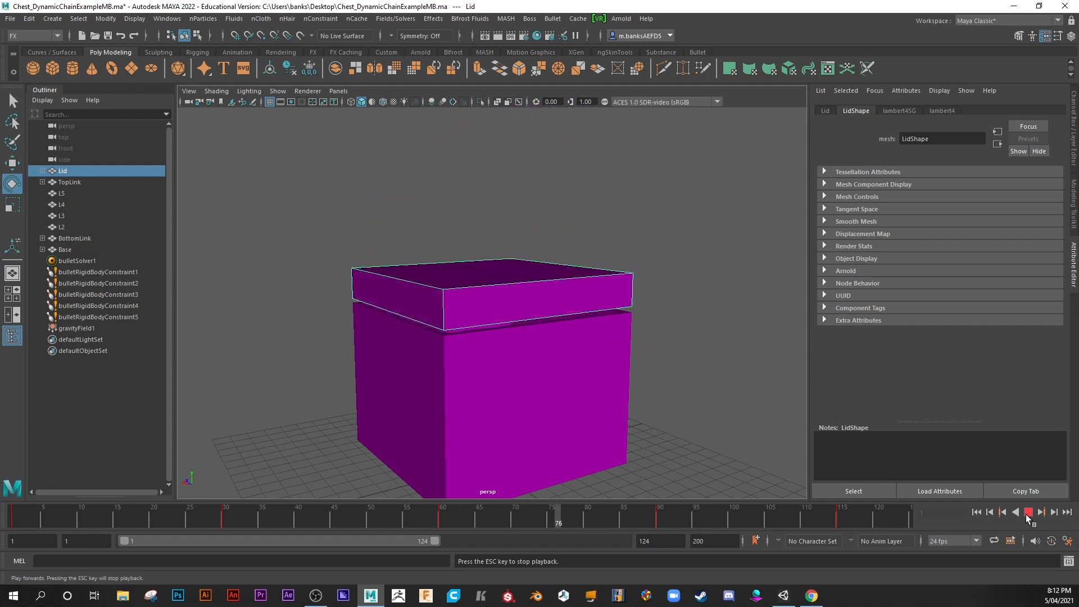
{"action": "left_click", "coordinate": [1027, 511]}
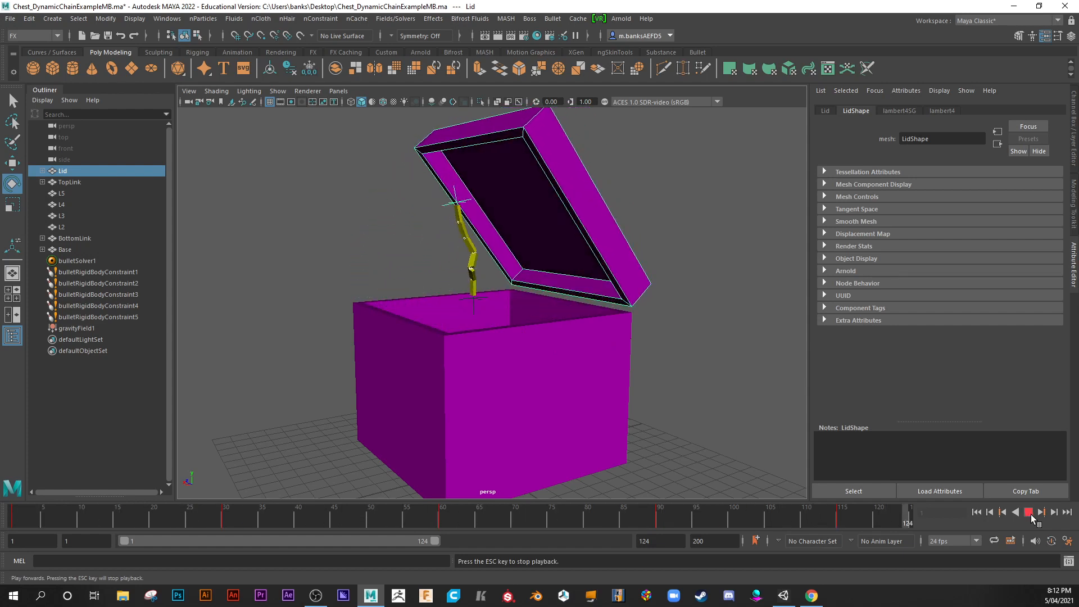
{"action": "left_click", "coordinate": [1042, 512]}
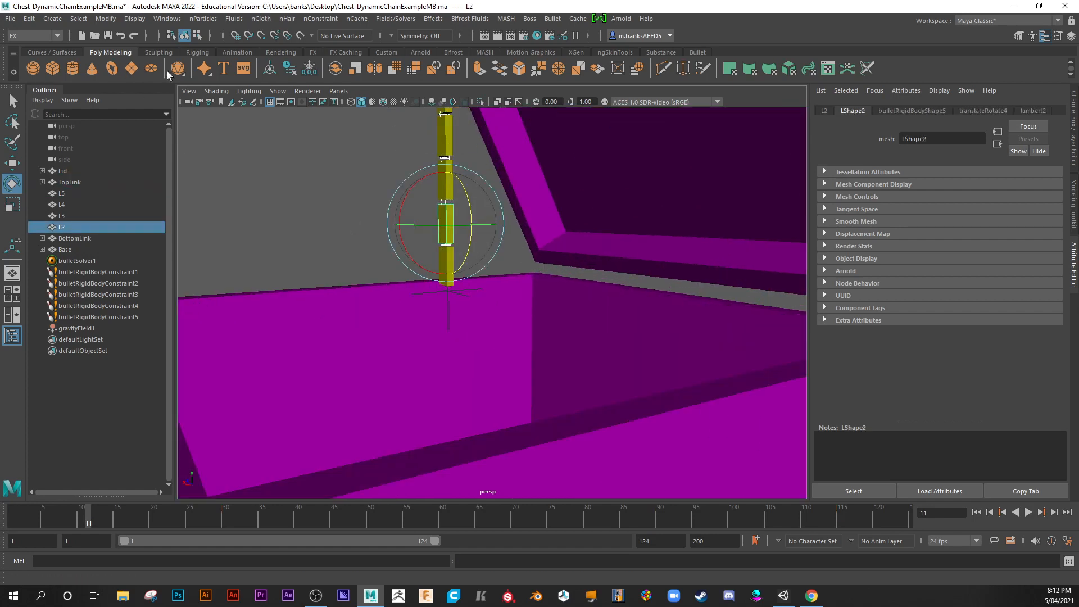
{"action": "mouse_move", "coordinate": [111, 68]}
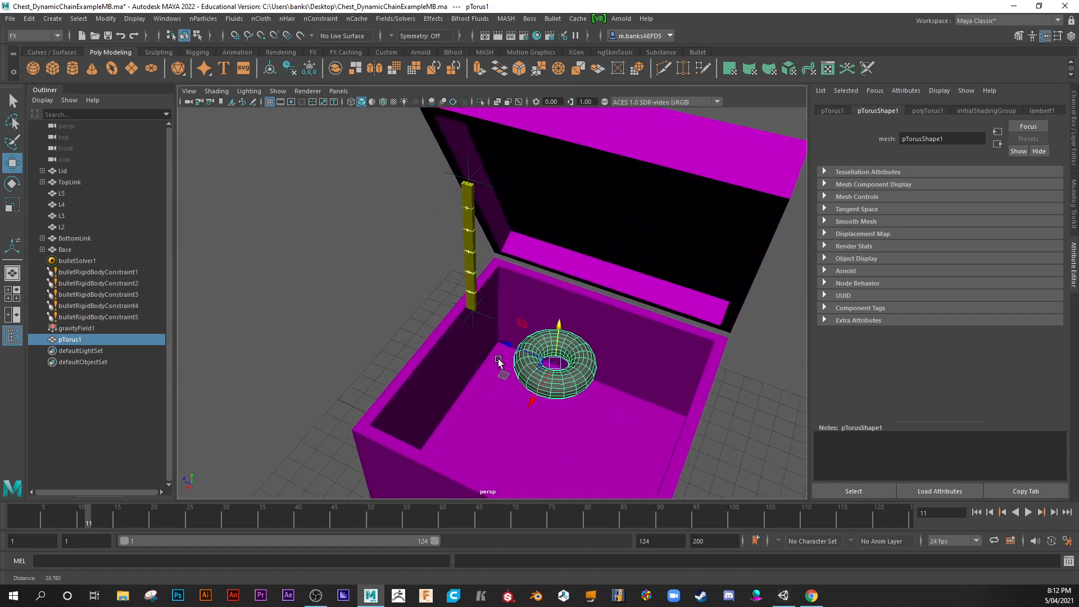
Give the torus section radius 0.1, 10 axis subdivisions, height 6, and scale it down
{"action": "left_click", "coordinate": [1071, 90]}
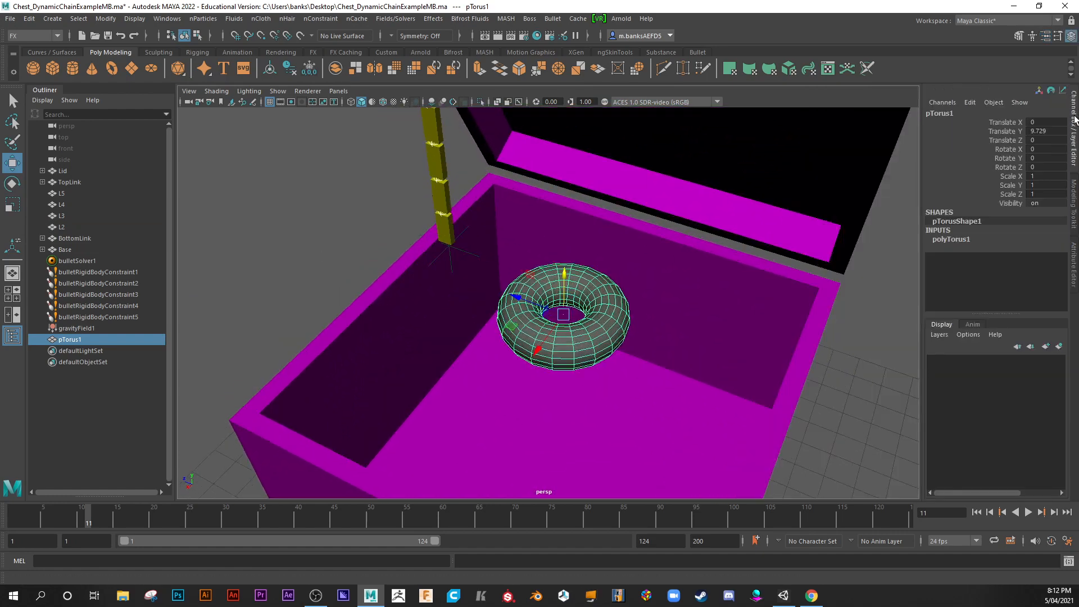
{"action": "left_click", "coordinate": [952, 239]}
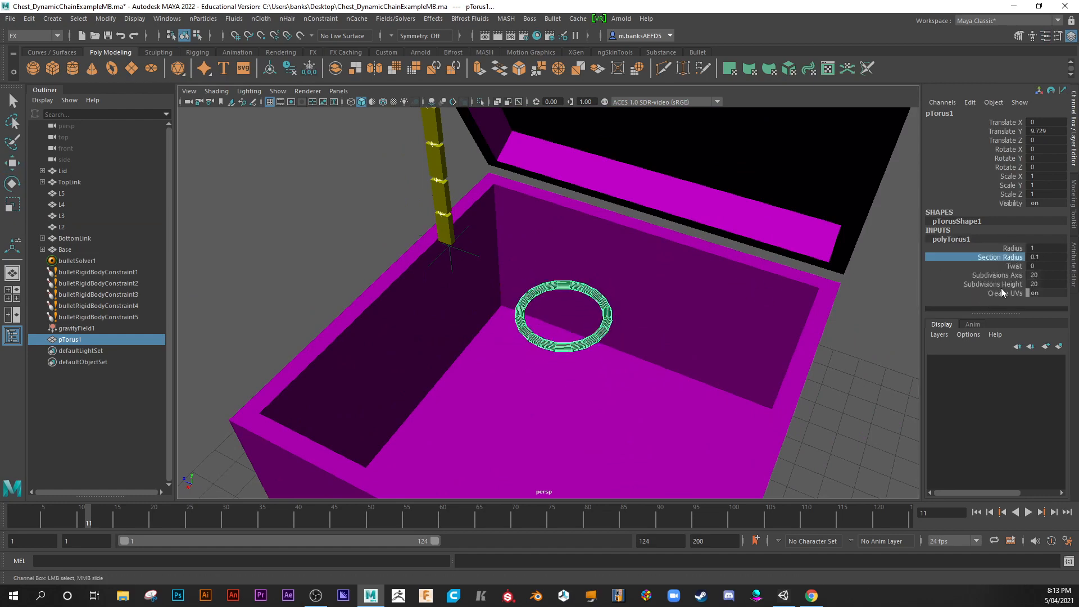
{"action": "left_click", "coordinate": [993, 275]}
{"action": "type", "text": "6"}
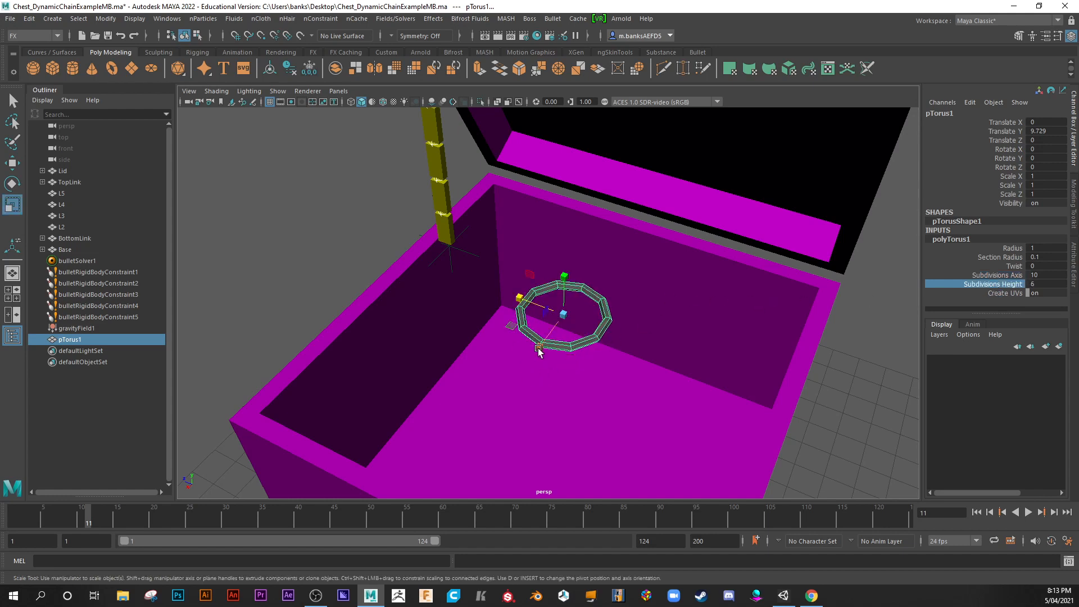
{"action": "left_click_drag", "start_coordinate": [539, 319], "coordinate": [551, 393]}
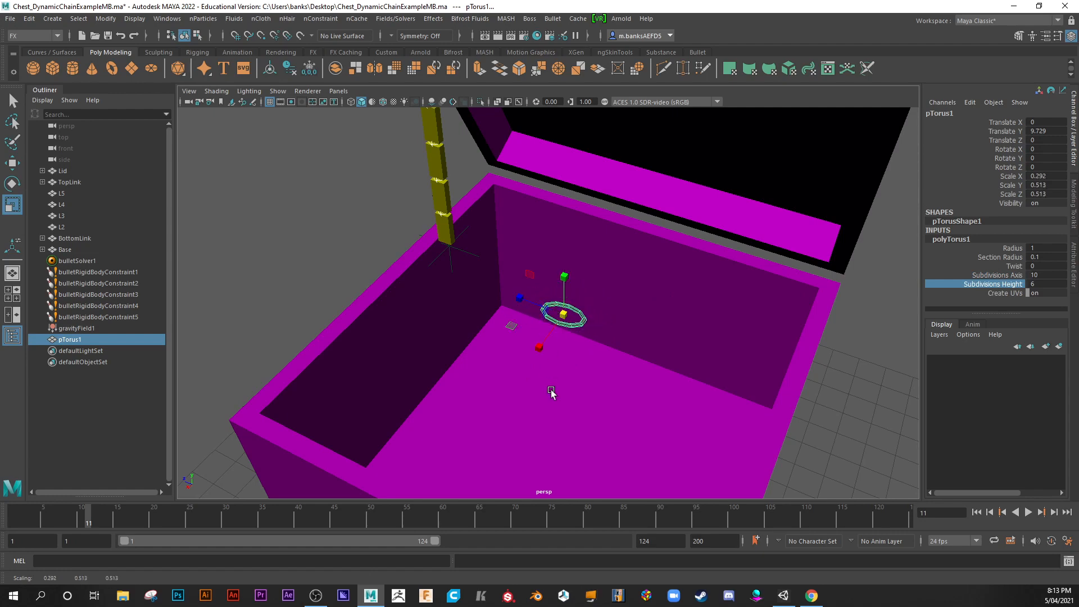